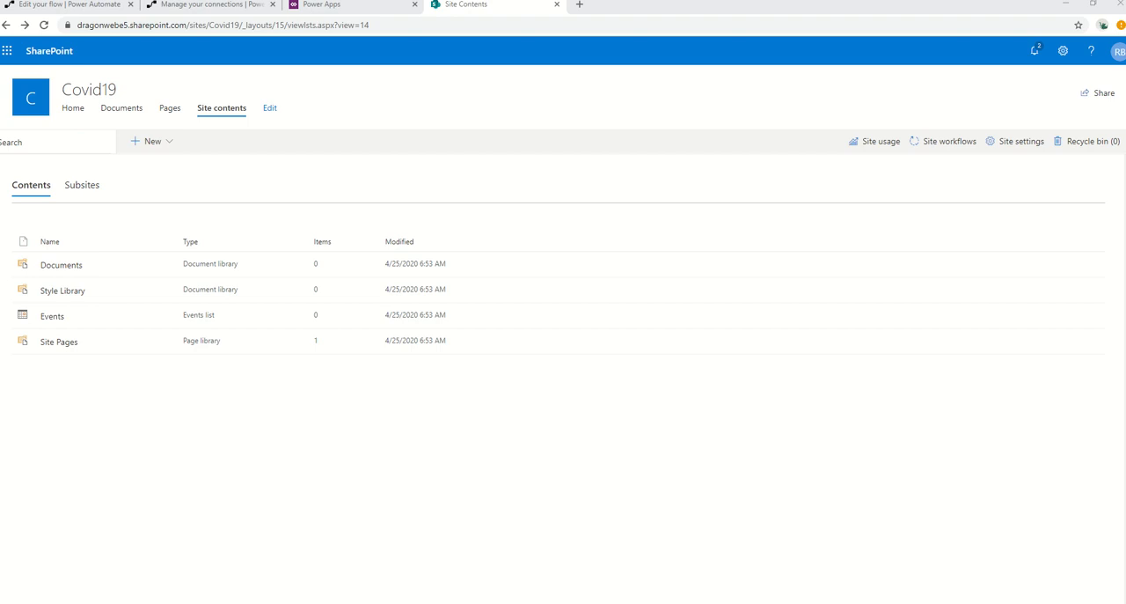
{"action": "mouse_move", "coordinate": [364, 92]}
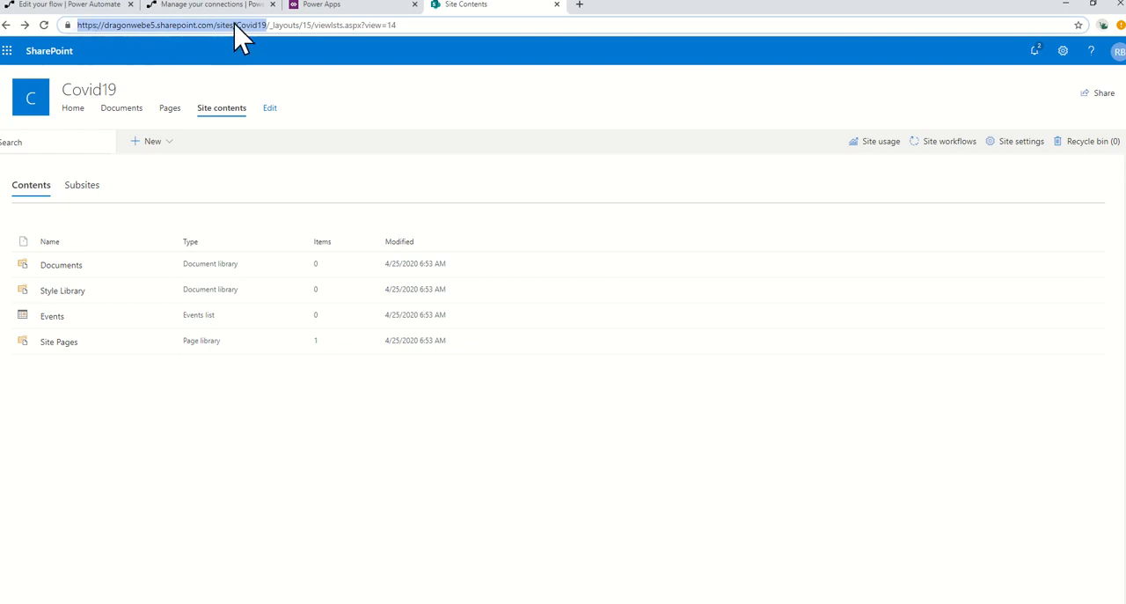
{"action": "mouse_move", "coordinate": [264, 40]}
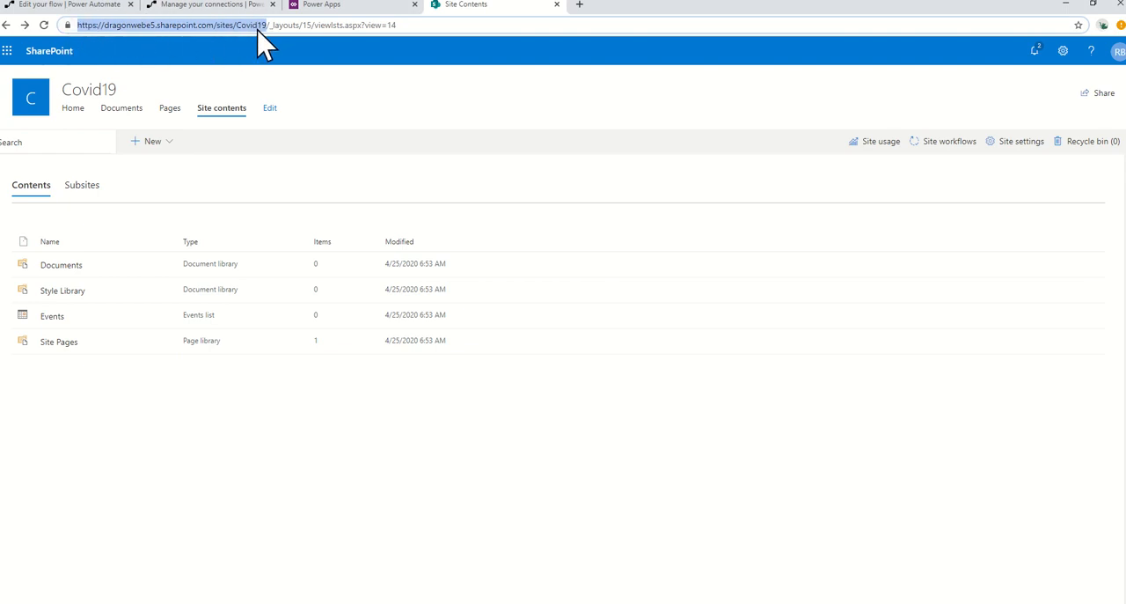
{"action": "mouse_move", "coordinate": [61, 9]}
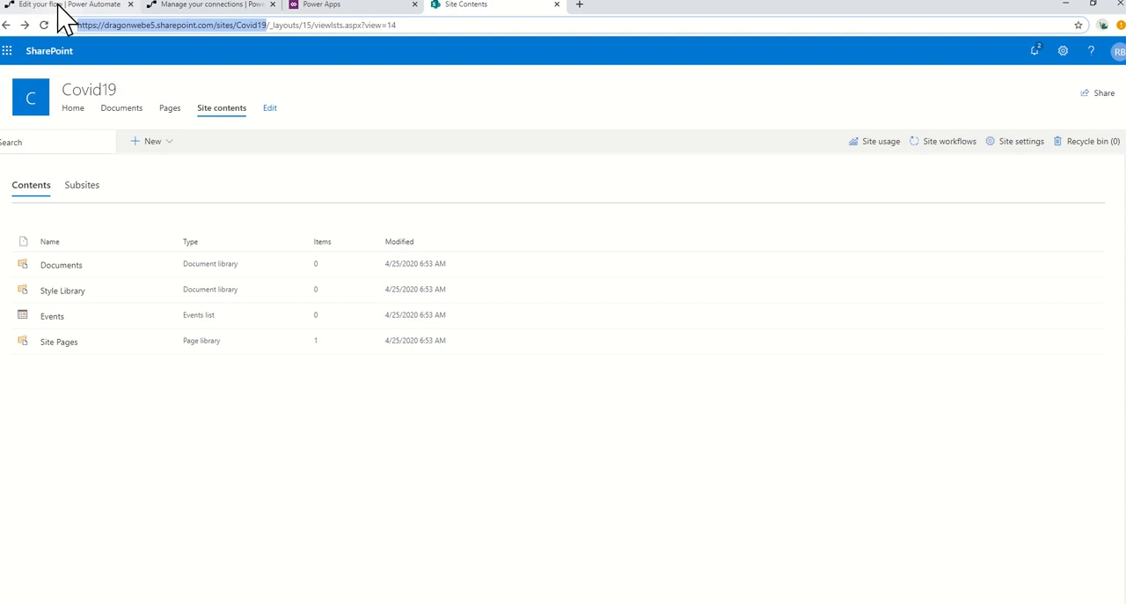
Upload the SPListsWintec_20200428030452.zip package from Downloads into the My flows import page.
{"action": "left_click", "coordinate": [66, 4]}
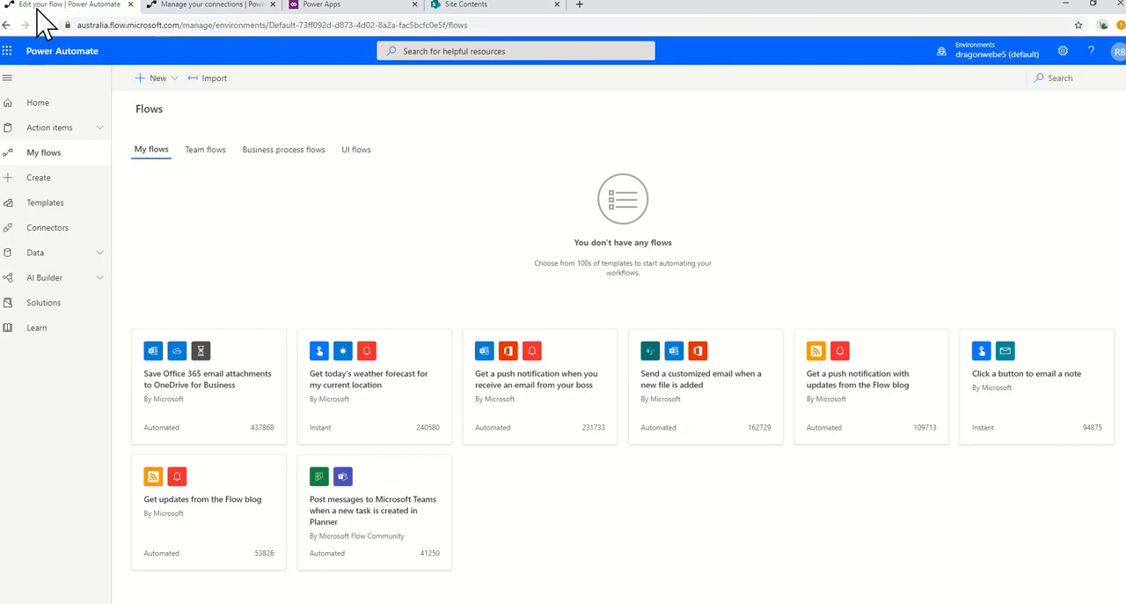
{"action": "mouse_move", "coordinate": [214, 77]}
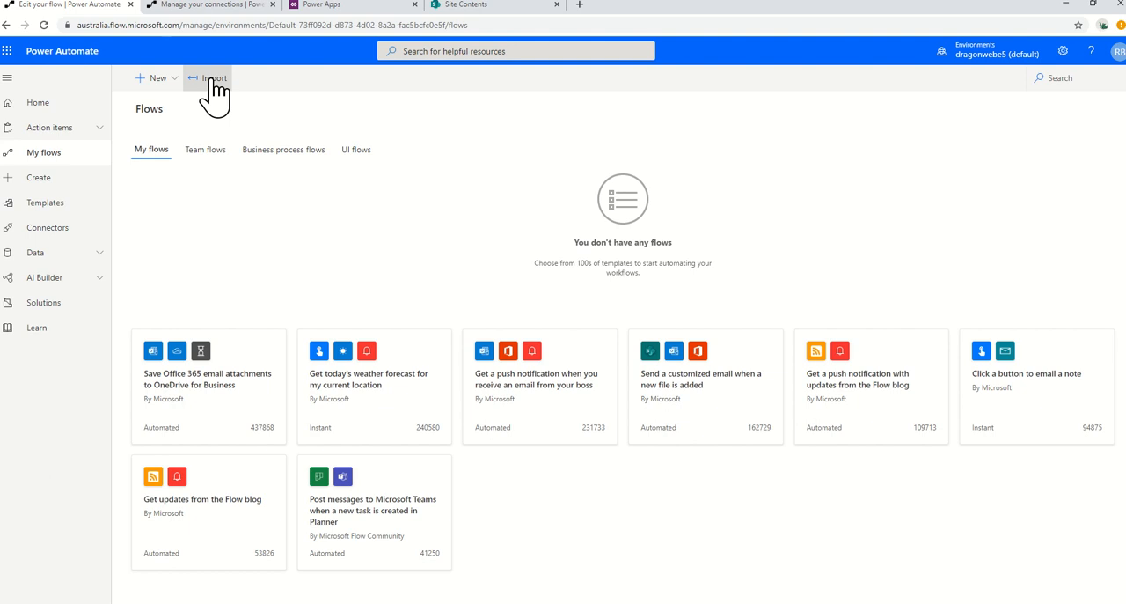
{"action": "left_click", "coordinate": [211, 79]}
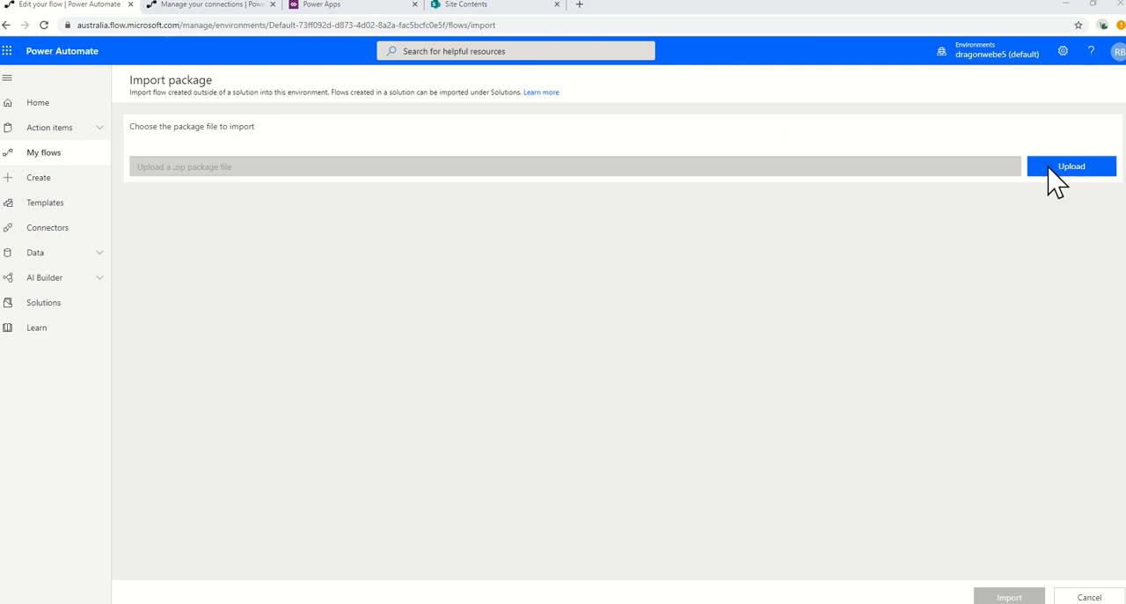
{"action": "left_click", "coordinate": [1071, 165]}
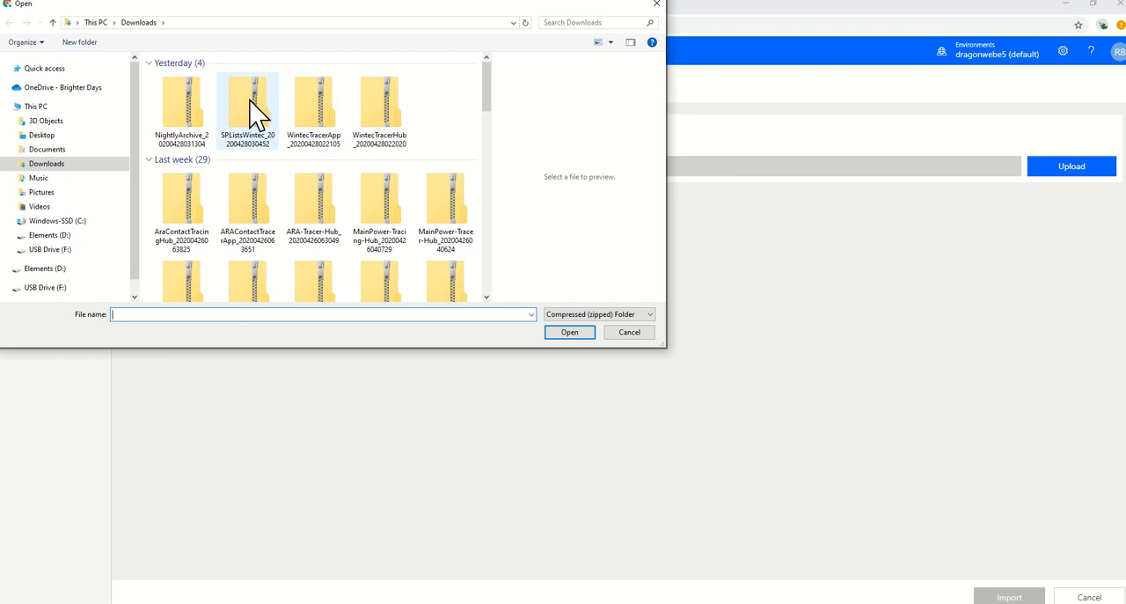
{"action": "left_click", "coordinate": [247, 106]}
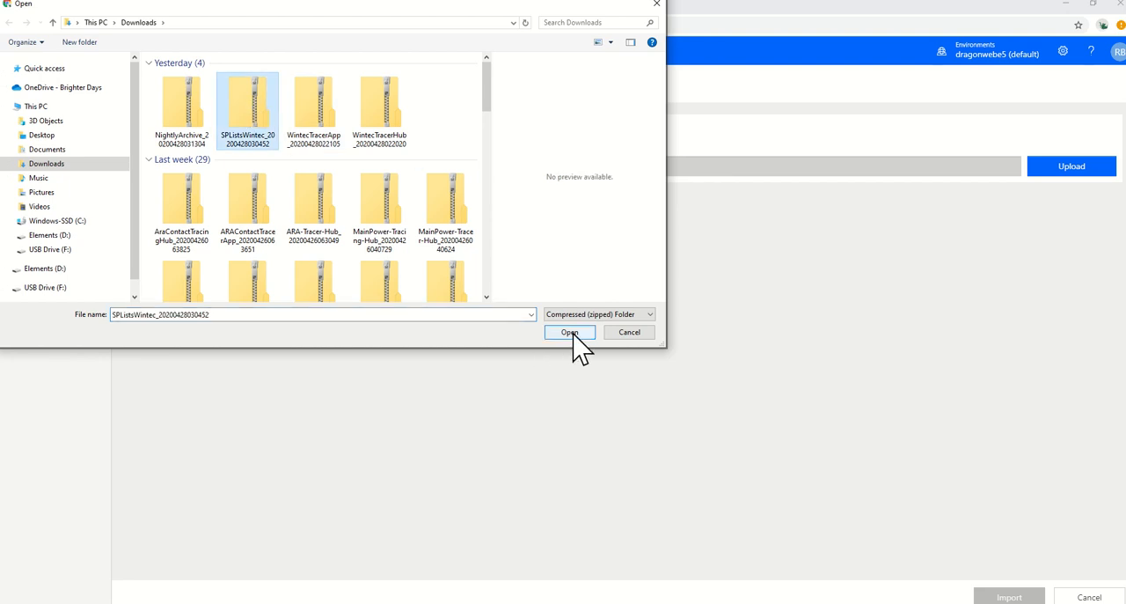
{"action": "left_click", "coordinate": [569, 332]}
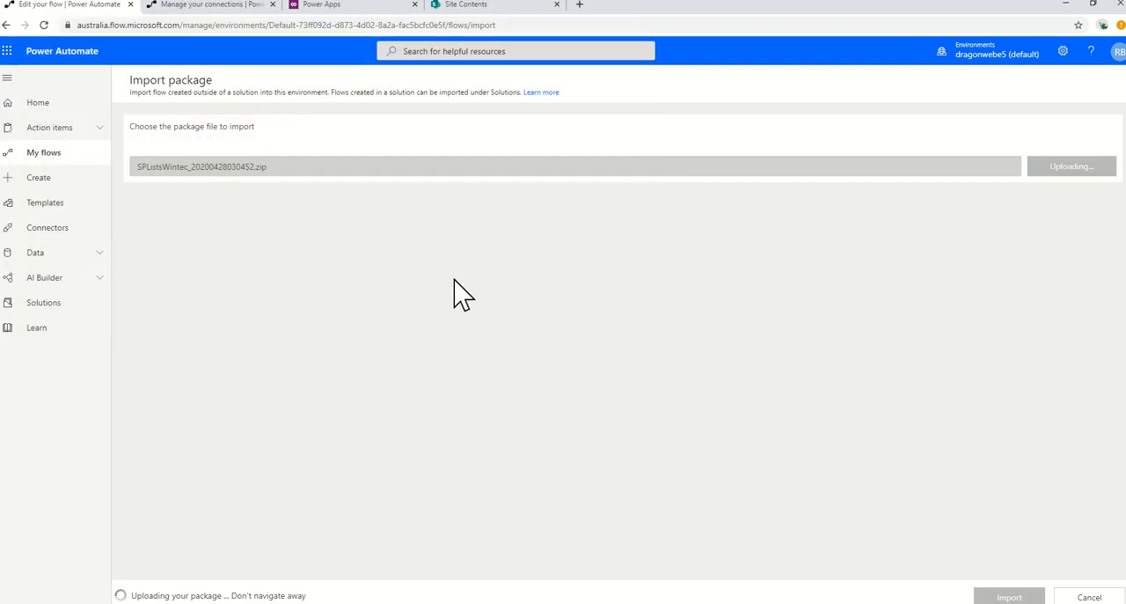
{"action": "mouse_move", "coordinate": [166, 189]}
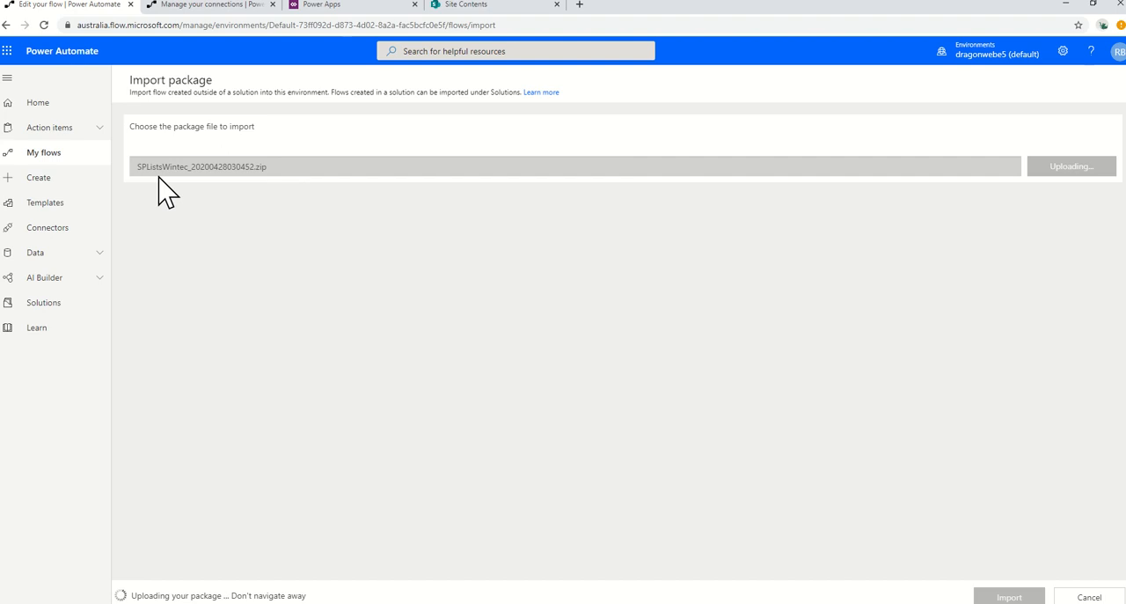
{"action": "mouse_move", "coordinate": [954, 541]}
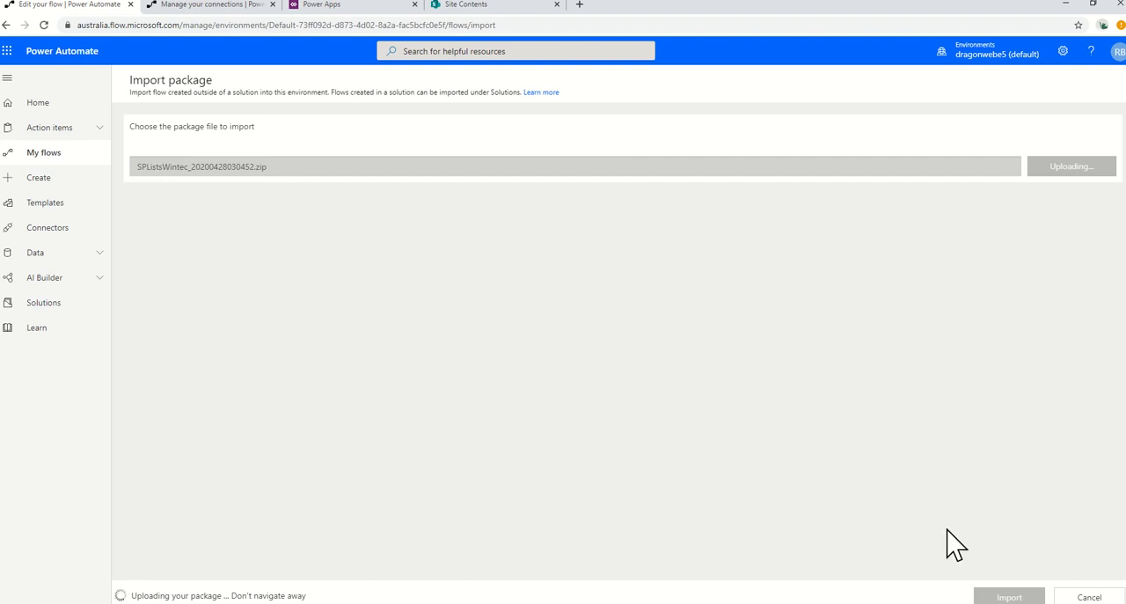
{"action": "mouse_move", "coordinate": [459, 377]}
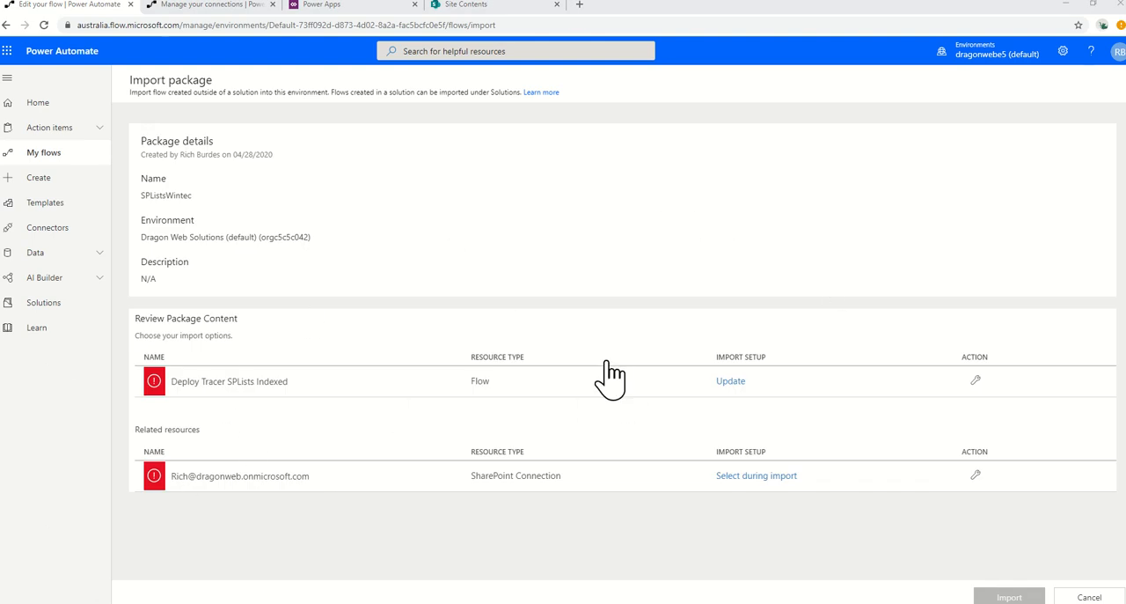
Set the Deploy Tracer SPLists Indexed flow's import setup to Create as new.
{"action": "left_click", "coordinate": [730, 380]}
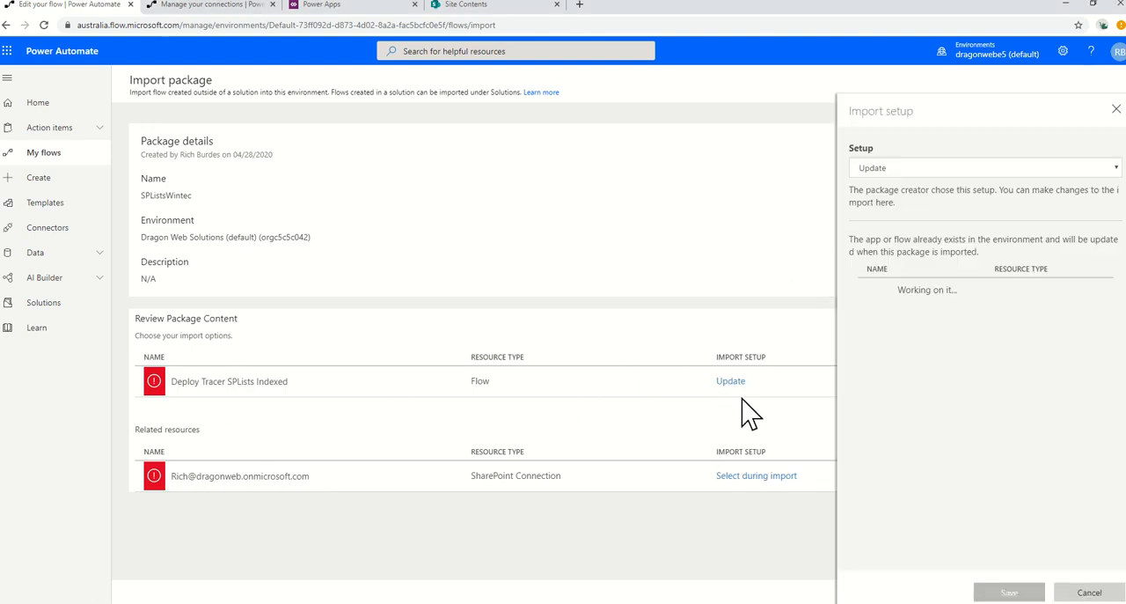
{"action": "left_click", "coordinate": [981, 167]}
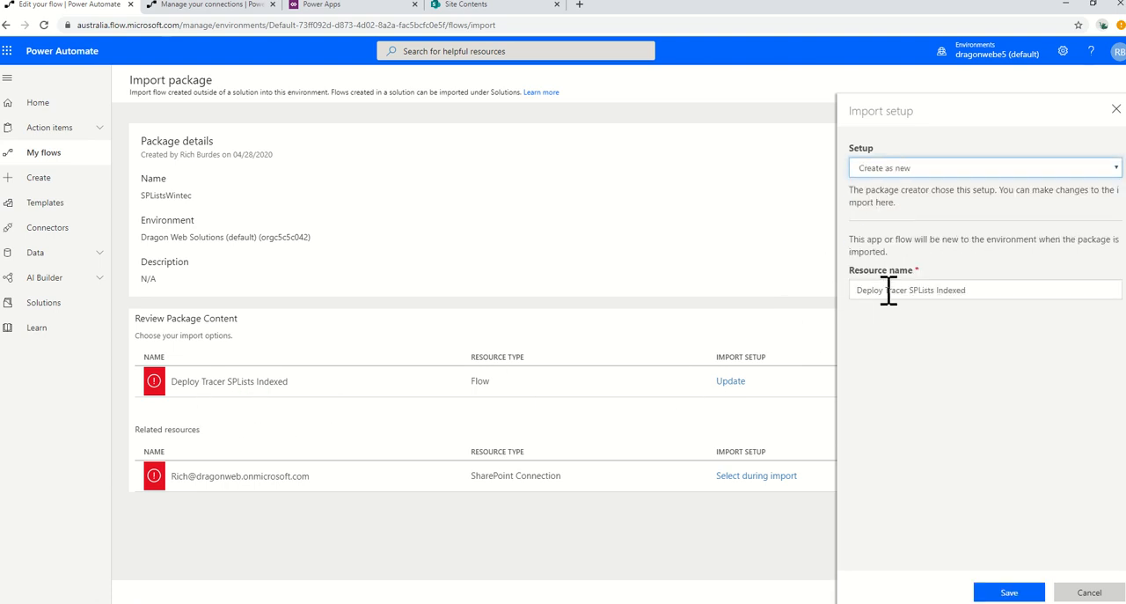
{"action": "mouse_move", "coordinate": [1009, 469]}
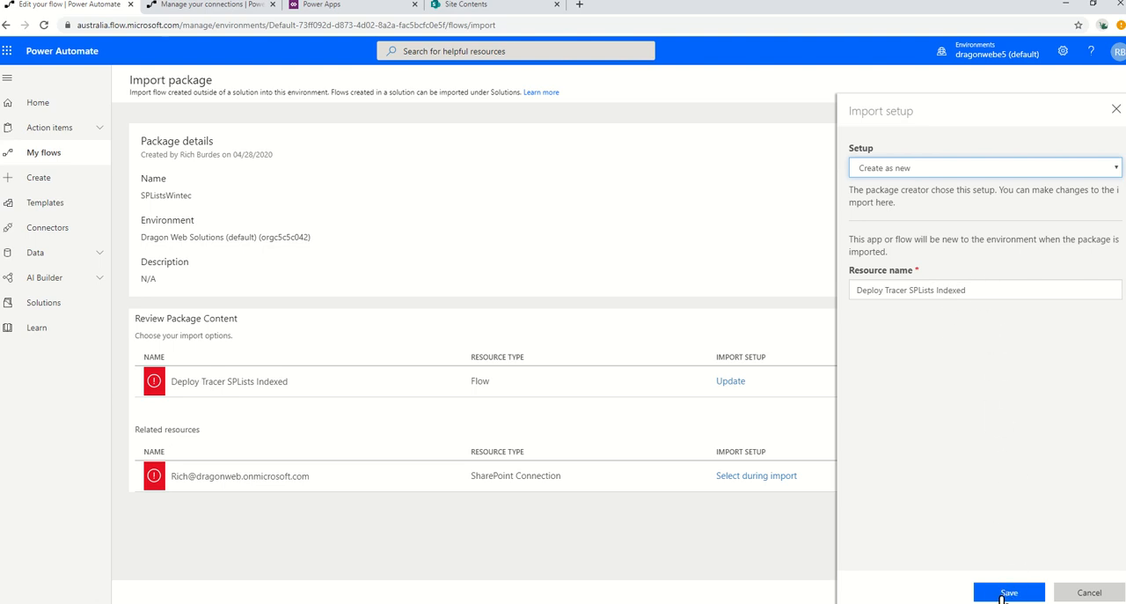
{"action": "left_click", "coordinate": [1009, 592]}
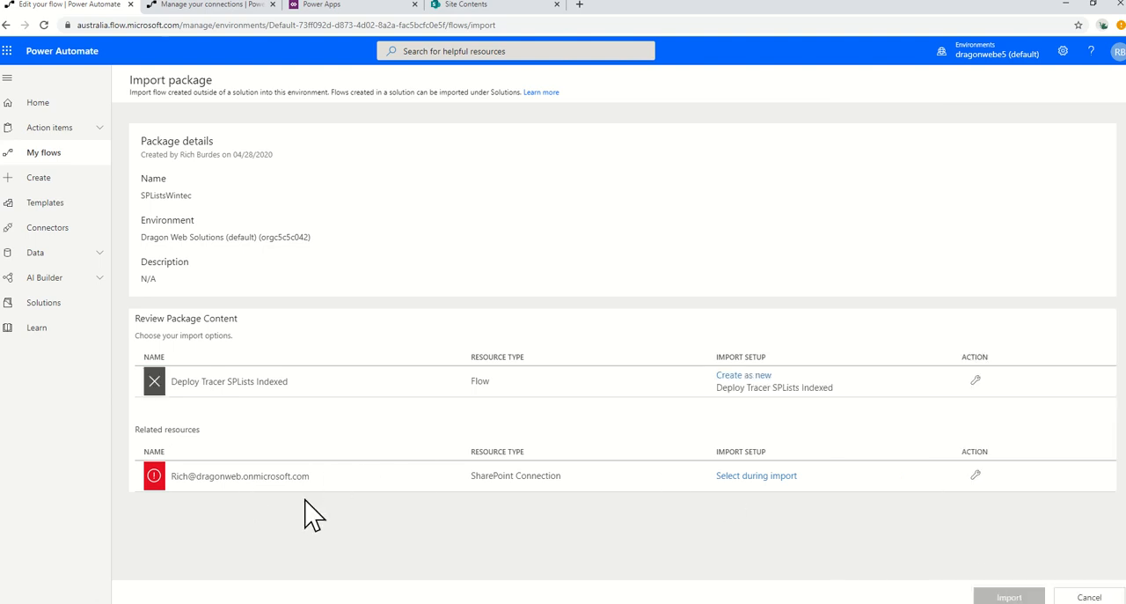
{"action": "mouse_move", "coordinate": [742, 488]}
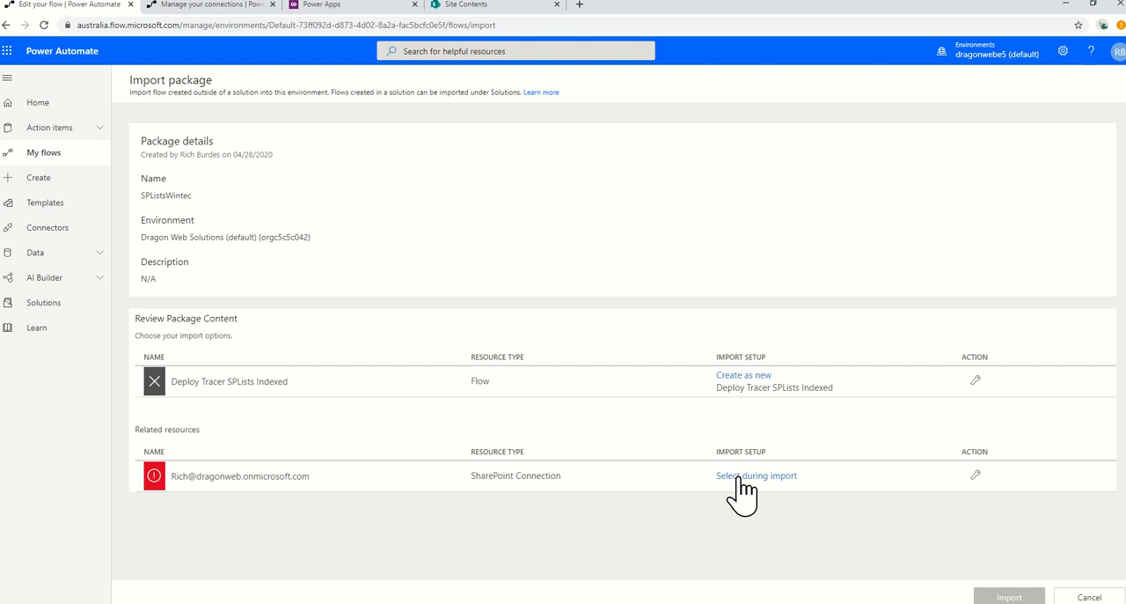
Assign the existing SharePoint connection to the package's connection resource.
{"action": "left_click", "coordinate": [755, 475]}
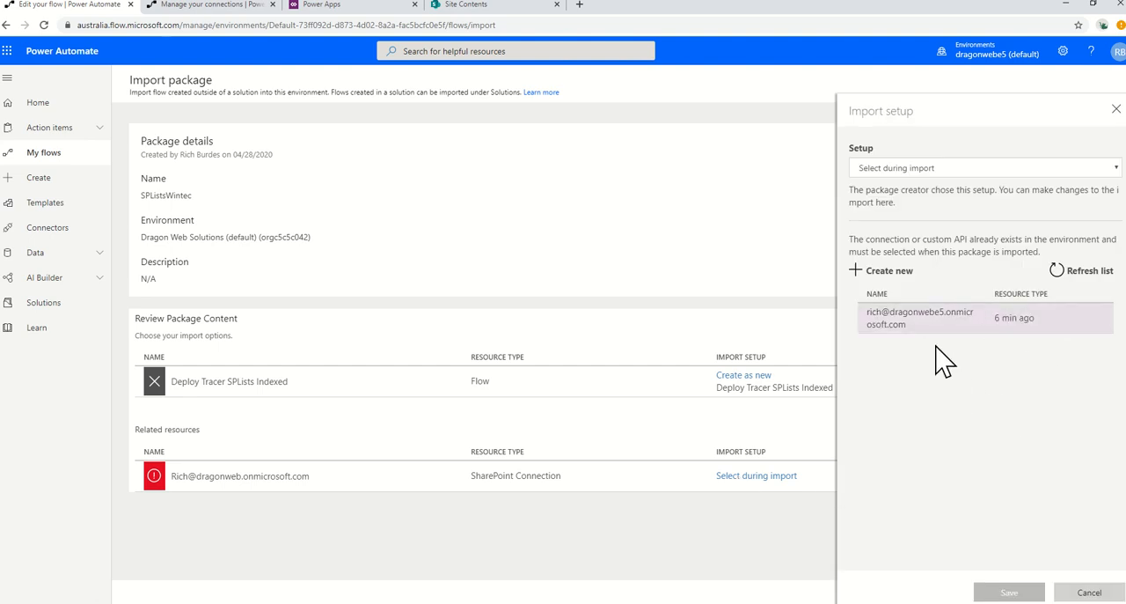
{"action": "mouse_move", "coordinate": [894, 280]}
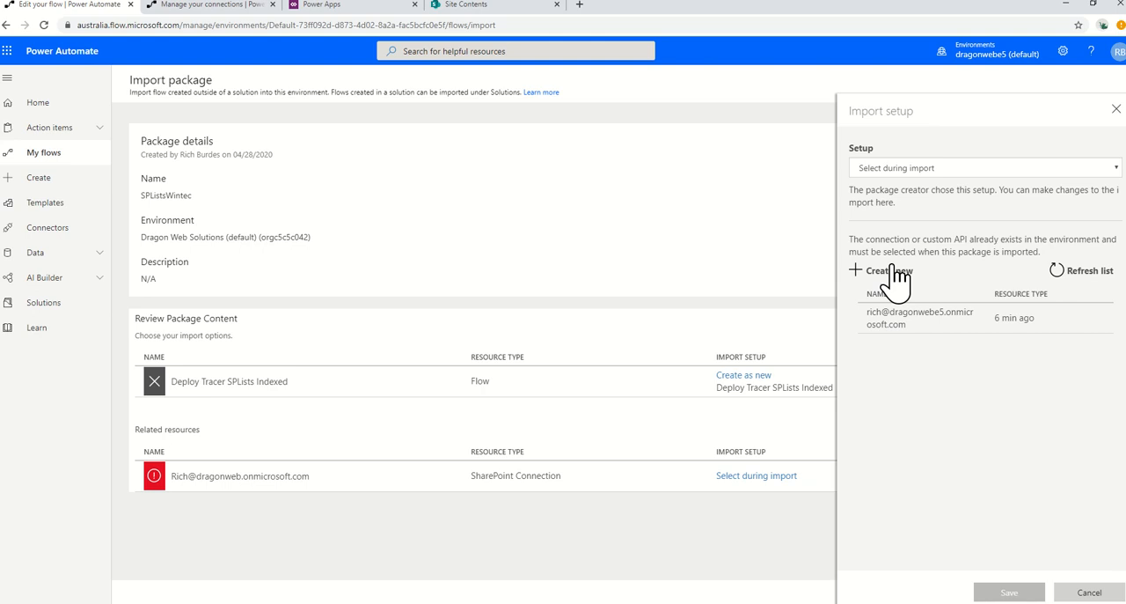
{"action": "mouse_move", "coordinate": [896, 284]}
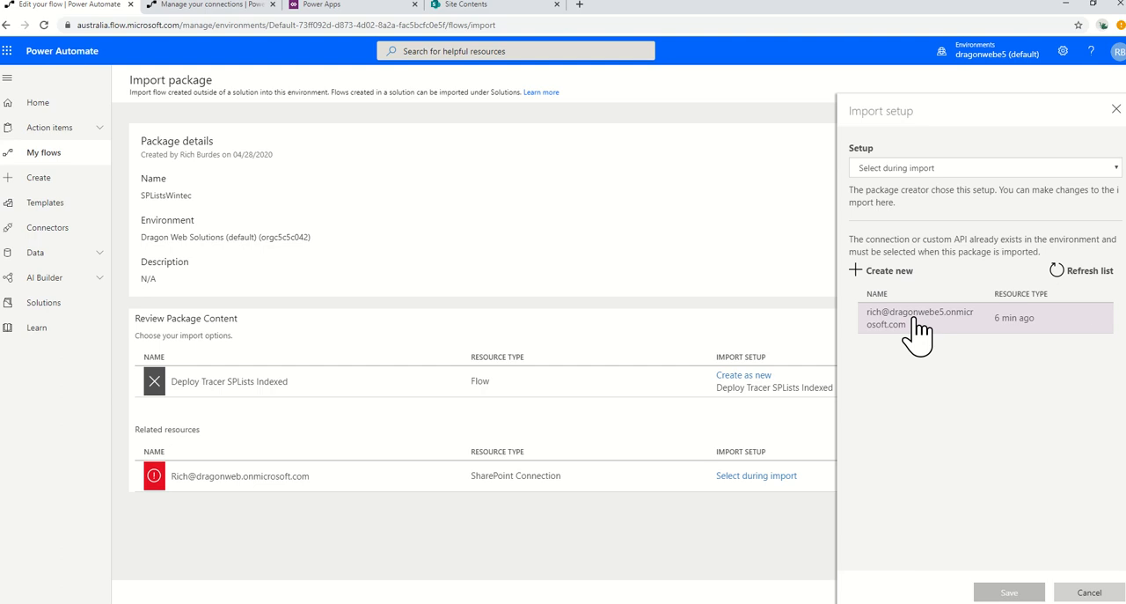
{"action": "left_click", "coordinate": [919, 318]}
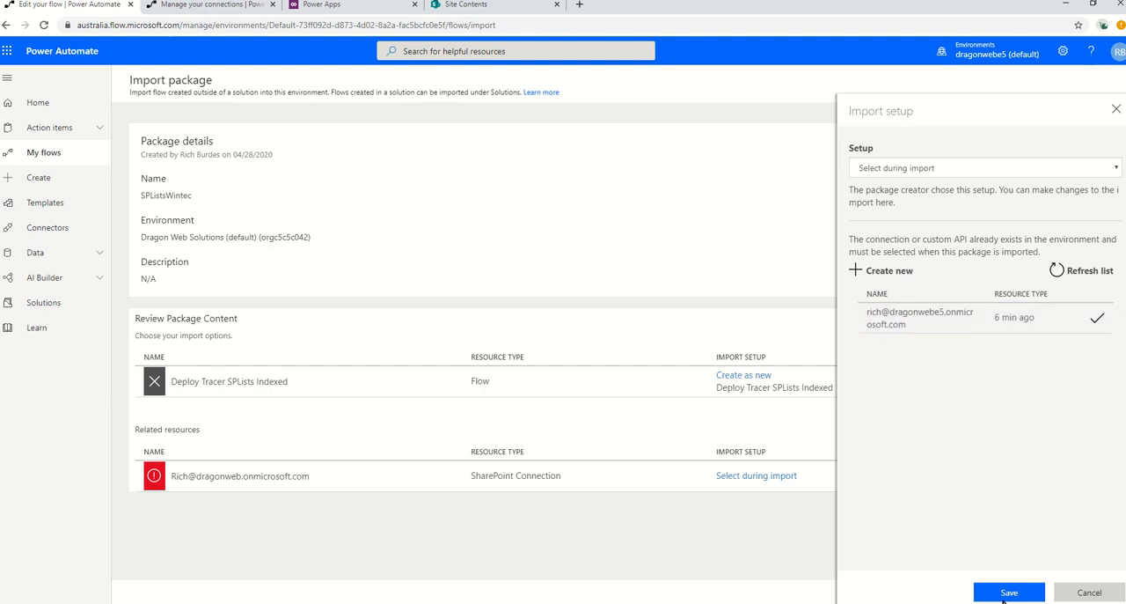
{"action": "left_click", "coordinate": [1008, 592]}
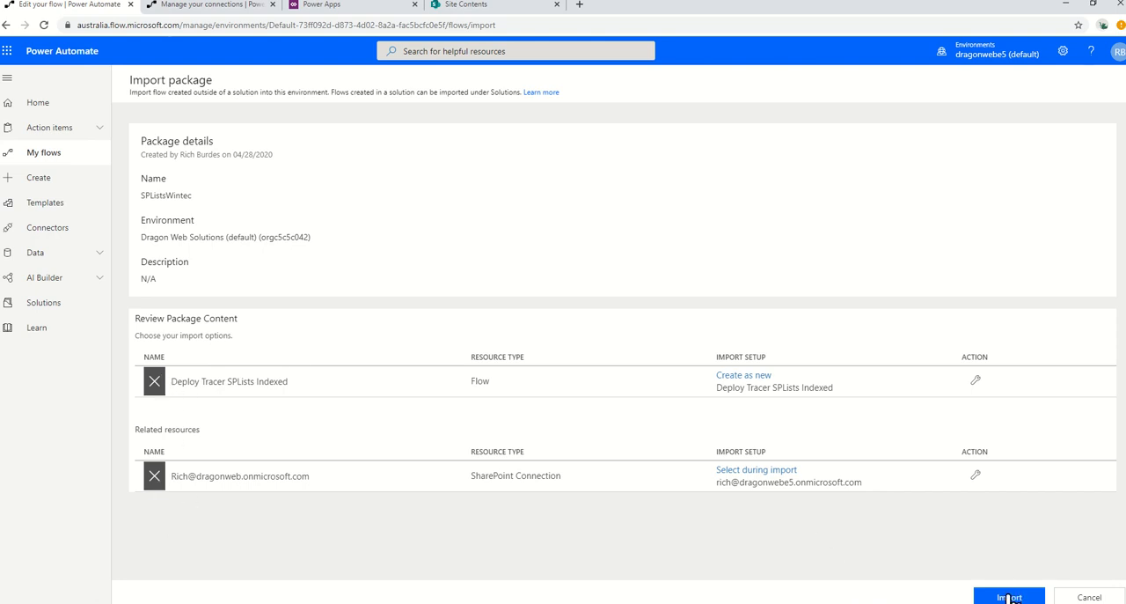
Import the package with the chosen settings and return to the Power Automate page.
{"action": "left_click", "coordinate": [1009, 597]}
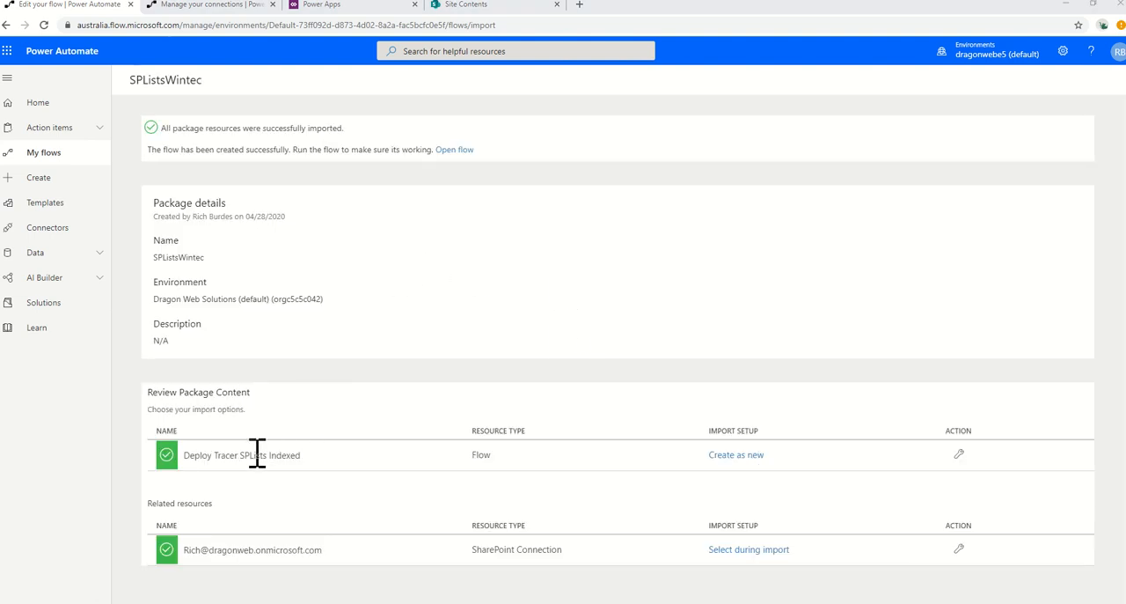
{"action": "mouse_move", "coordinate": [198, 510]}
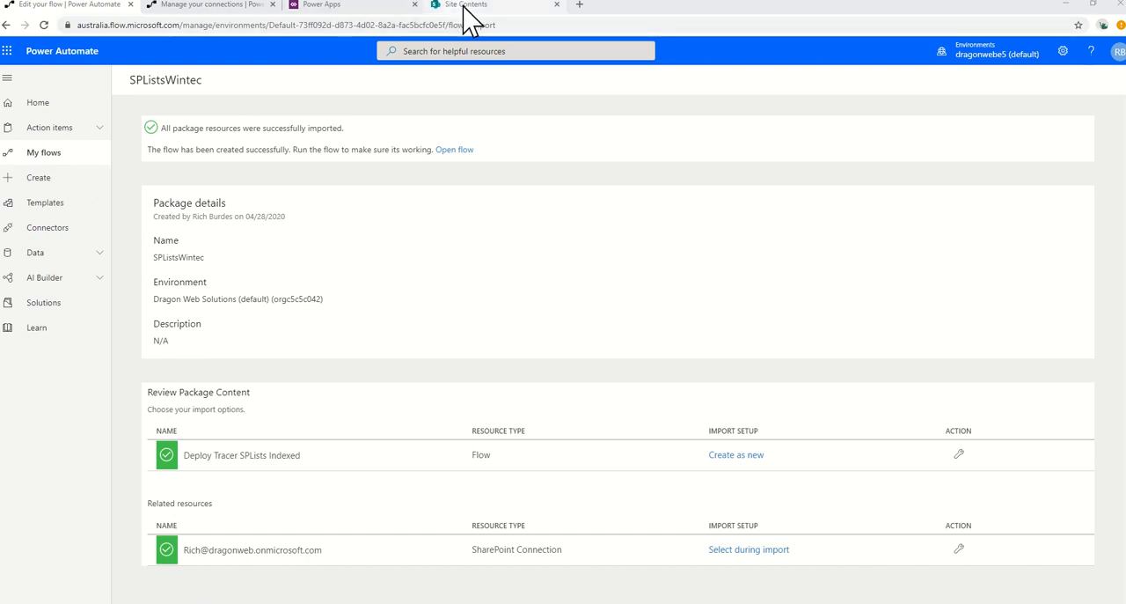
{"action": "left_click", "coordinate": [466, 4]}
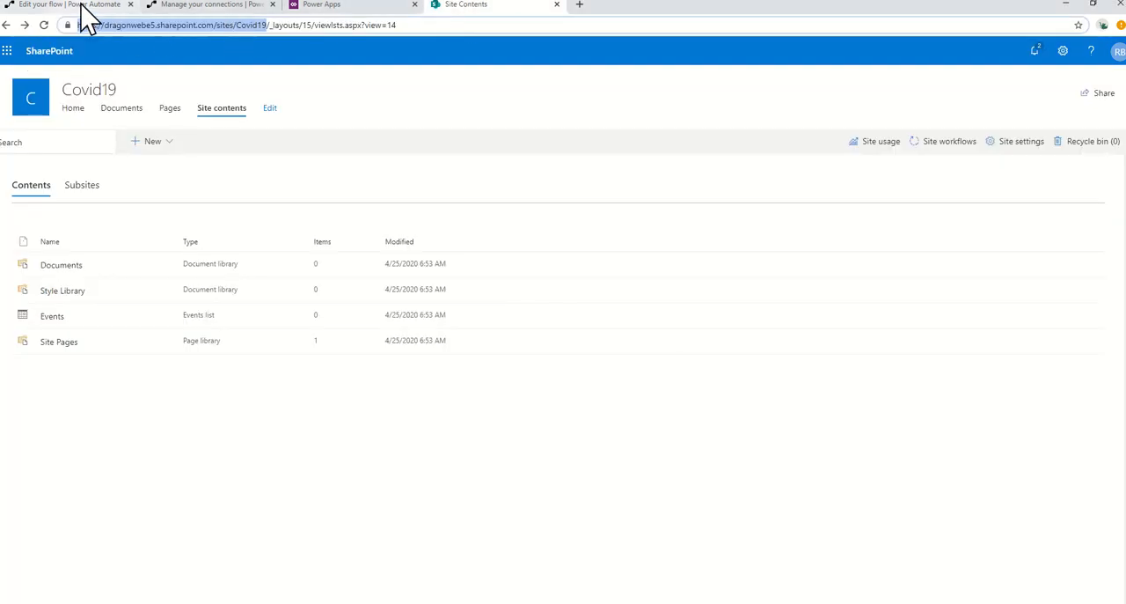
{"action": "left_click", "coordinate": [66, 4]}
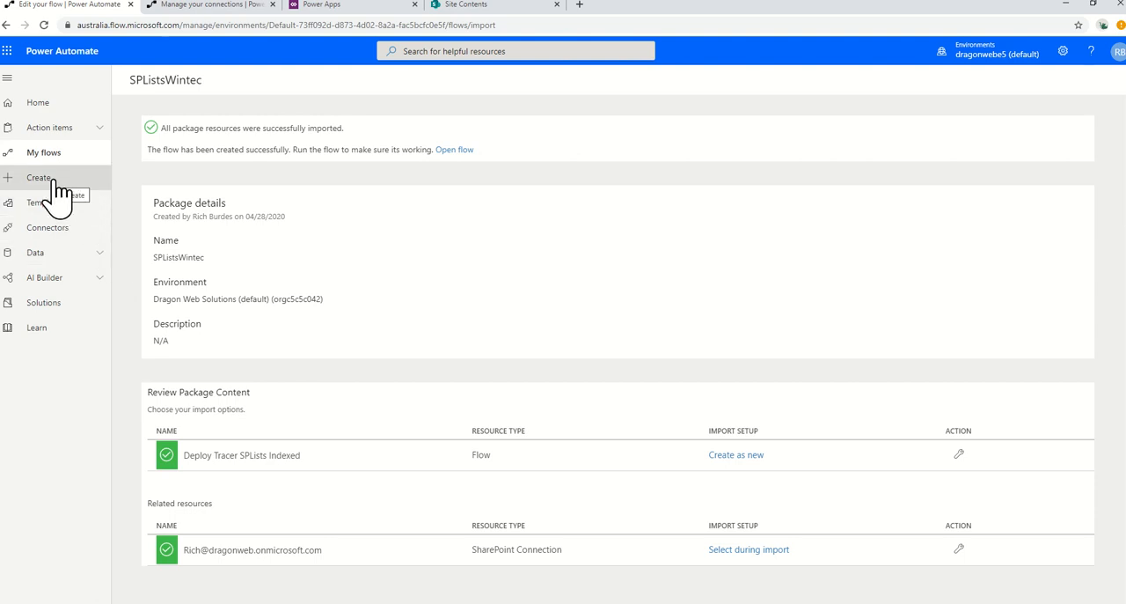
{"action": "mouse_move", "coordinate": [44, 152]}
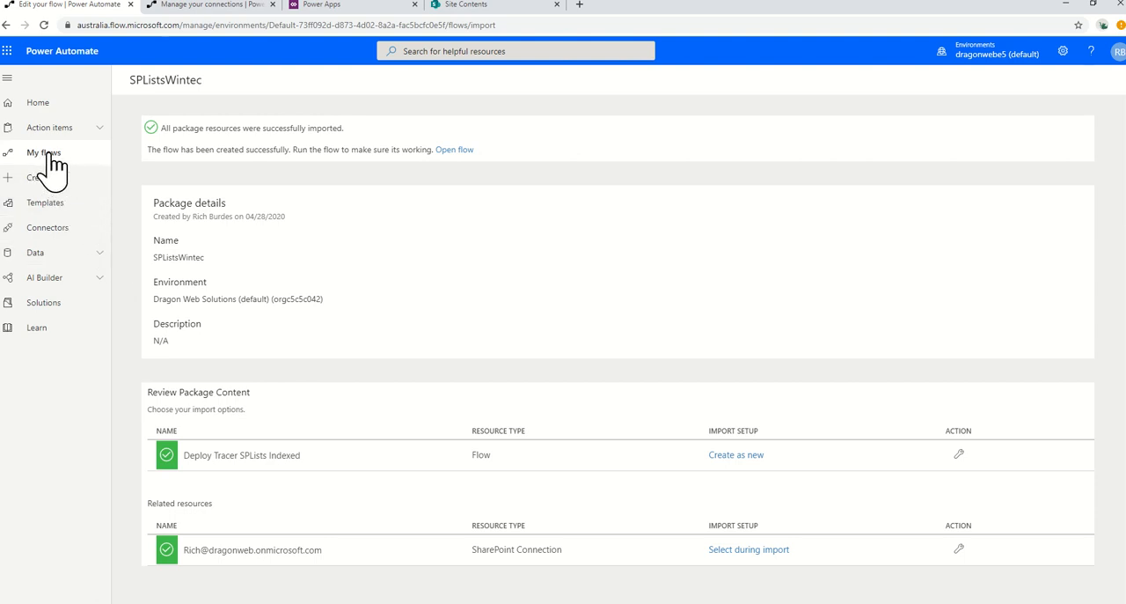
Open Deploy Tracer SPLists Indexed from My flows in the flow editor.
{"action": "left_click", "coordinate": [44, 153]}
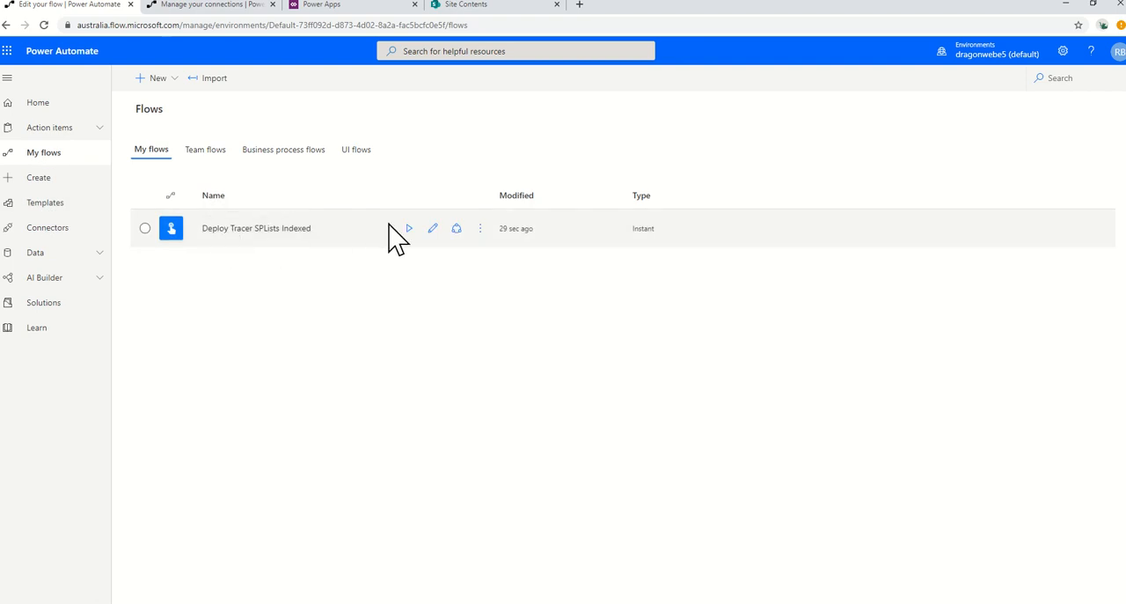
{"action": "mouse_move", "coordinate": [432, 227]}
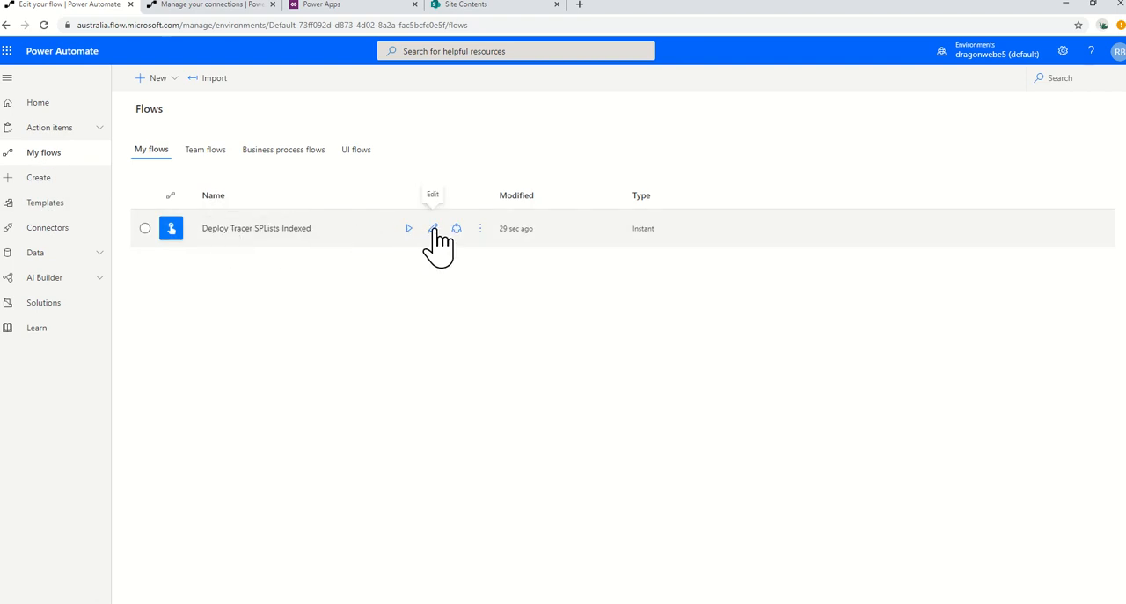
{"action": "left_click", "coordinate": [433, 228]}
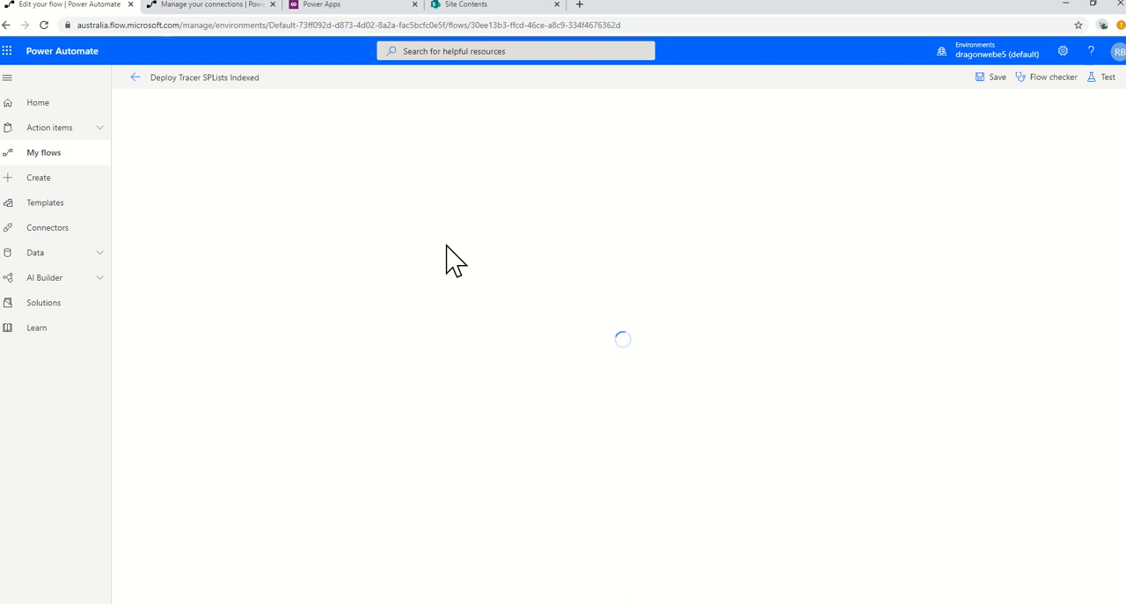
{"action": "mouse_move", "coordinate": [437, 254]}
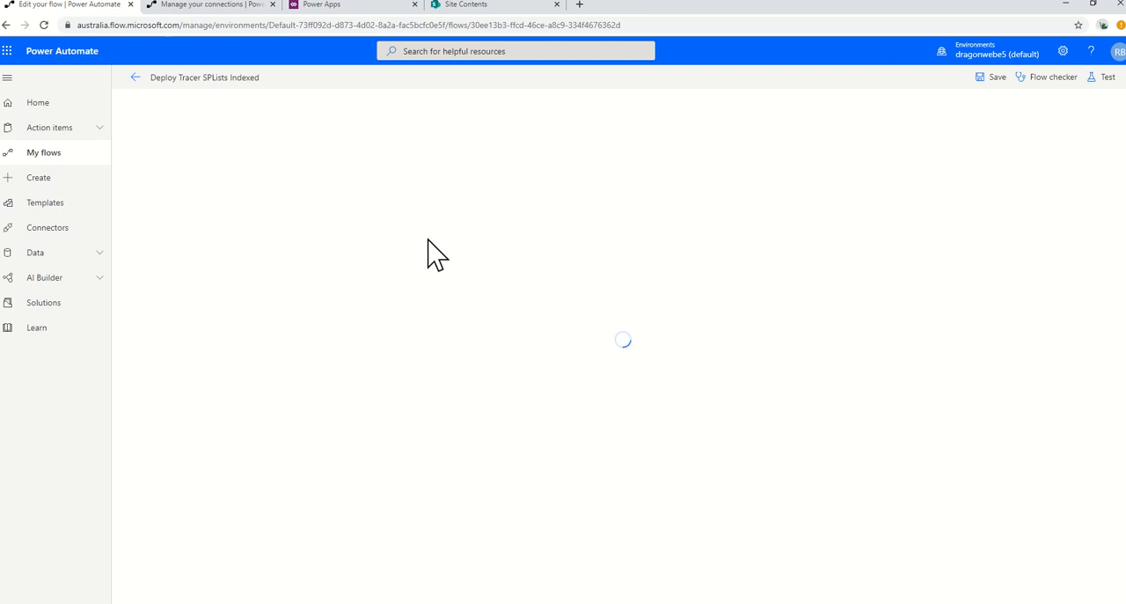
{"action": "mouse_move", "coordinate": [370, 238]}
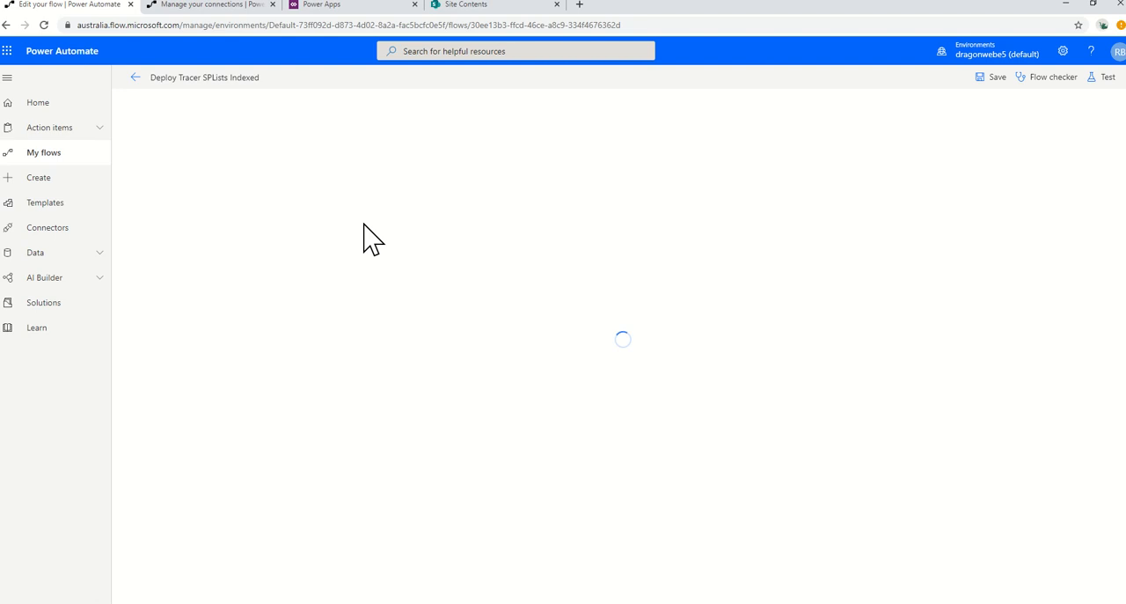
{"action": "mouse_move", "coordinate": [361, 233]}
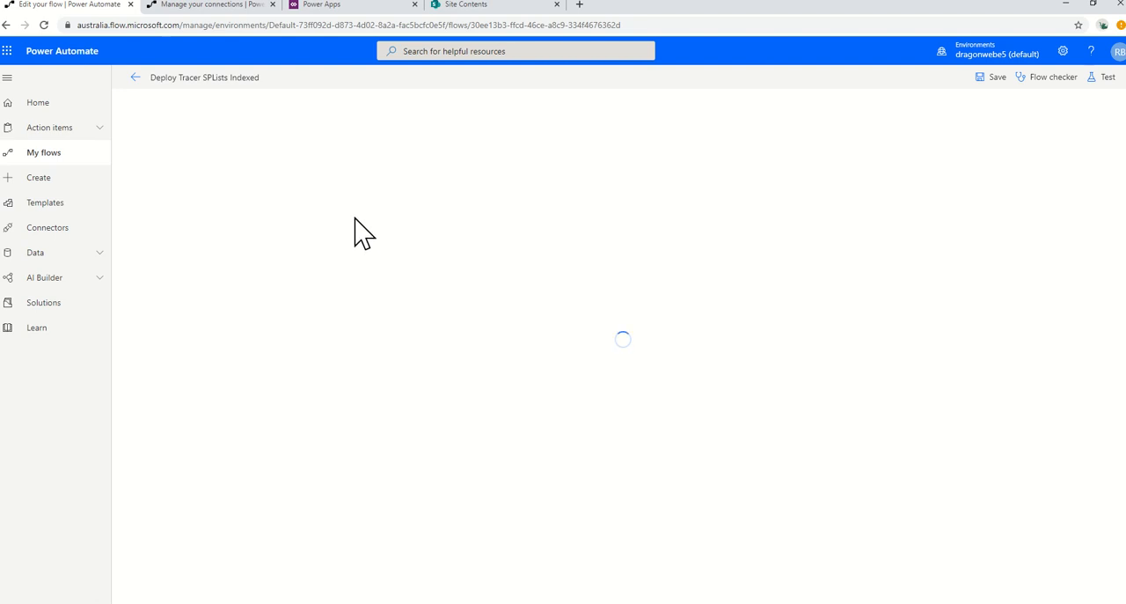
{"action": "mouse_move", "coordinate": [129, 195]}
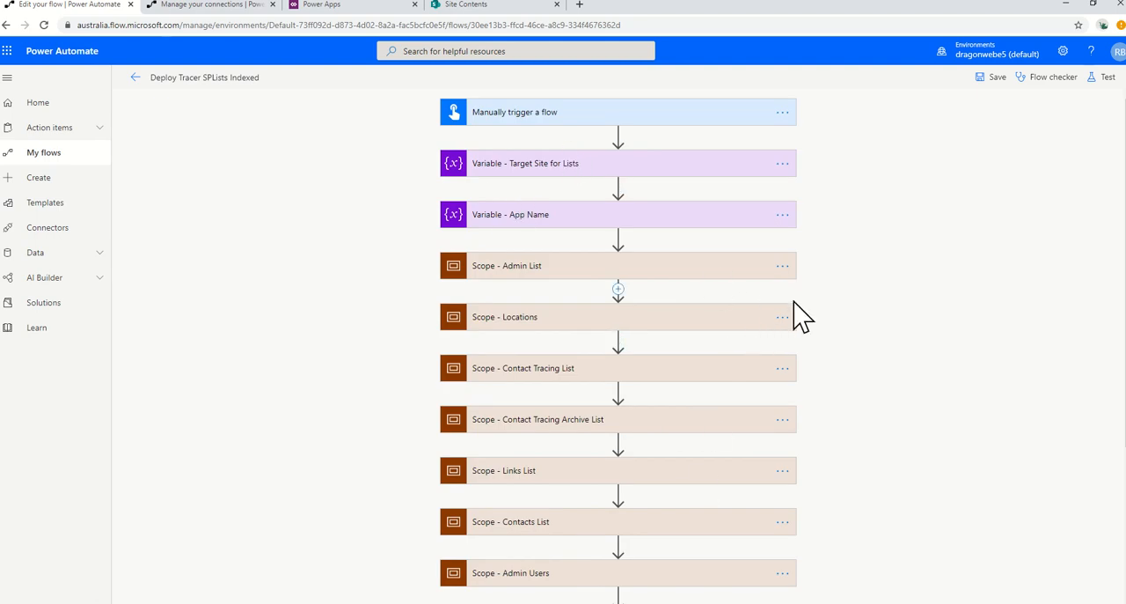
{"action": "mouse_move", "coordinate": [735, 321]}
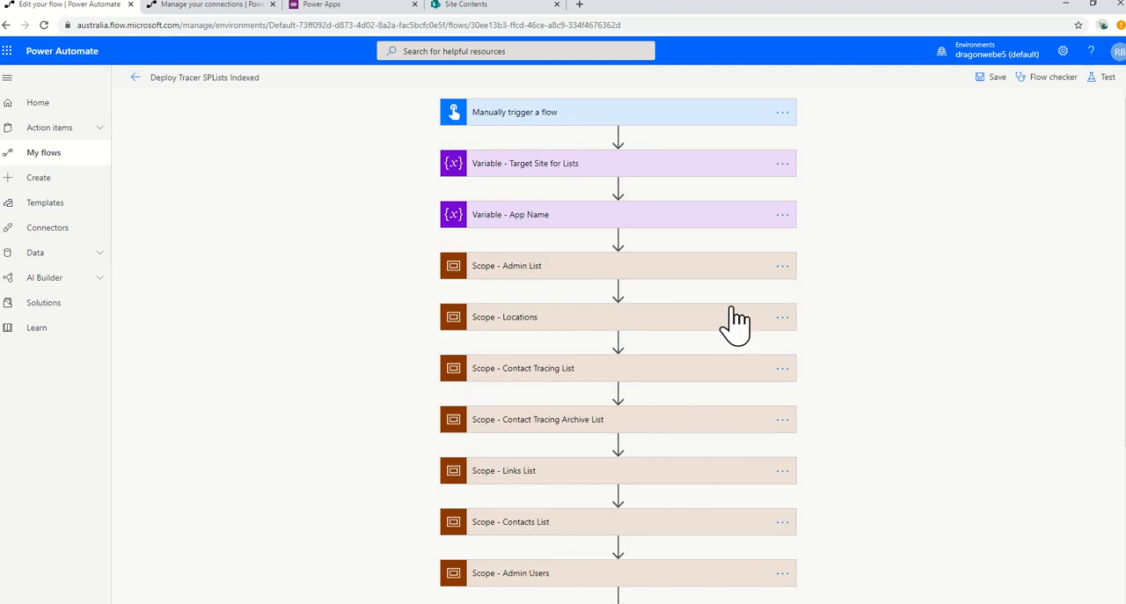
{"action": "mouse_move", "coordinate": [493, 123]}
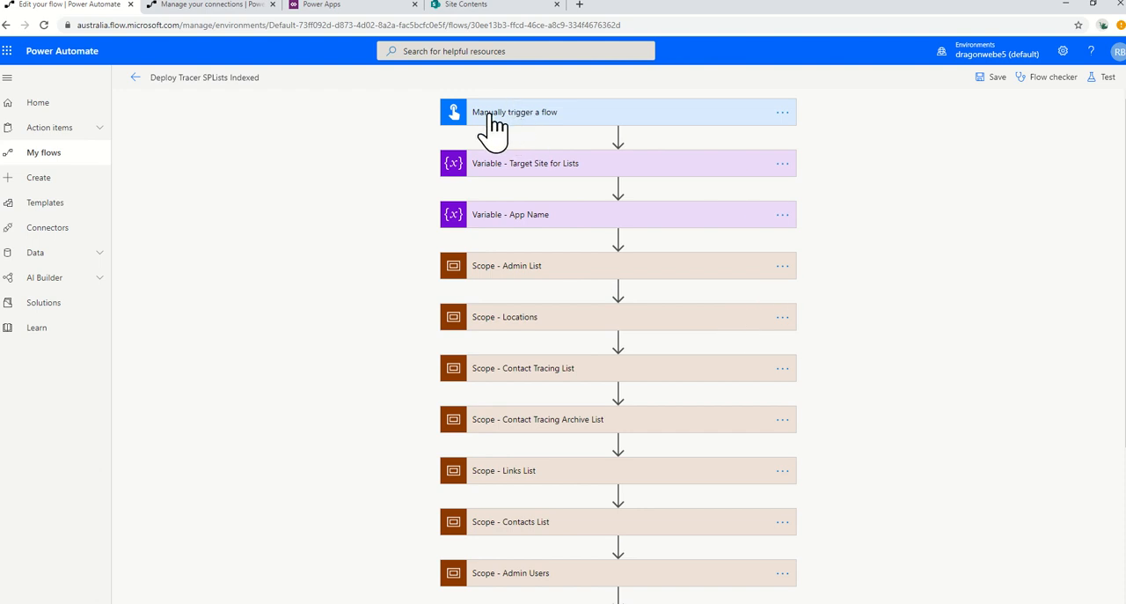
{"action": "mouse_move", "coordinate": [497, 141]}
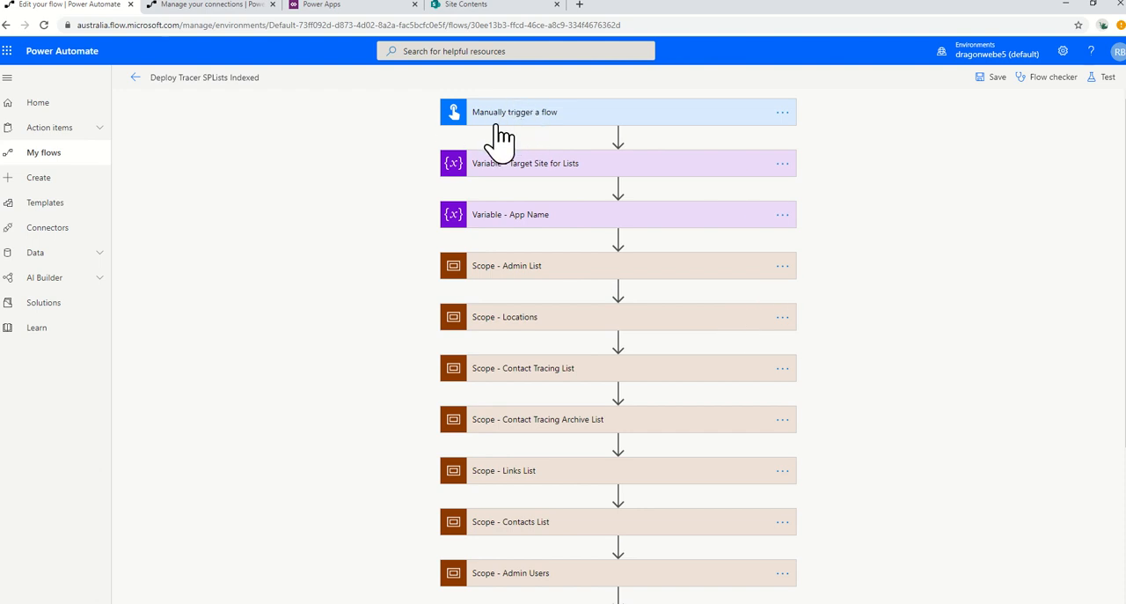
{"action": "left_click", "coordinate": [526, 163]}
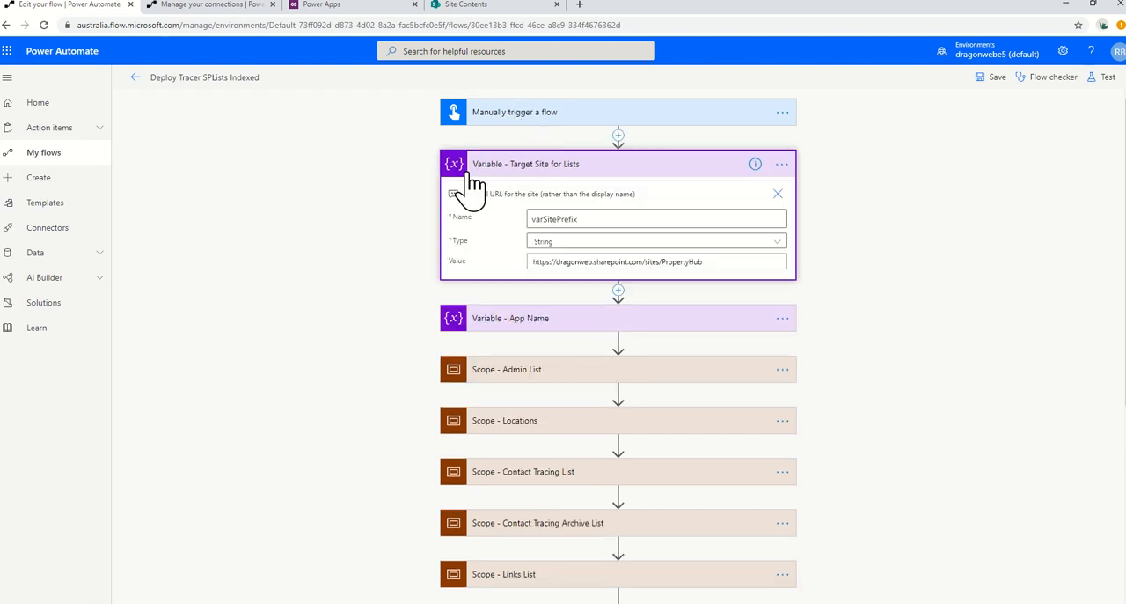
{"action": "left_click", "coordinate": [656, 260]}
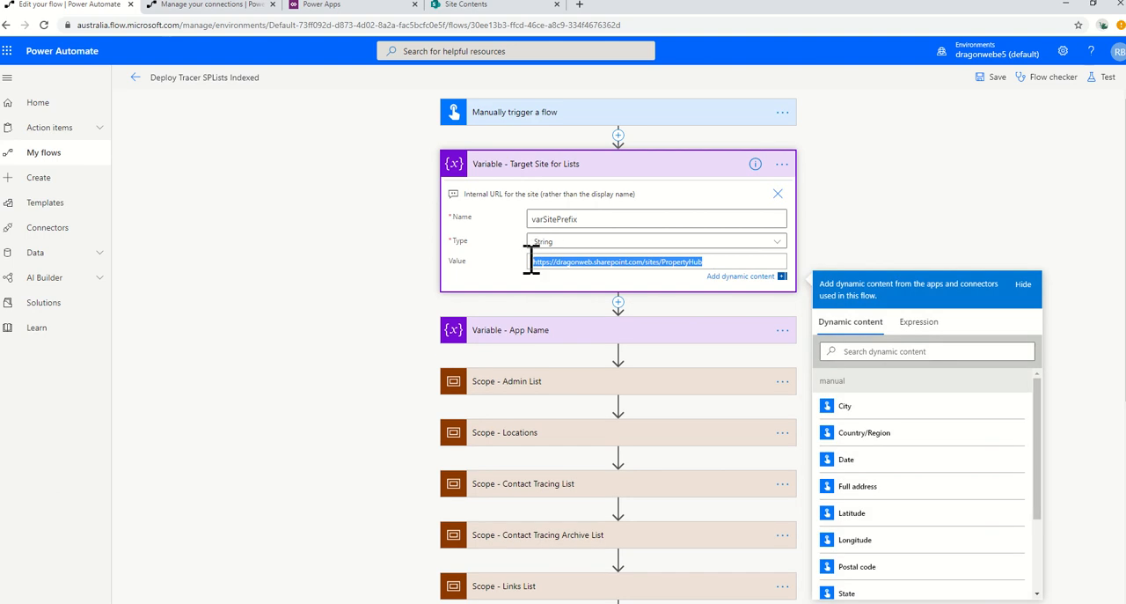
{"action": "type", "text": "https://dragonwebe5.sharepoint.com/sites/Covid19"}
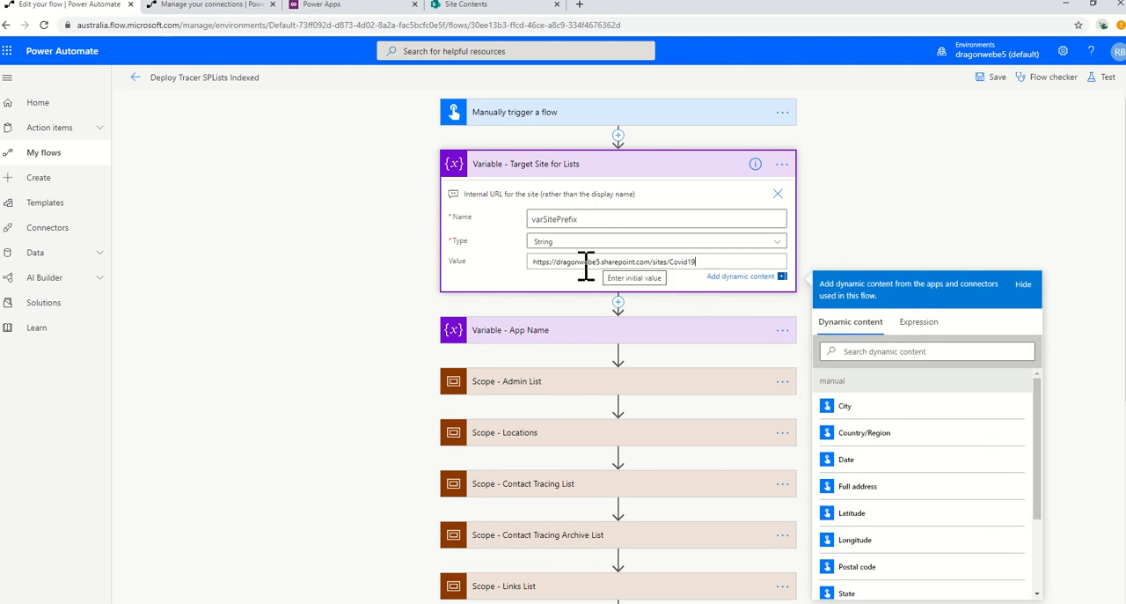
{"action": "left_click", "coordinate": [511, 317]}
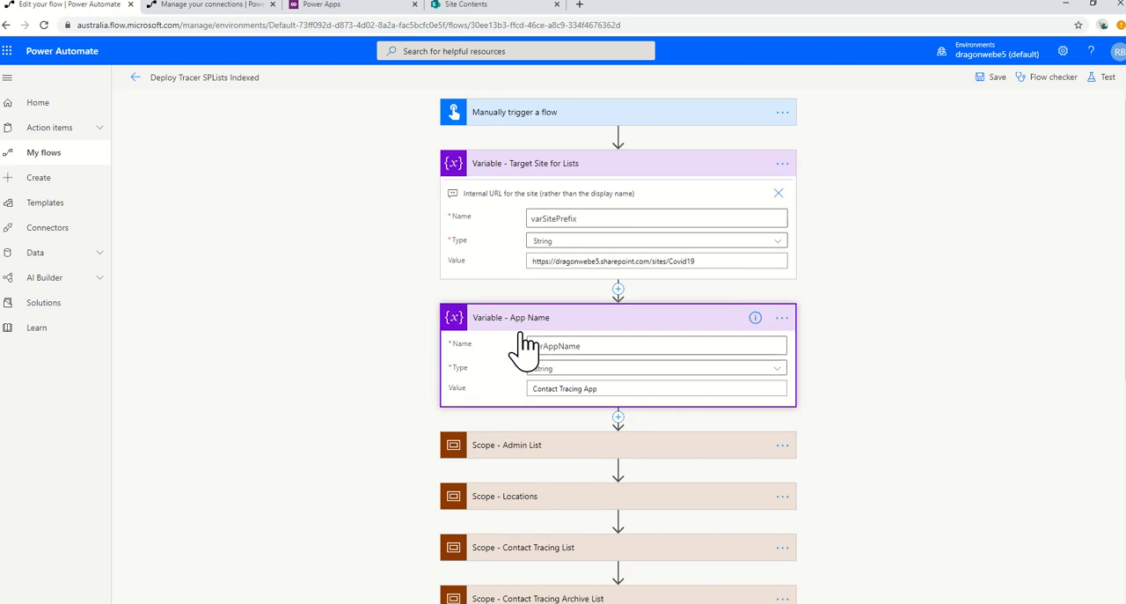
{"action": "left_click", "coordinate": [656, 388]}
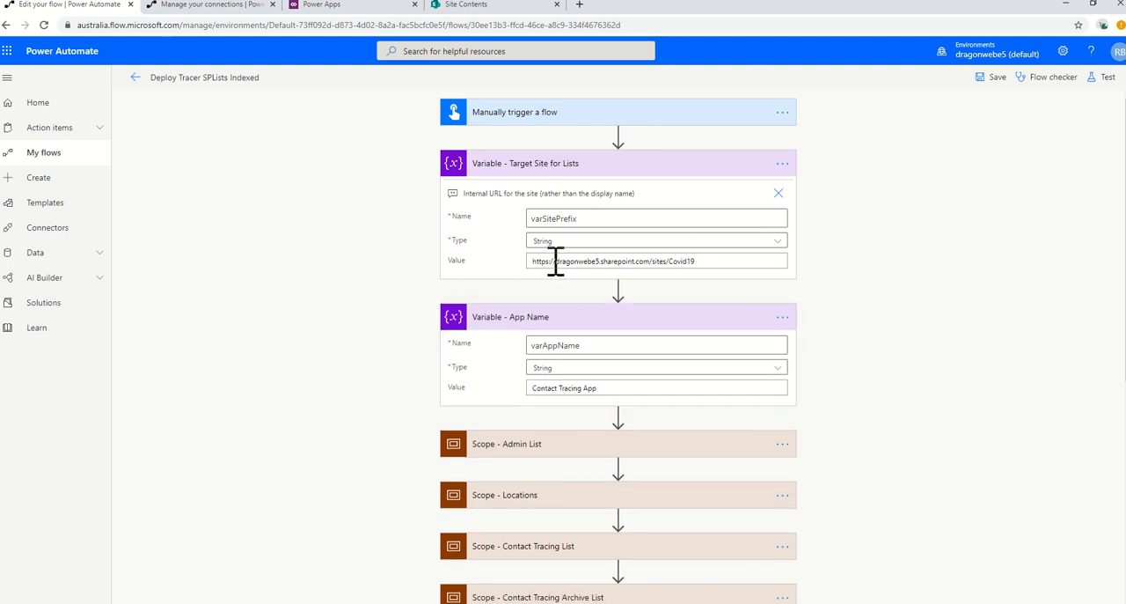
{"action": "scroll", "scroll_direction": "down", "scroll_amount": 3}
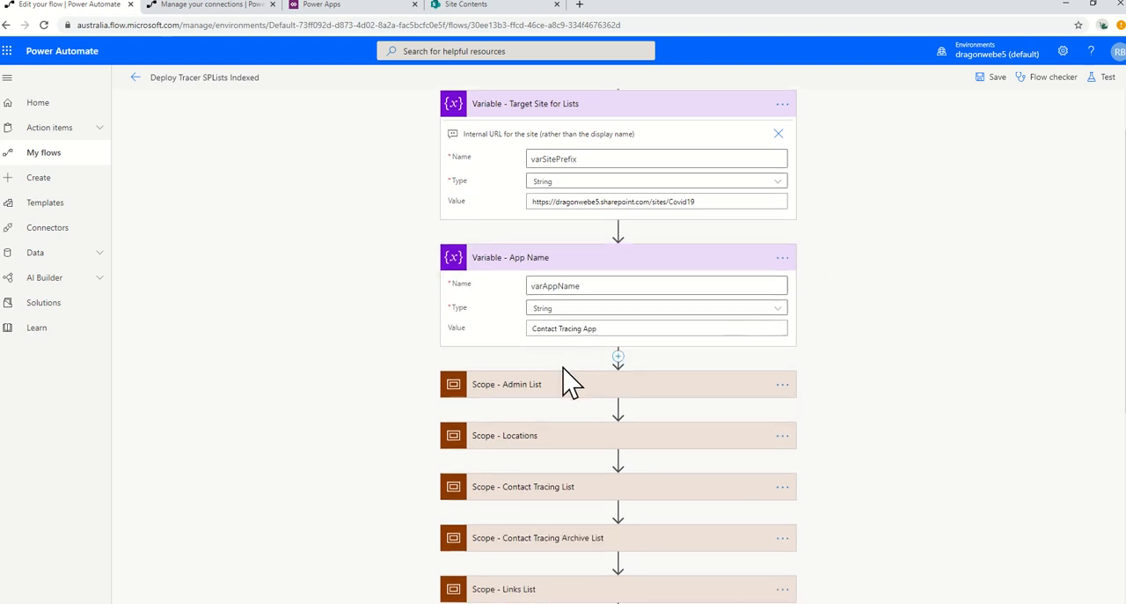
Expand Scope - Admin List, its SharePoint Admin request and the Add Admin Site URL step.
{"action": "left_click", "coordinate": [507, 384]}
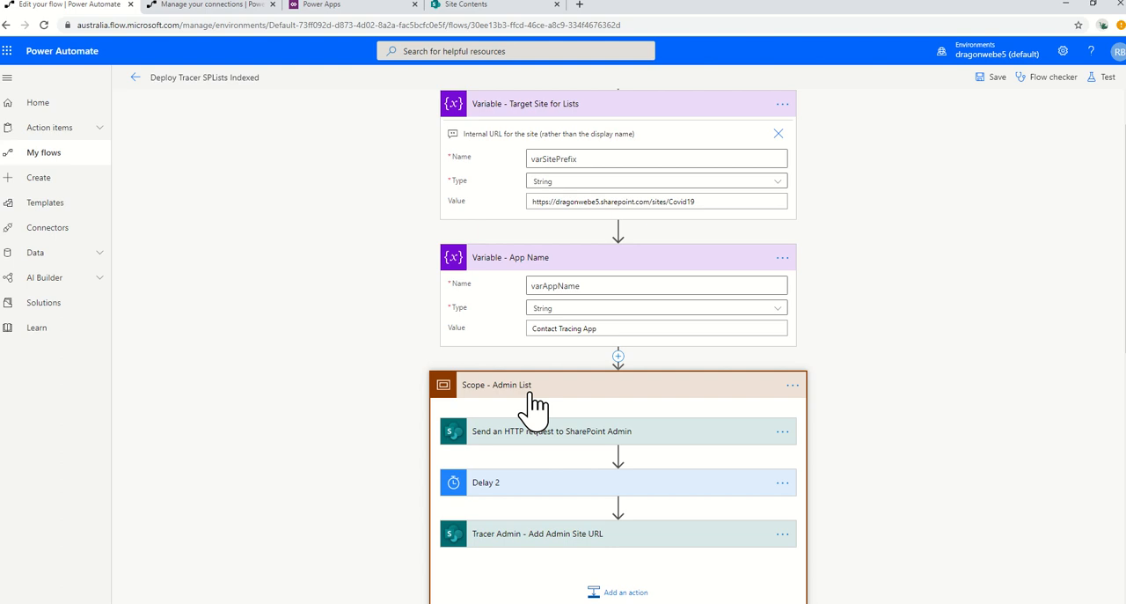
{"action": "scroll", "scroll_direction": "down", "scroll_amount": 3}
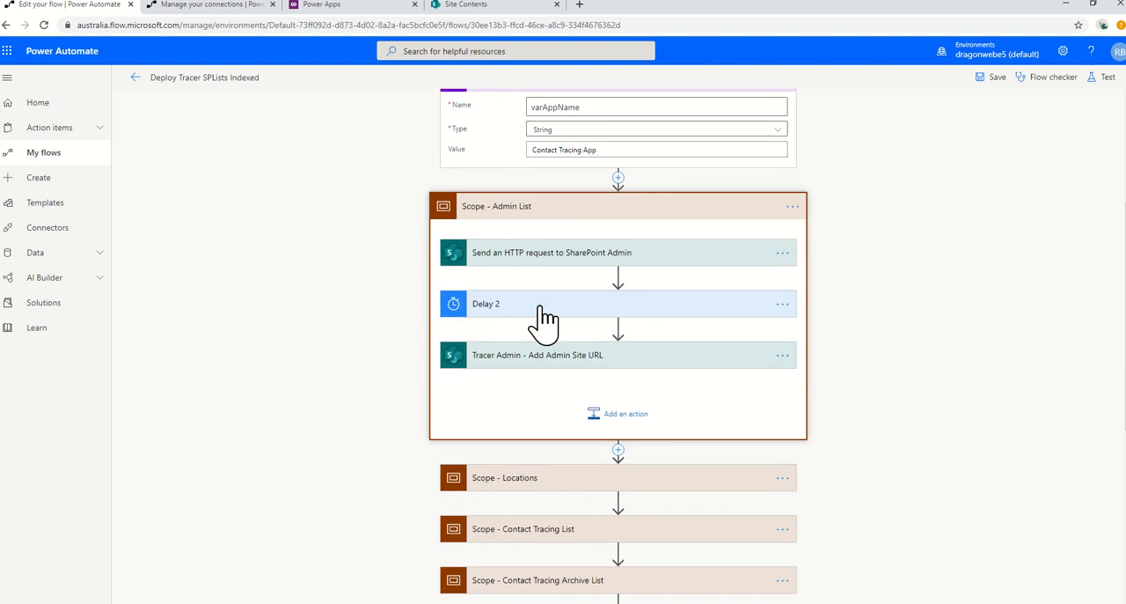
{"action": "left_click", "coordinate": [551, 253]}
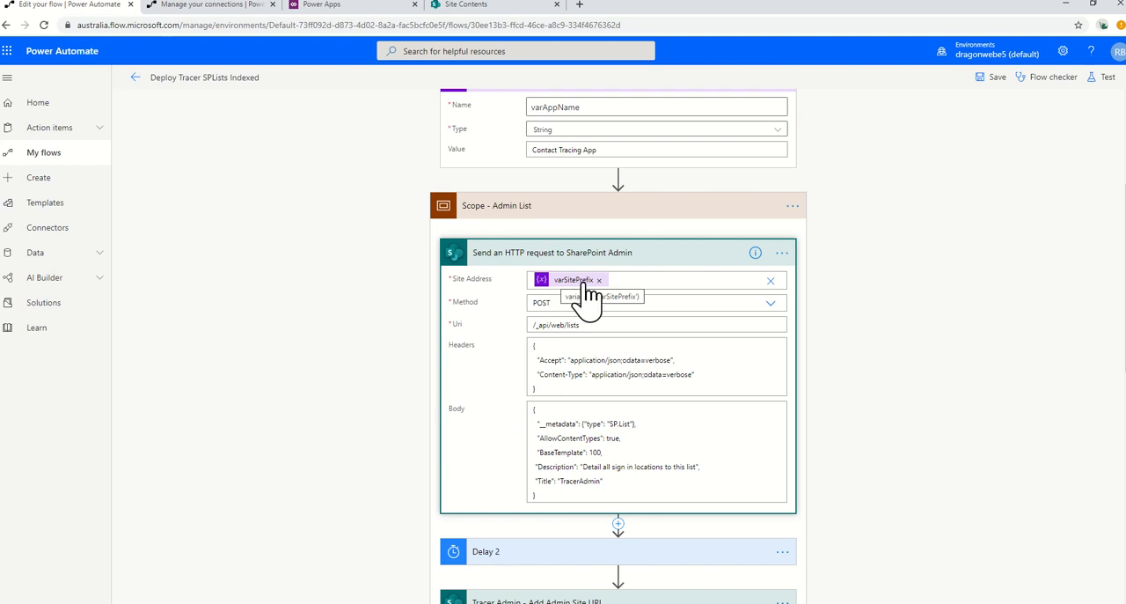
{"action": "mouse_move", "coordinate": [585, 284]}
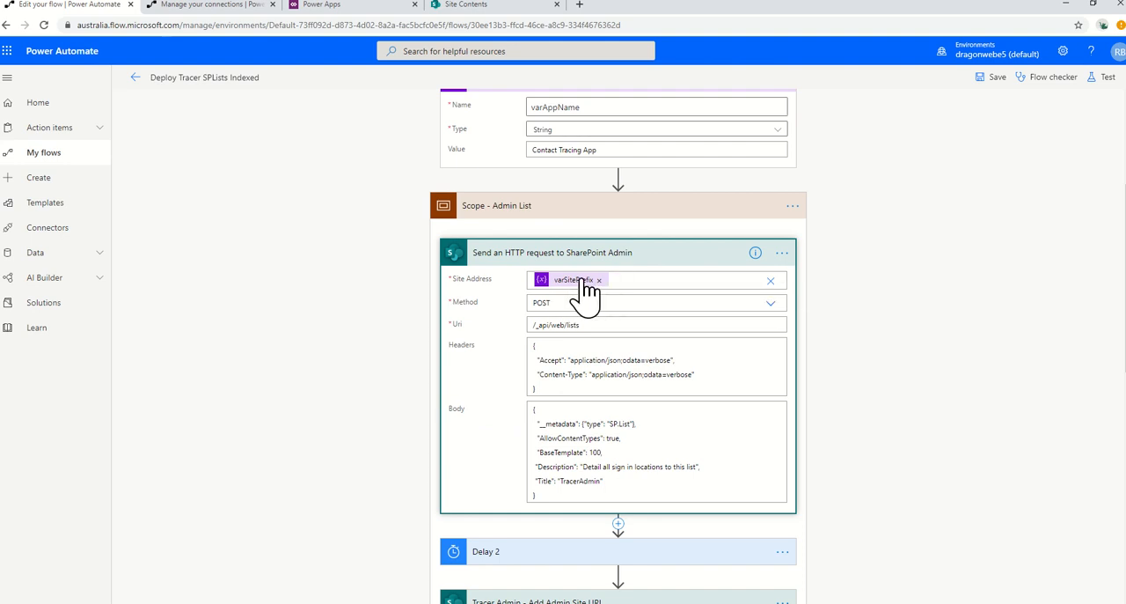
{"action": "mouse_move", "coordinate": [572, 282]}
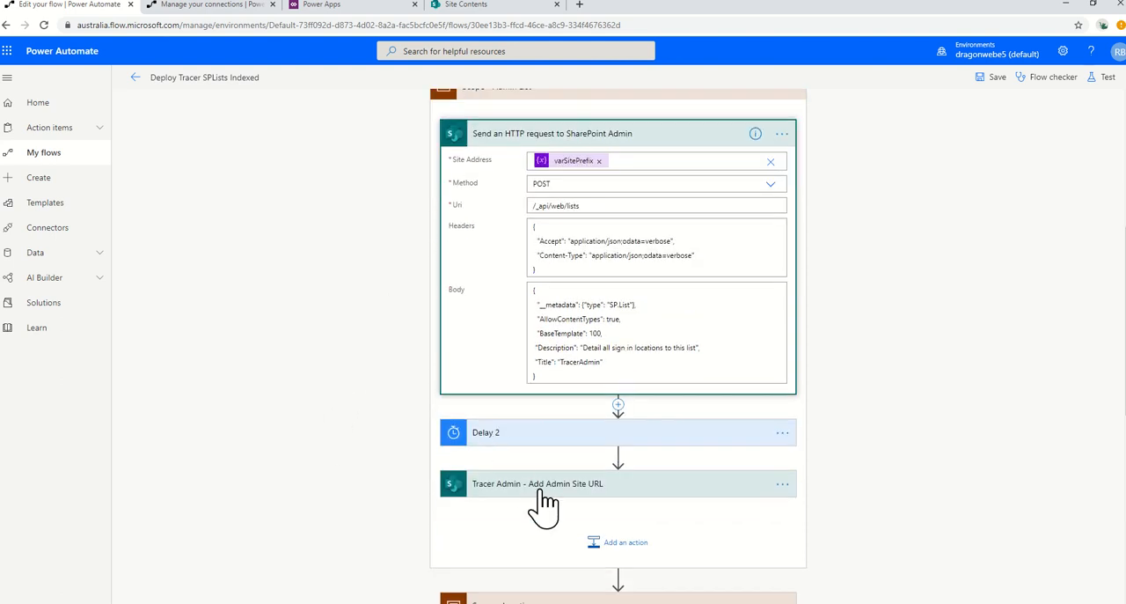
{"action": "left_click", "coordinate": [538, 483]}
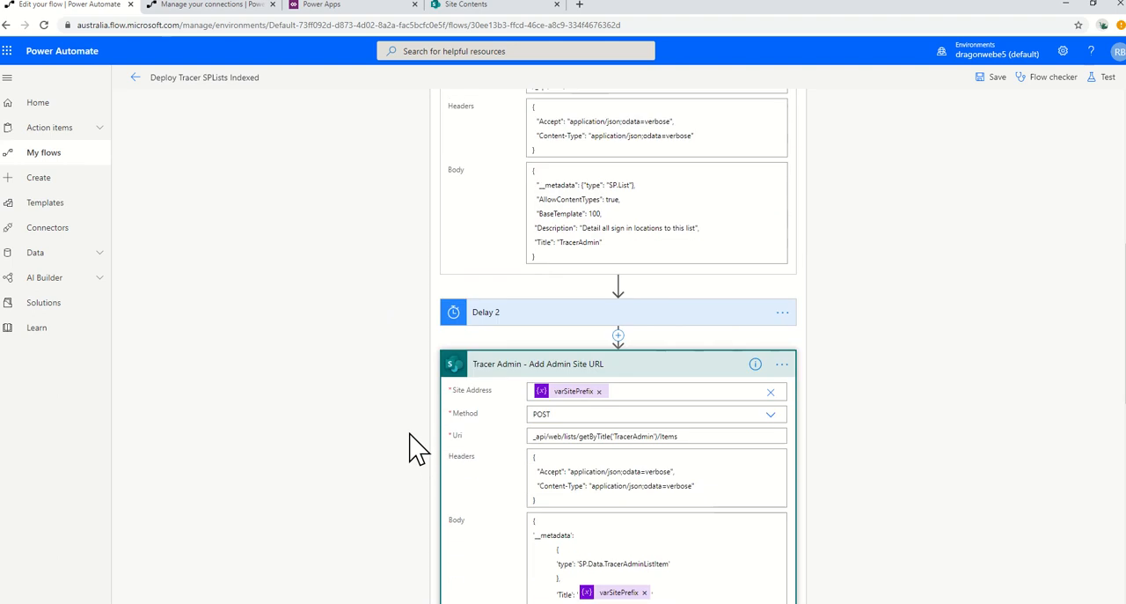
{"action": "scroll", "scroll_direction": "down", "scroll_amount": 3}
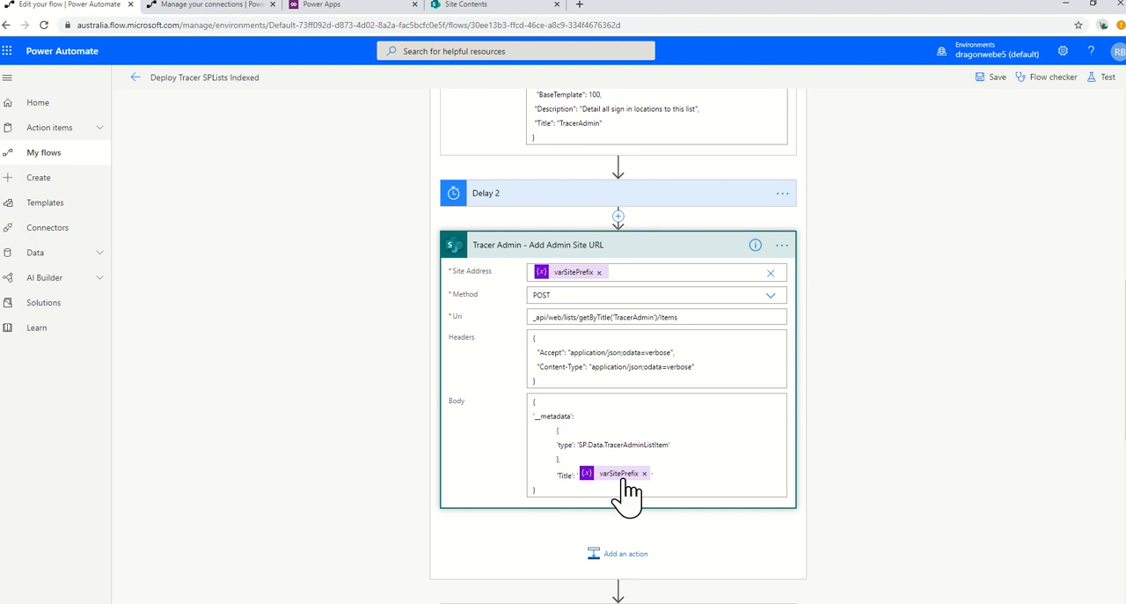
{"action": "scroll", "scroll_direction": "down", "scroll_amount": 3}
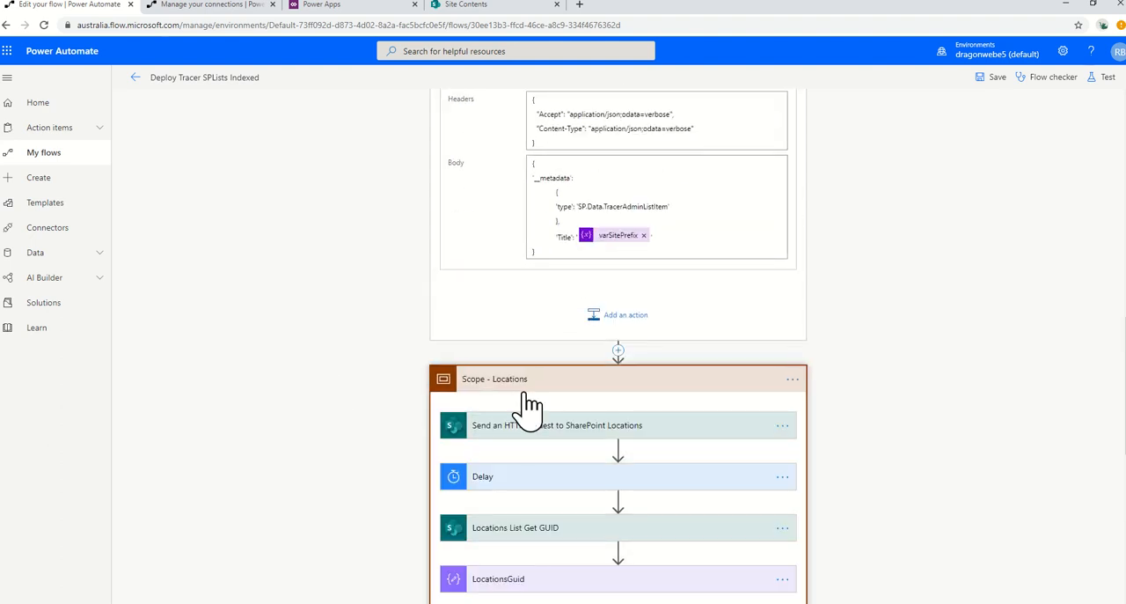
Expand the Locations list creation request and the Locations List Get GUID step.
{"action": "left_click", "coordinate": [558, 425]}
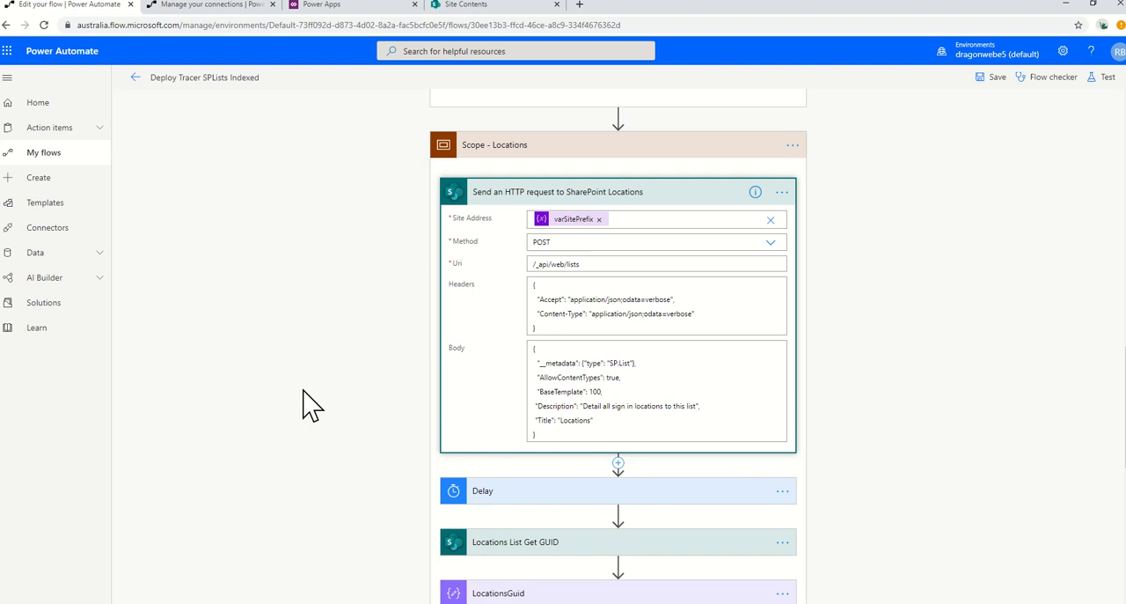
{"action": "scroll", "scroll_direction": "down", "scroll_amount": 3}
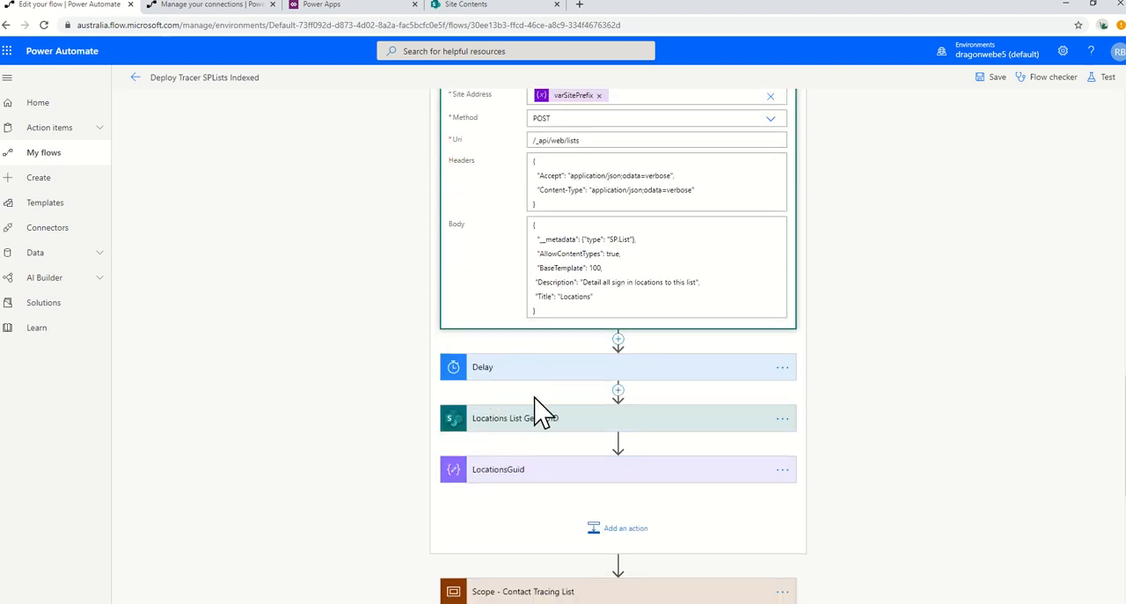
{"action": "left_click", "coordinate": [514, 417]}
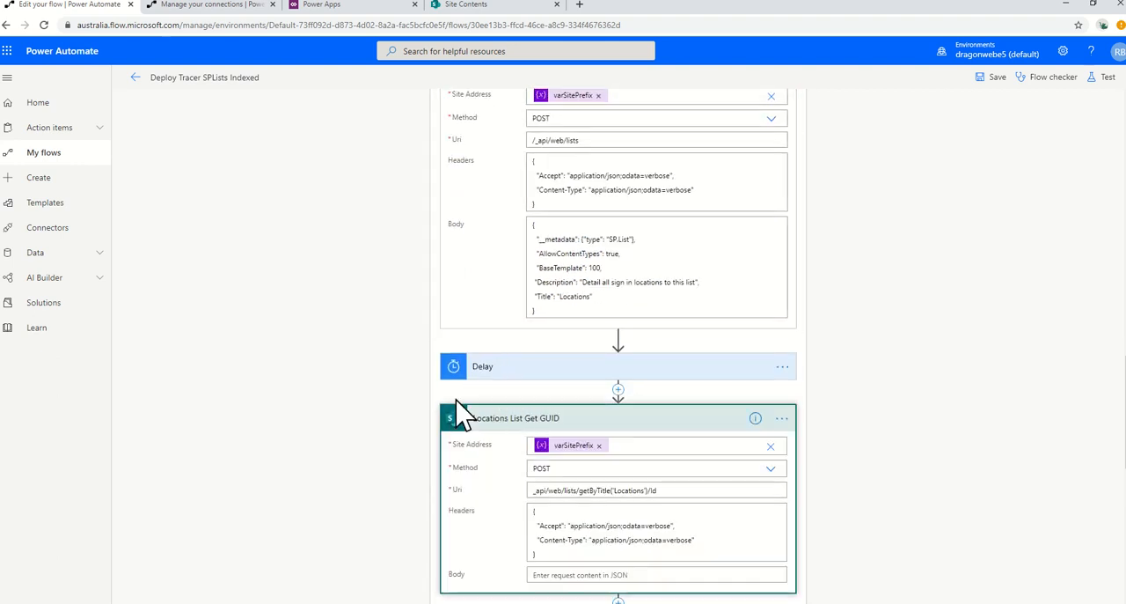
{"action": "scroll", "scroll_direction": "down", "scroll_amount": 3}
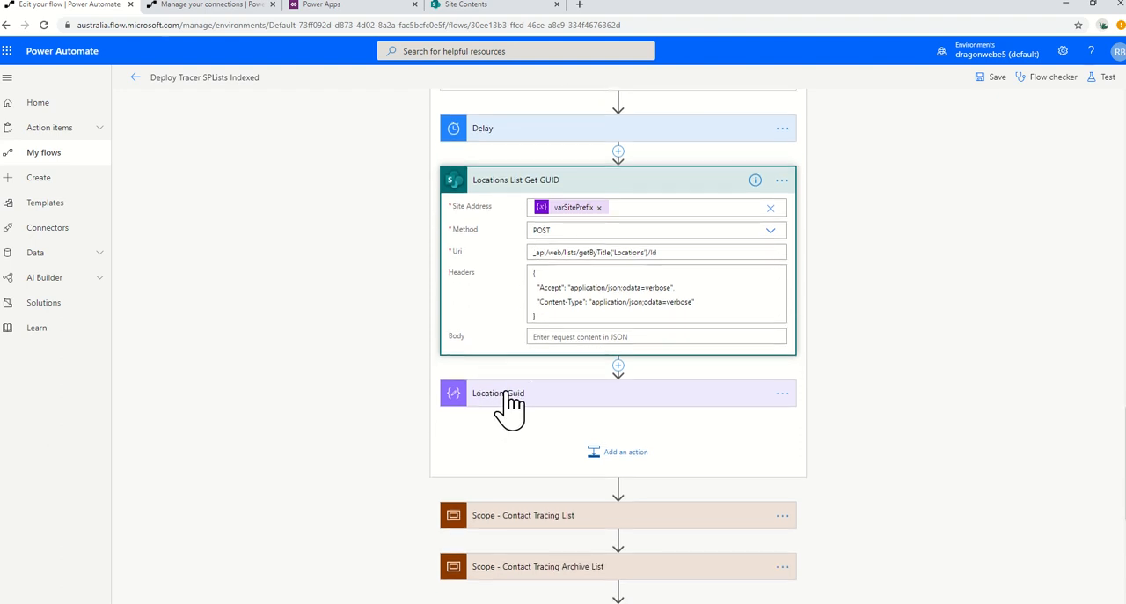
{"action": "scroll", "scroll_direction": "down", "scroll_amount": 3}
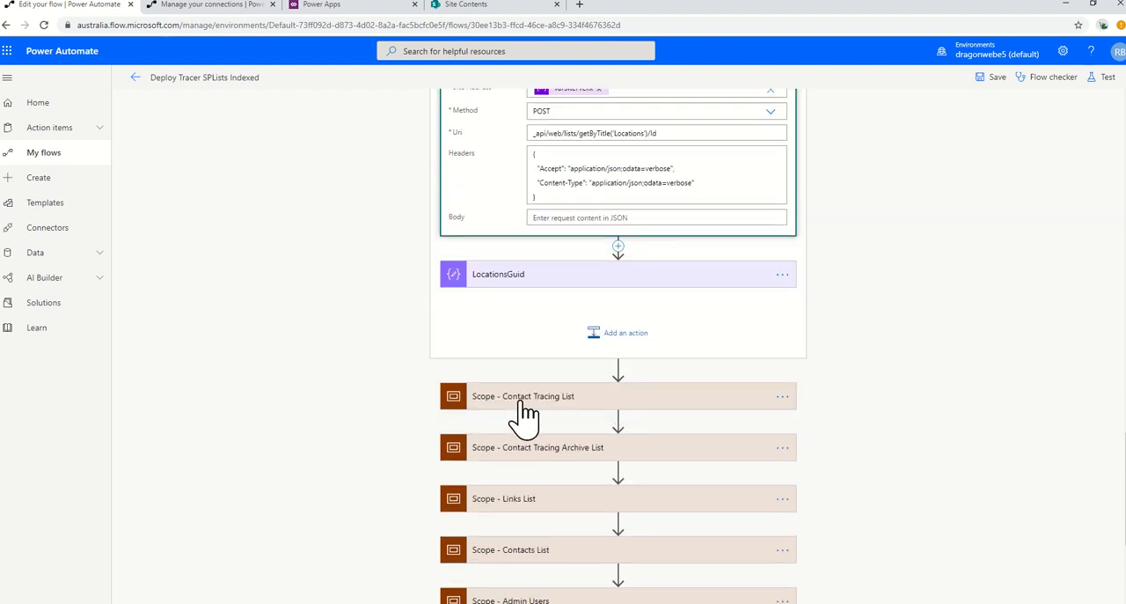
Expand the Contact Tracing List scope and its ContactTracing - Location action.
{"action": "left_click", "coordinate": [522, 395]}
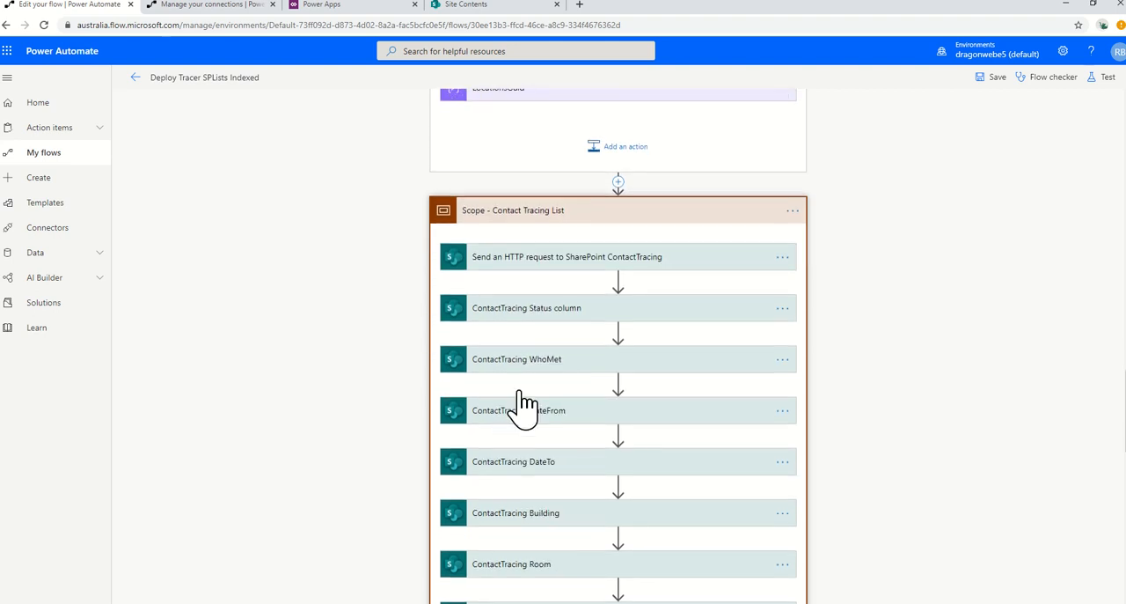
{"action": "scroll", "scroll_direction": "down", "scroll_amount": 3}
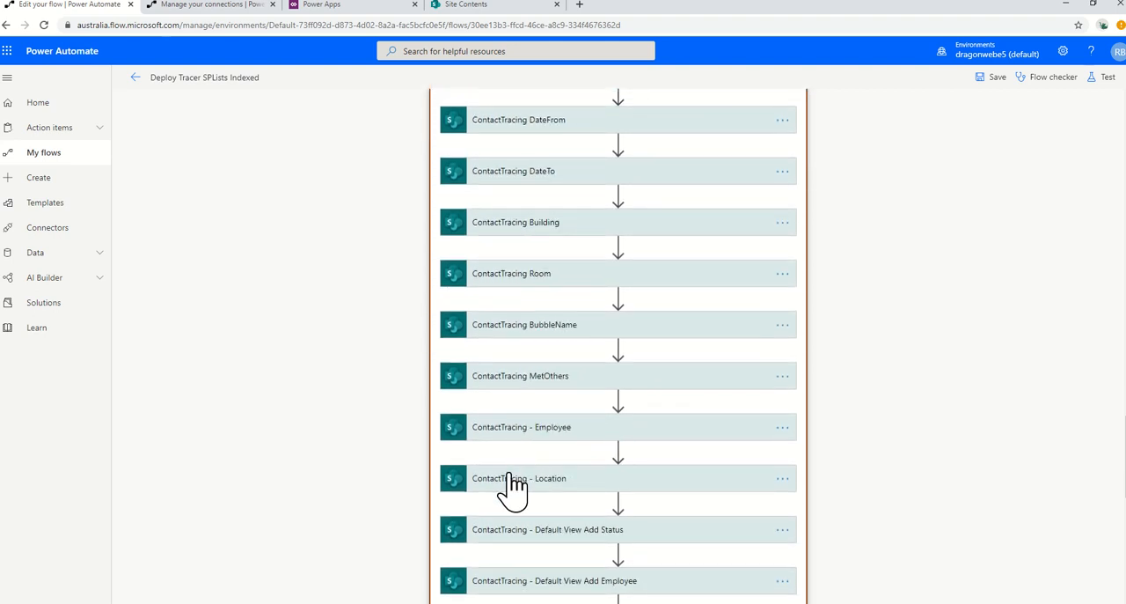
{"action": "left_click", "coordinate": [519, 477]}
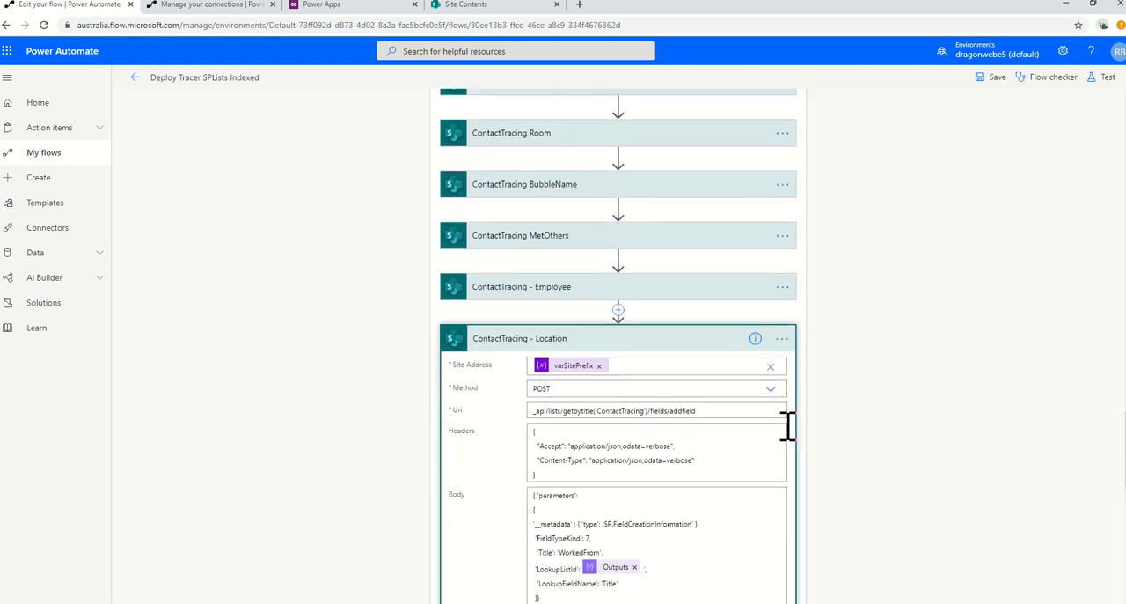
{"action": "scroll", "scroll_direction": "down", "scroll_amount": 3}
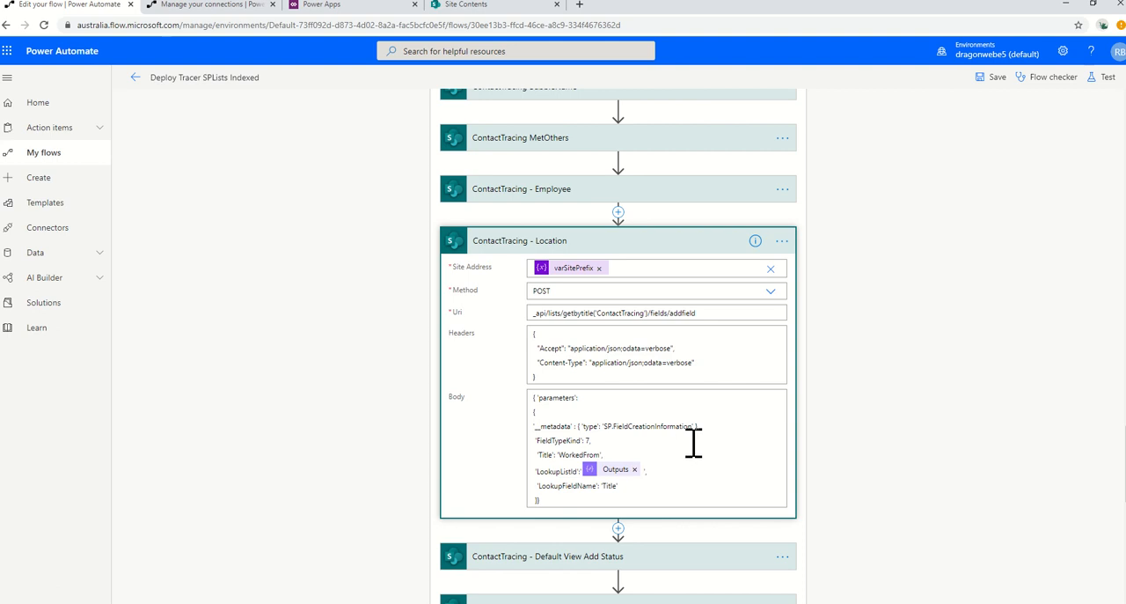
{"action": "scroll", "scroll_direction": "down", "scroll_amount": 3}
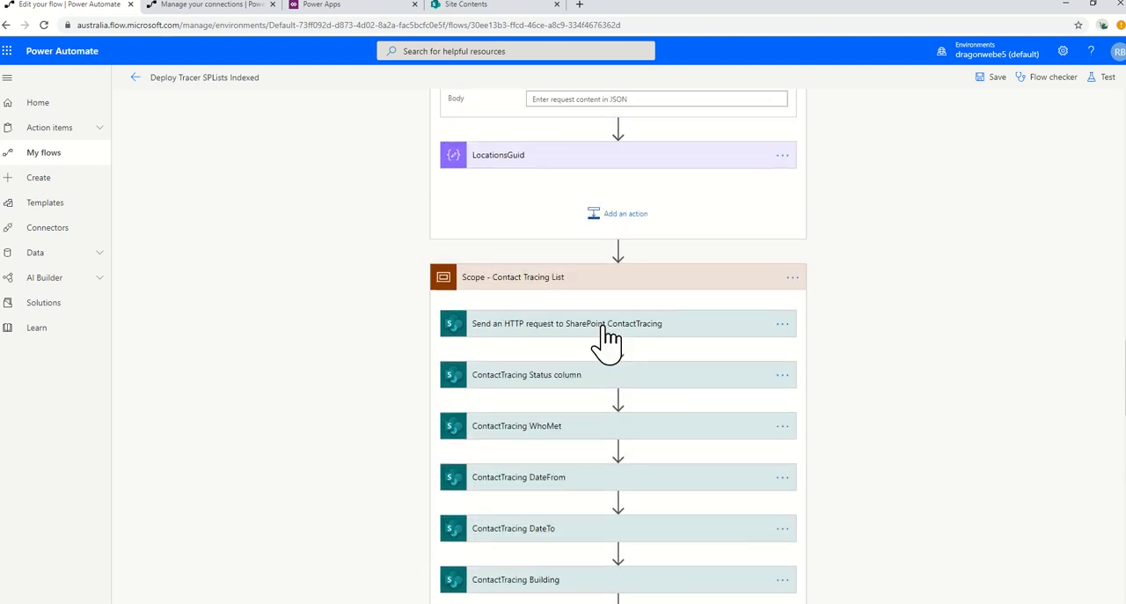
Expand the ContactTracing list creation request and ContactTracing DateFrom step, reviewing remaining actions.
{"action": "left_click", "coordinate": [567, 322]}
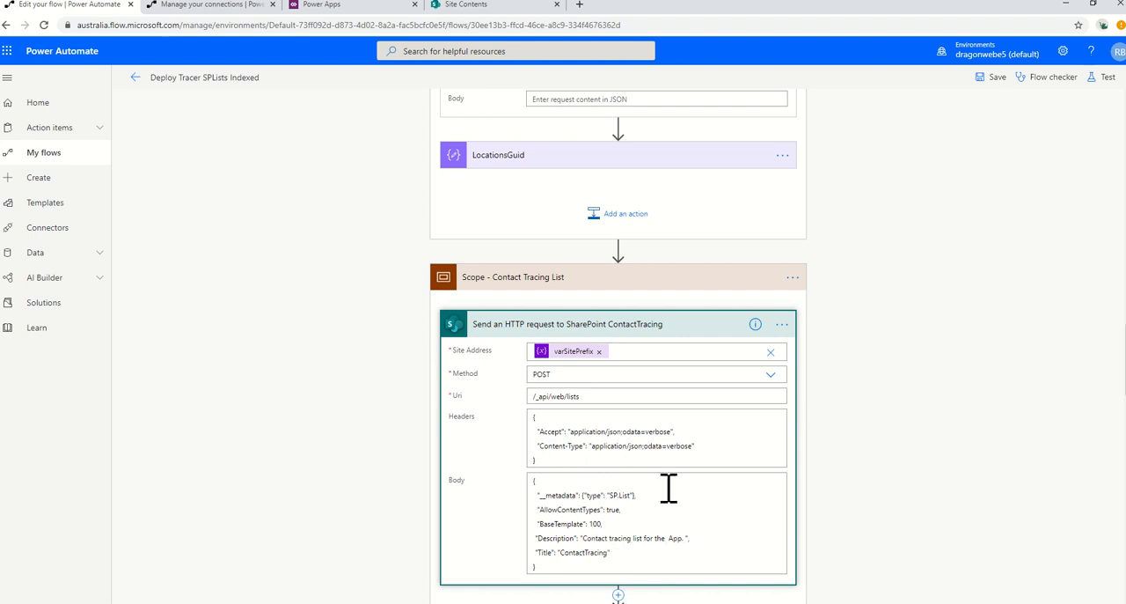
{"action": "scroll", "scroll_direction": "down", "scroll_amount": 3}
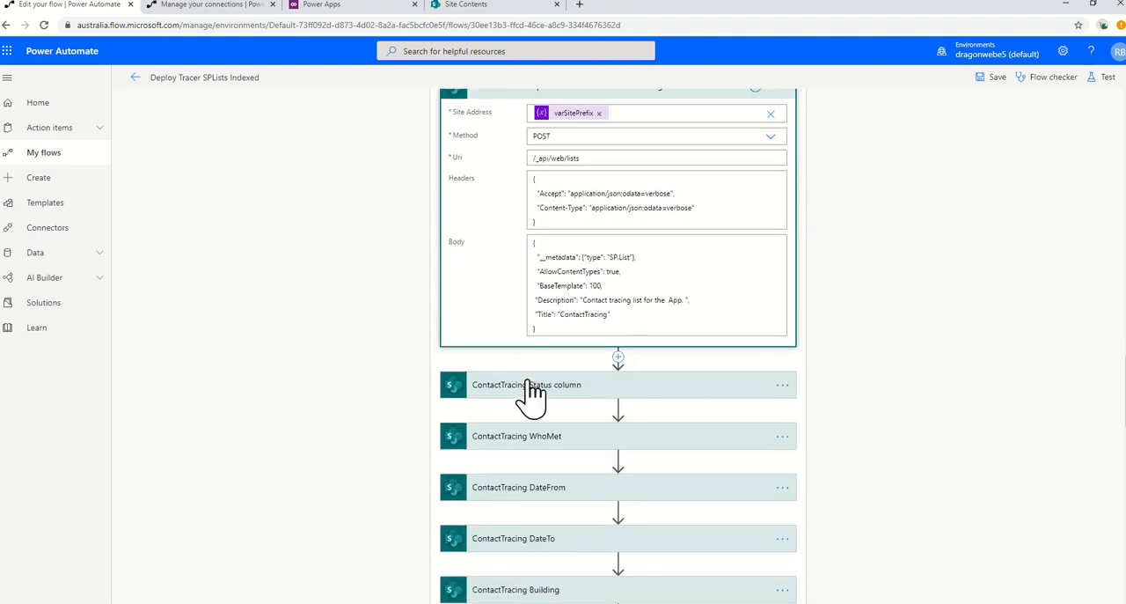
{"action": "mouse_move", "coordinate": [545, 448]}
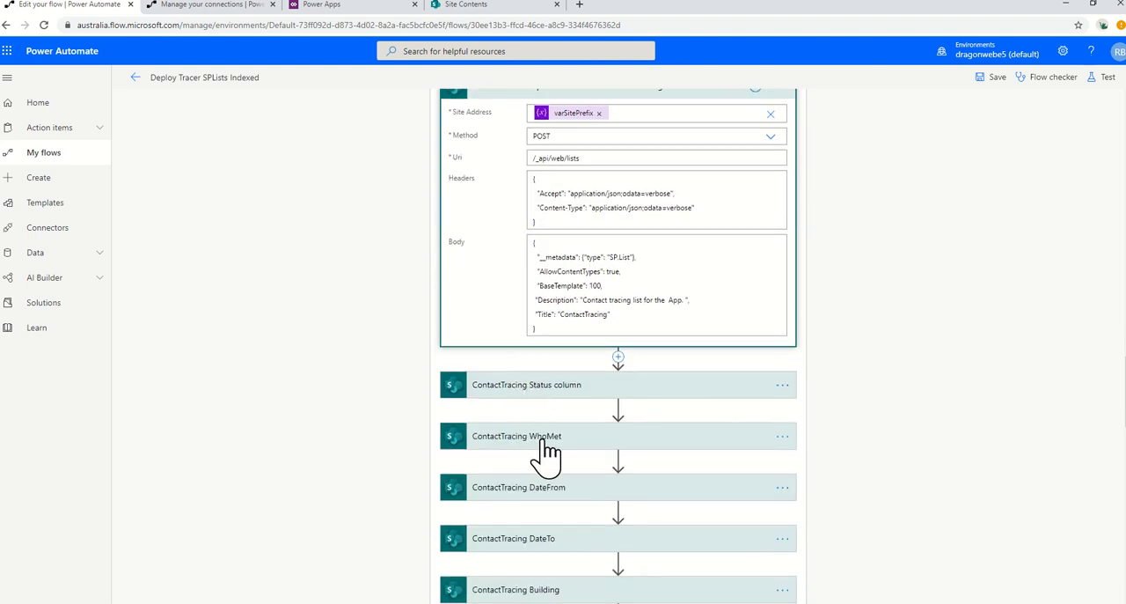
{"action": "scroll", "scroll_direction": "down", "scroll_amount": 3}
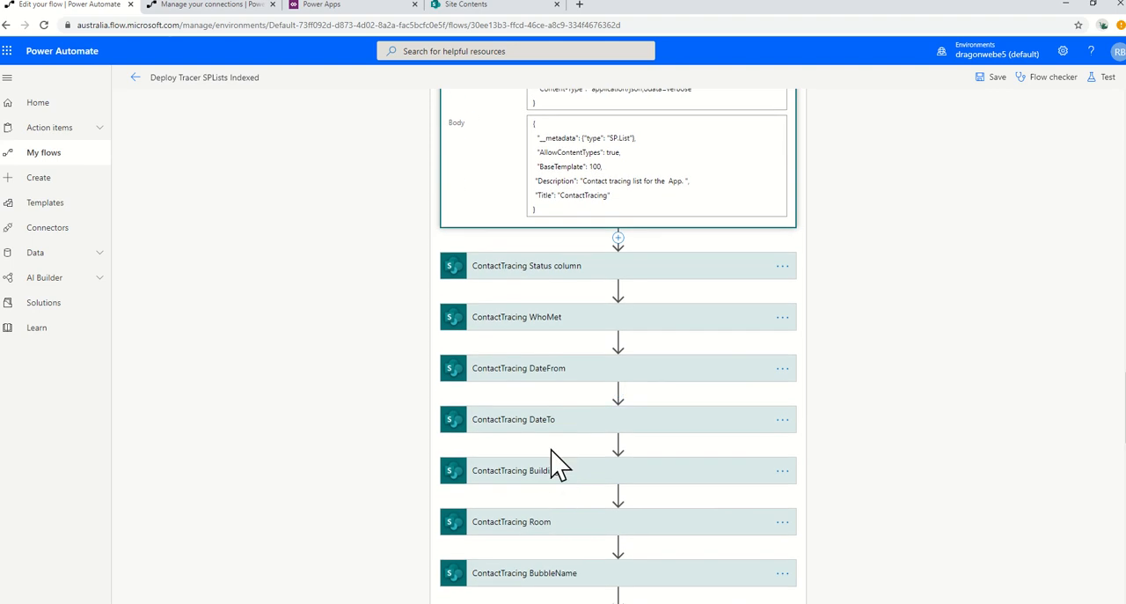
{"action": "mouse_move", "coordinate": [546, 431]}
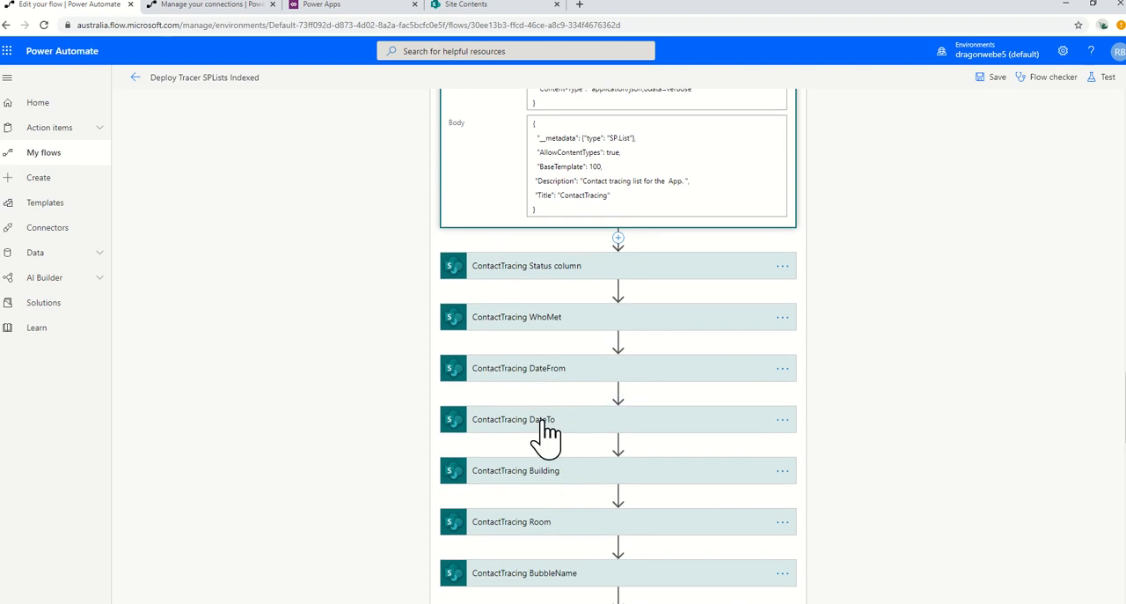
{"action": "left_click", "coordinate": [519, 368]}
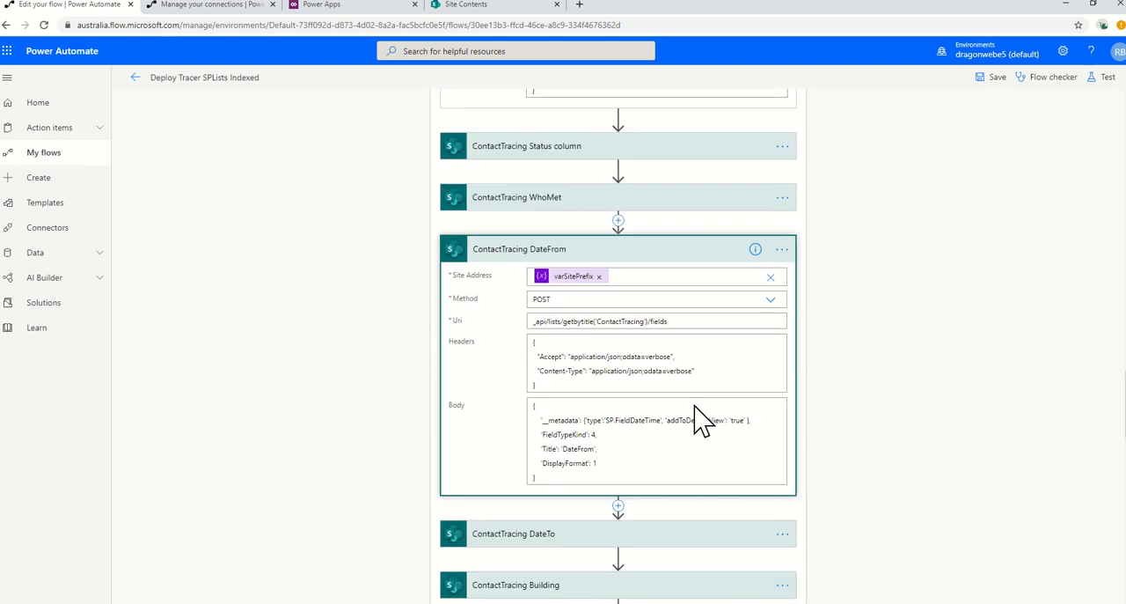
{"action": "scroll", "scroll_direction": "down", "scroll_amount": 3}
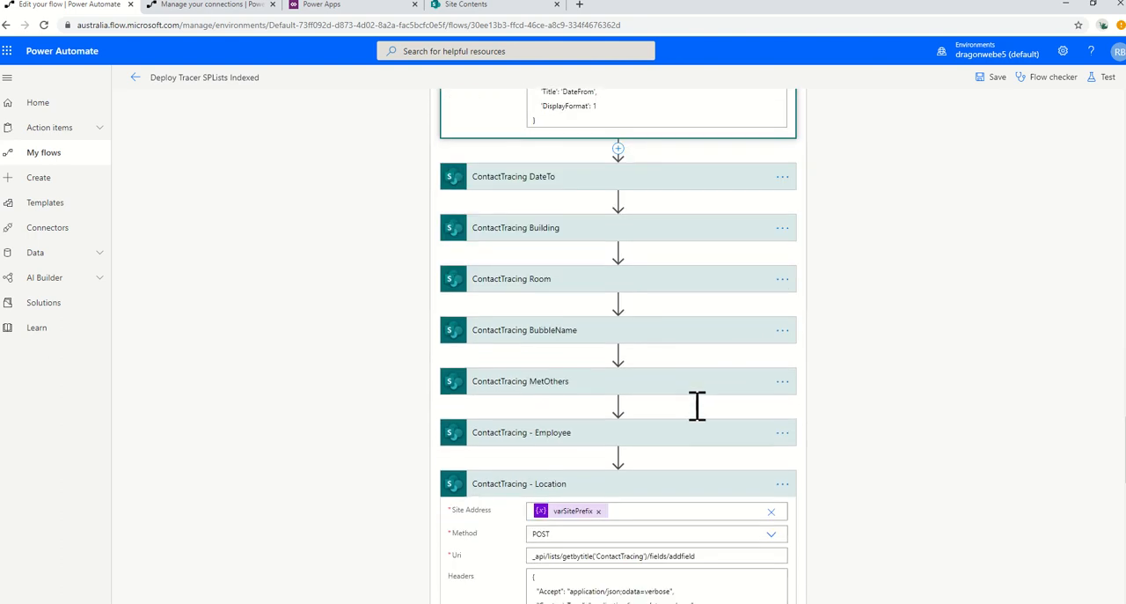
{"action": "scroll", "scroll_direction": "down", "scroll_amount": 3}
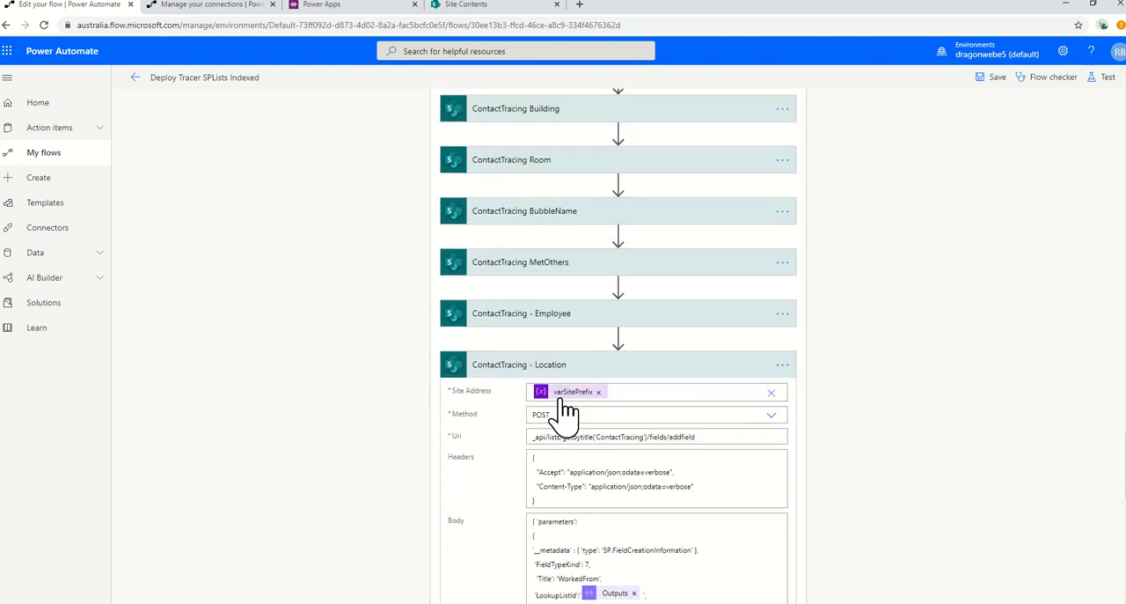
{"action": "scroll", "scroll_direction": "down", "scroll_amount": 3}
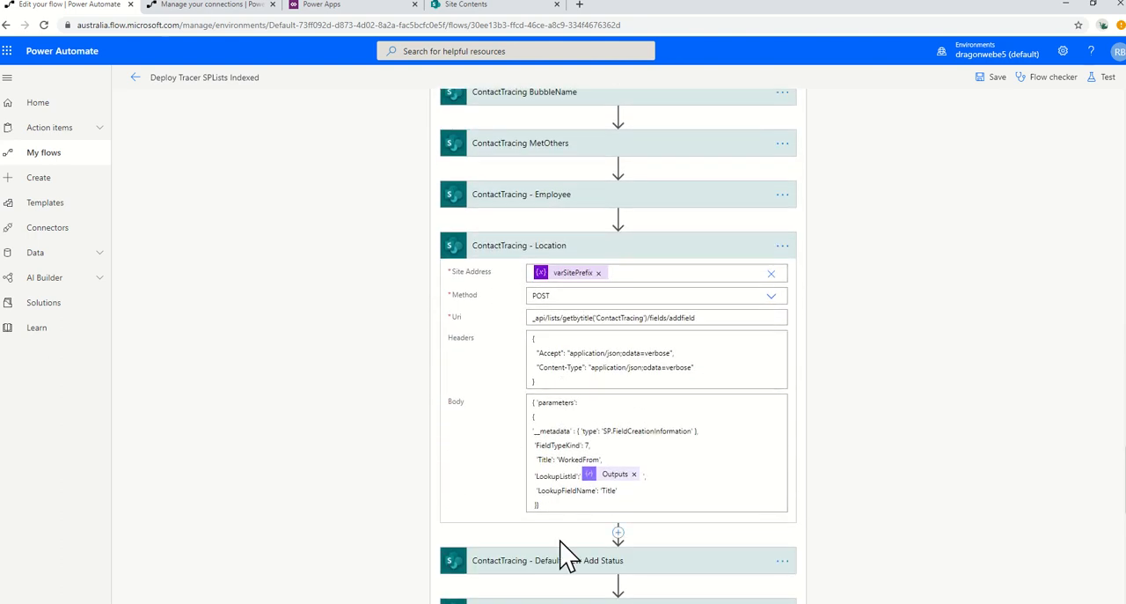
{"action": "mouse_move", "coordinate": [673, 543]}
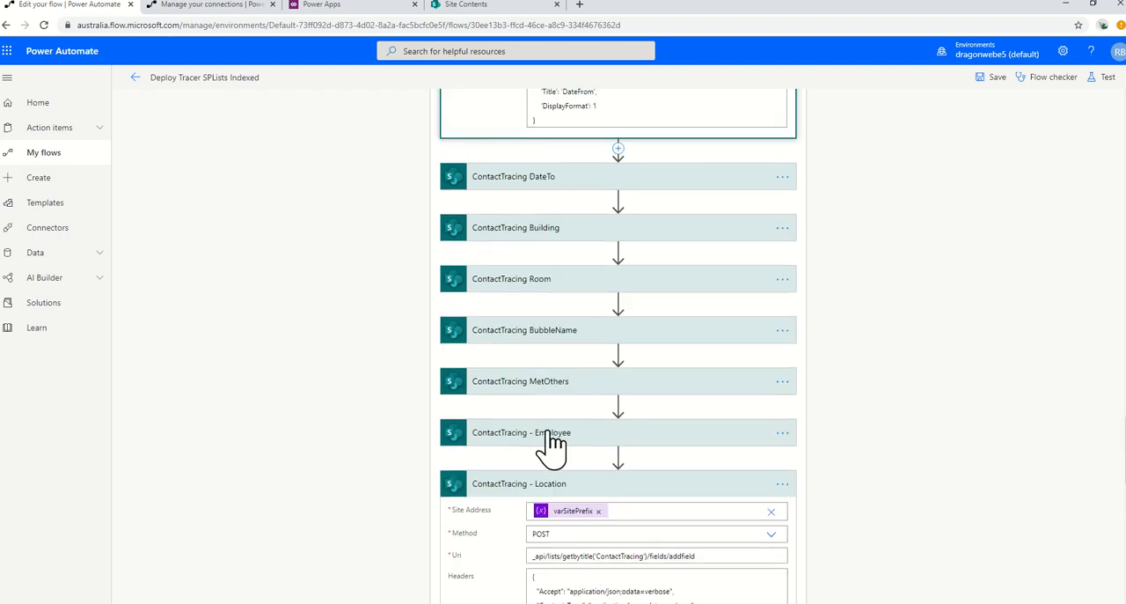
{"action": "left_click", "coordinate": [522, 432]}
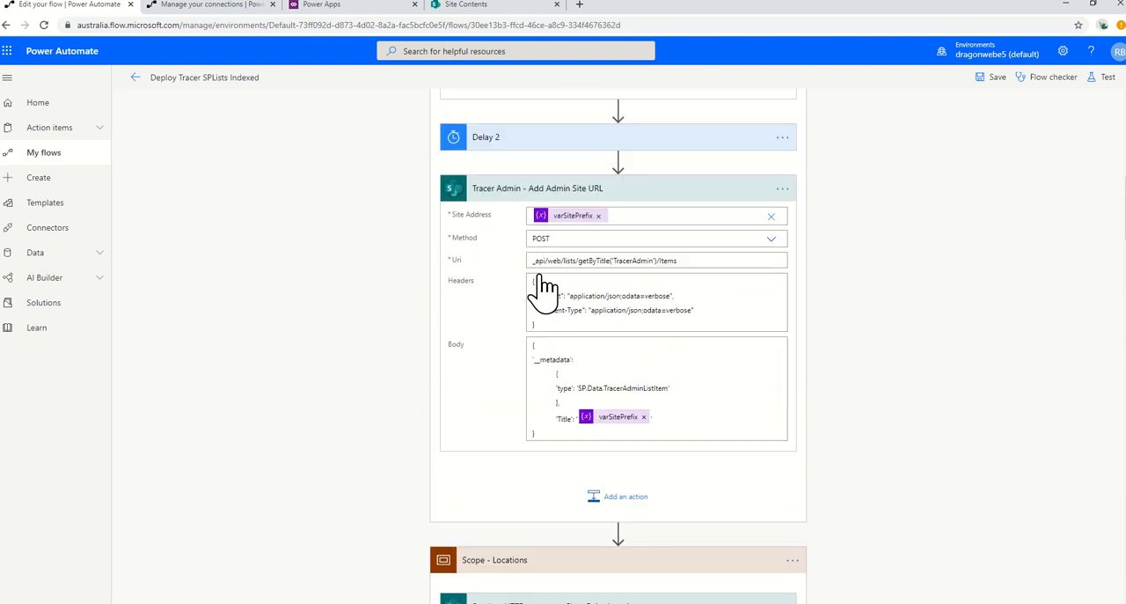
Save the flow from the top command bar until the title shows Saved.
{"action": "scroll", "scroll_direction": "up", "scroll_amount": 3}
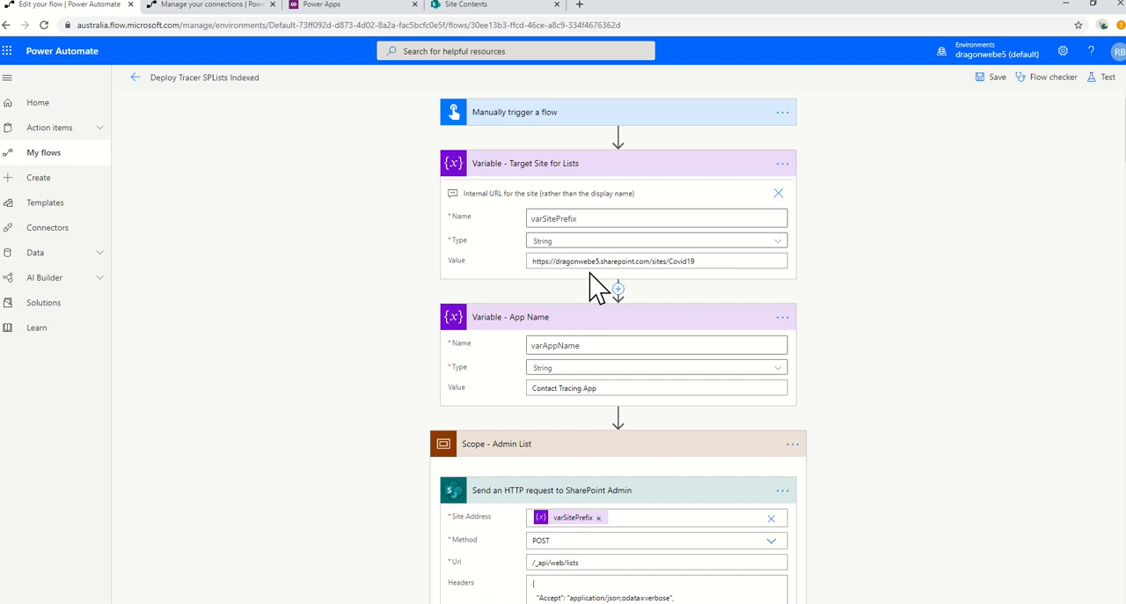
{"action": "left_click", "coordinate": [656, 261]}
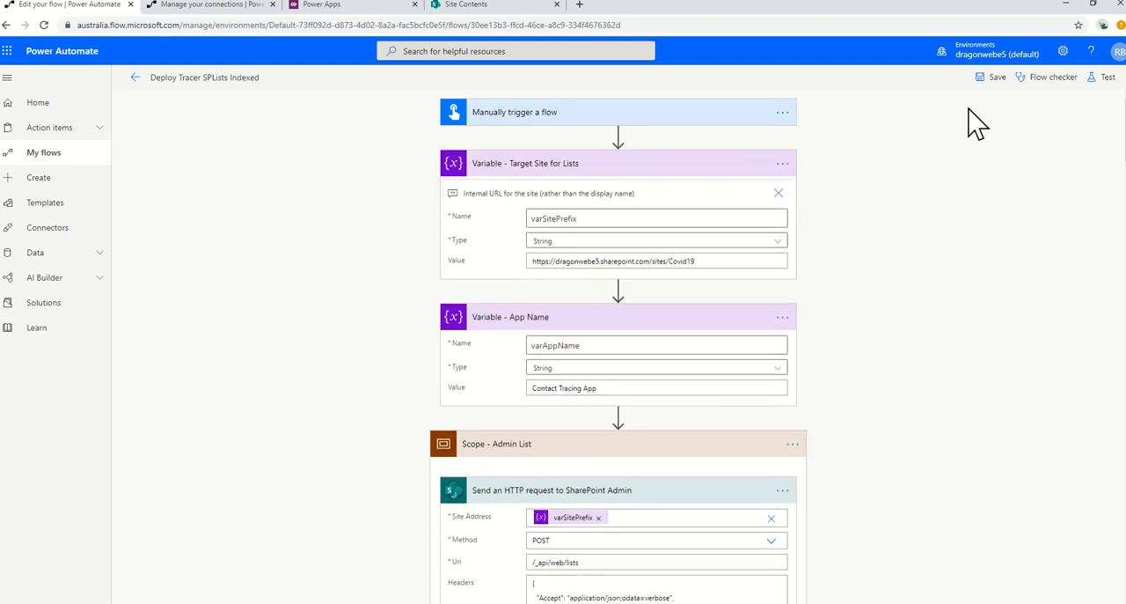
{"action": "left_click", "coordinate": [992, 76]}
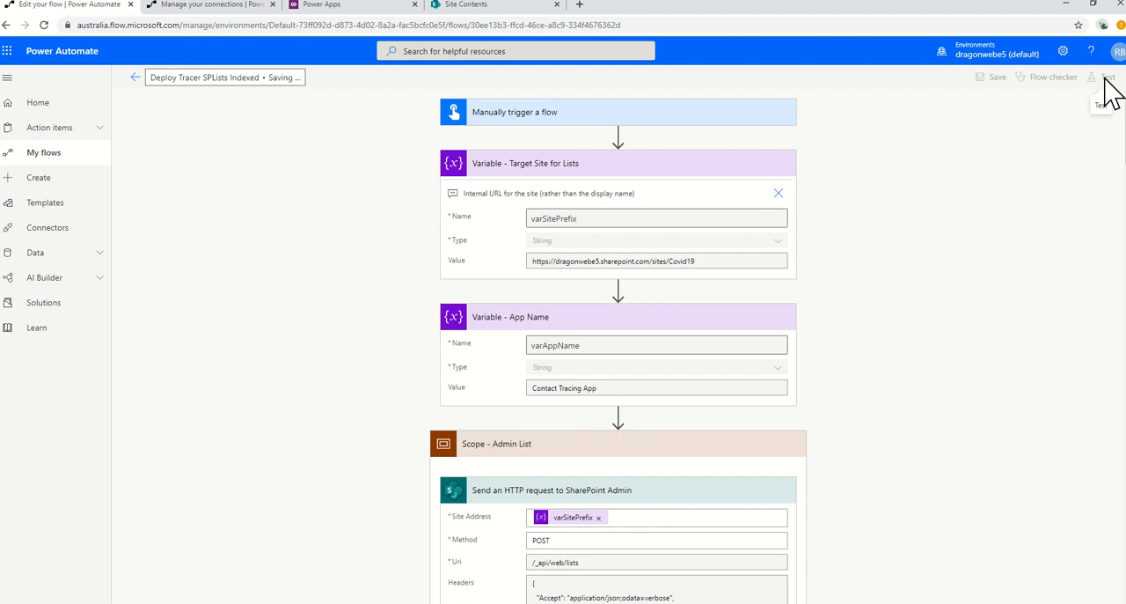
{"action": "mouse_move", "coordinate": [602, 141]}
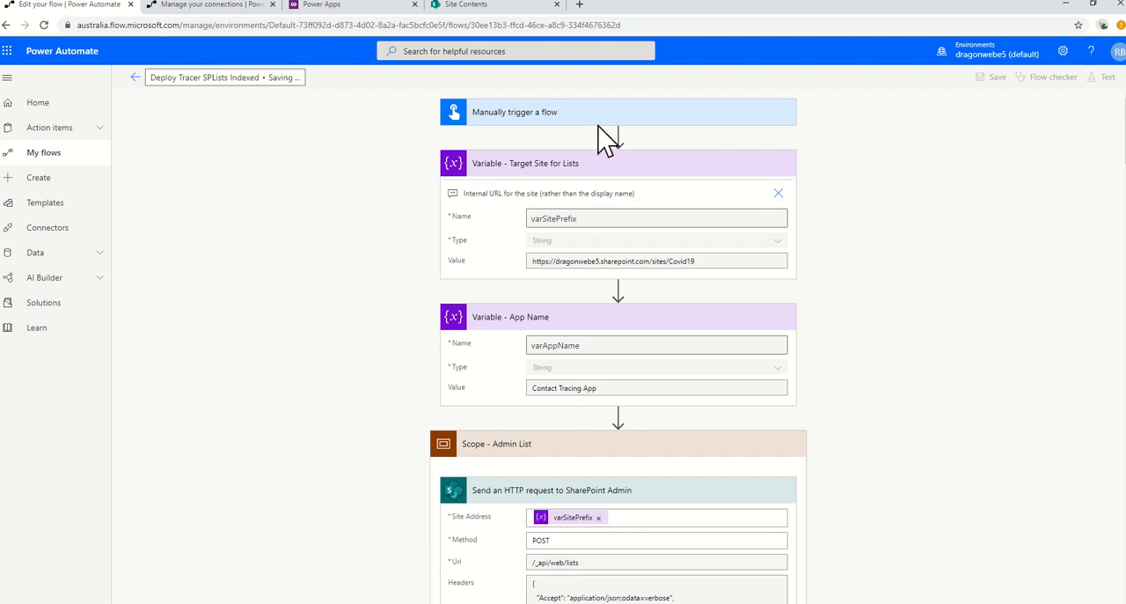
{"action": "left_click", "coordinate": [996, 76]}
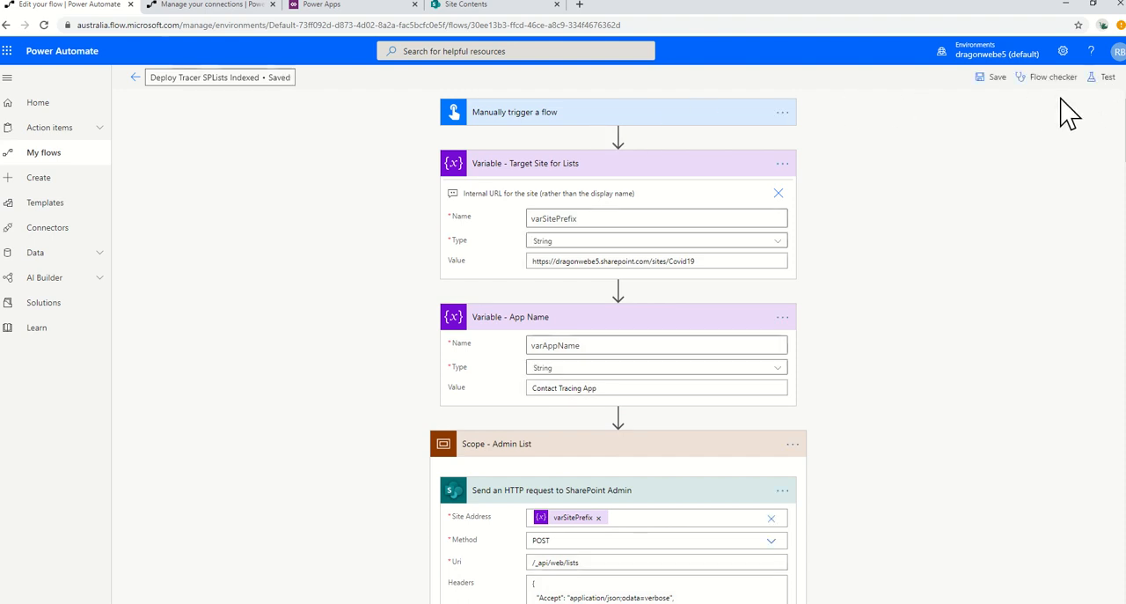
Run a manually triggered test, accepting the SharePoint connection and following the run.
{"action": "left_click", "coordinate": [1105, 76]}
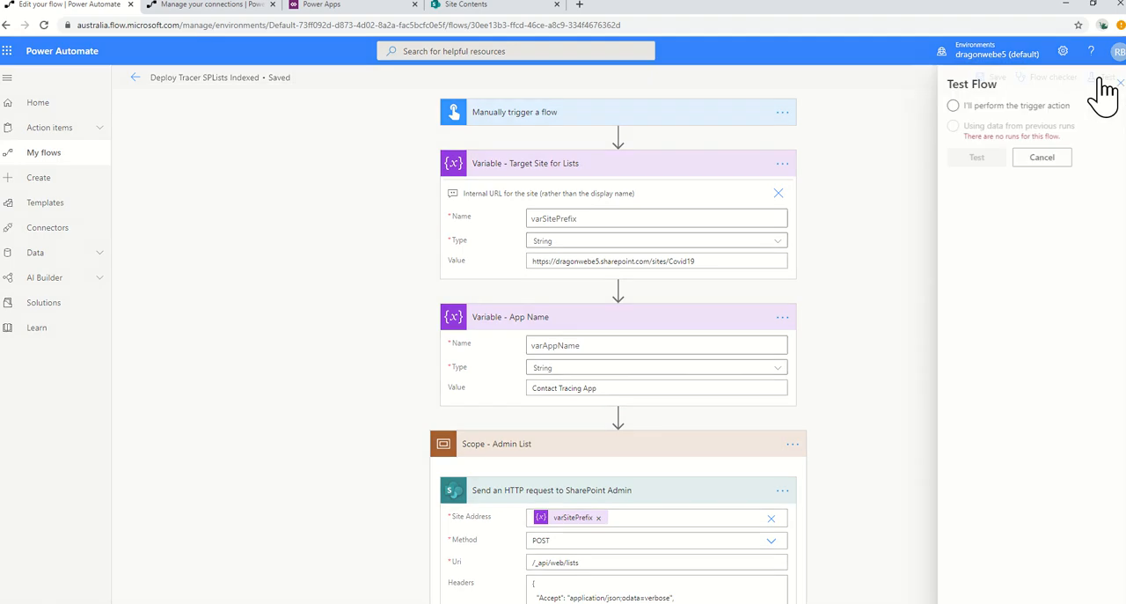
{"action": "left_click", "coordinate": [947, 105]}
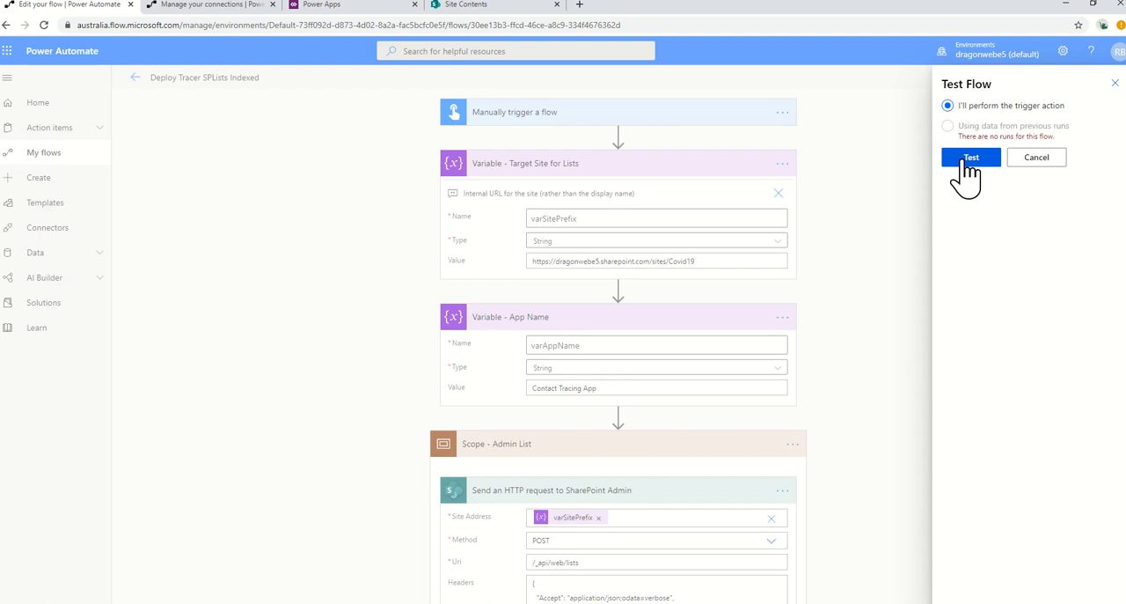
{"action": "left_click", "coordinate": [970, 157]}
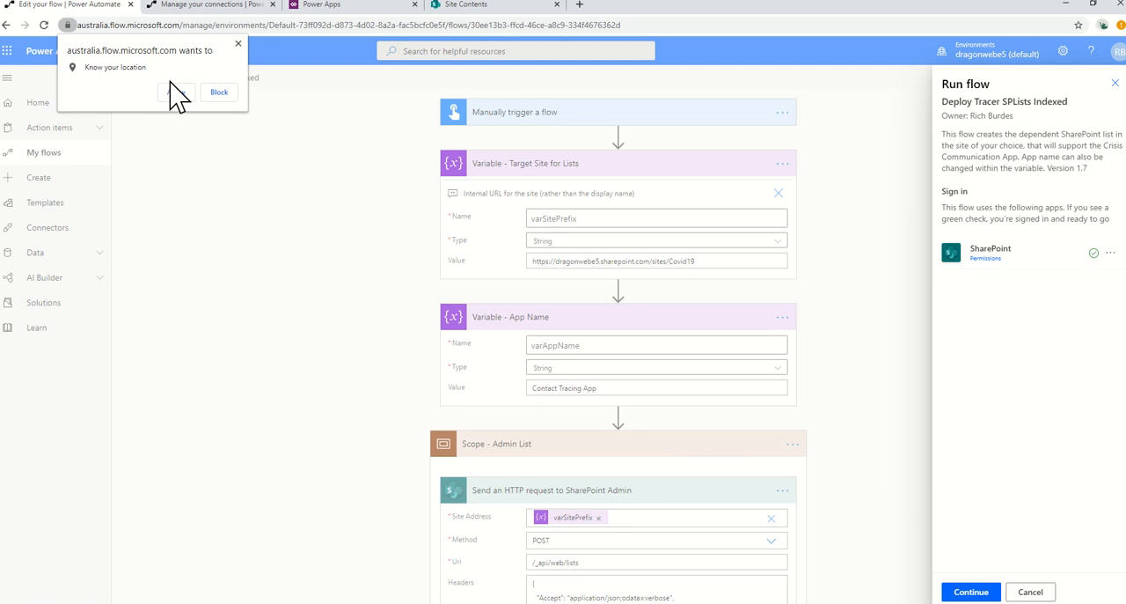
{"action": "left_click", "coordinate": [219, 92]}
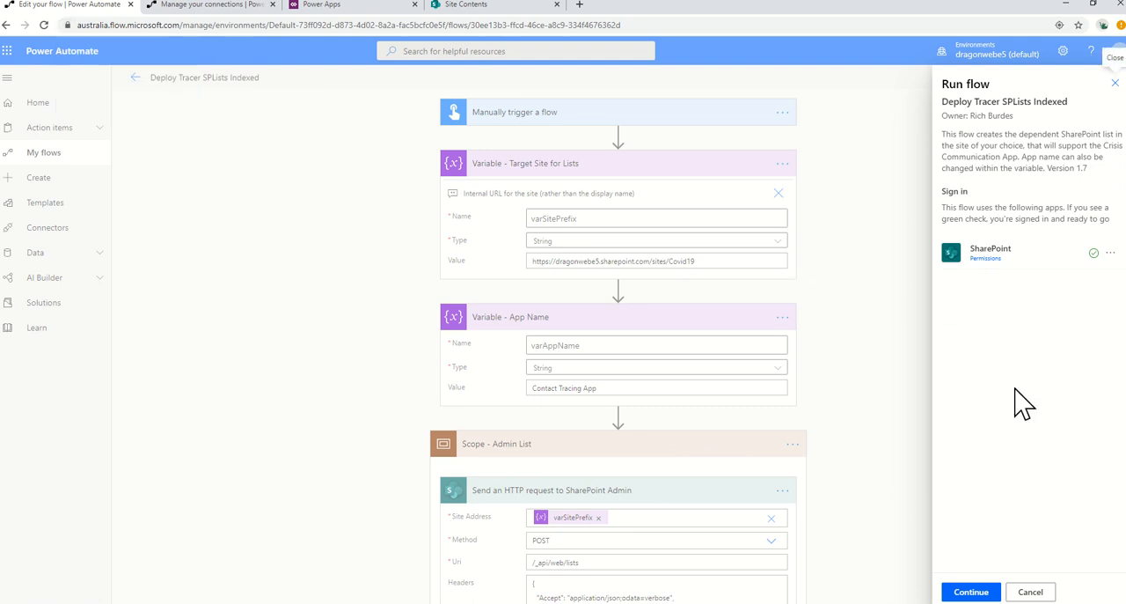
{"action": "left_click", "coordinate": [971, 591]}
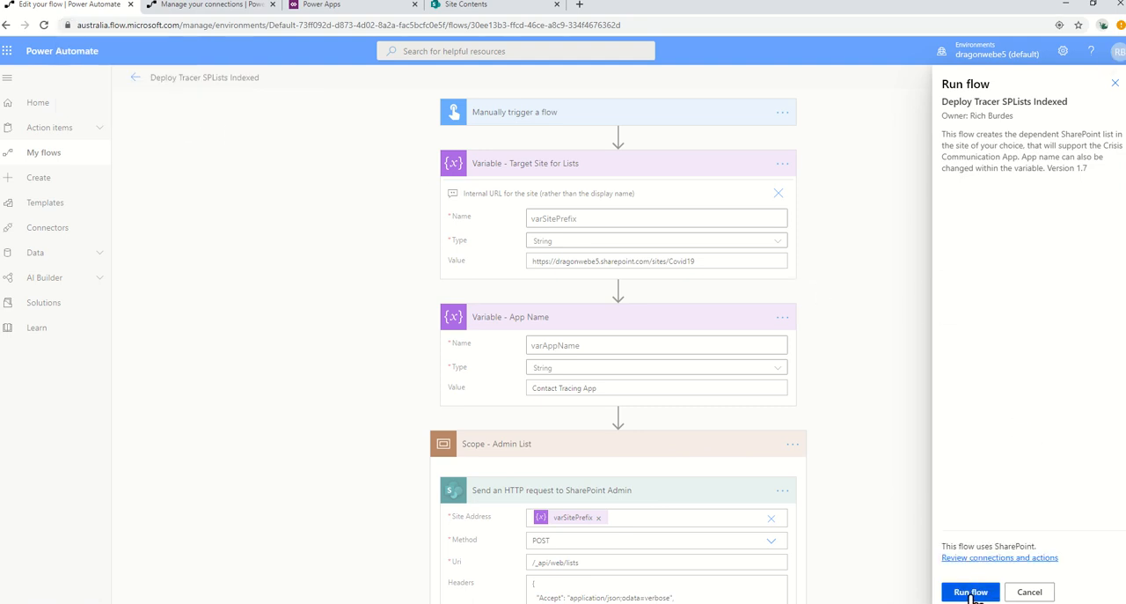
{"action": "left_click", "coordinate": [970, 592]}
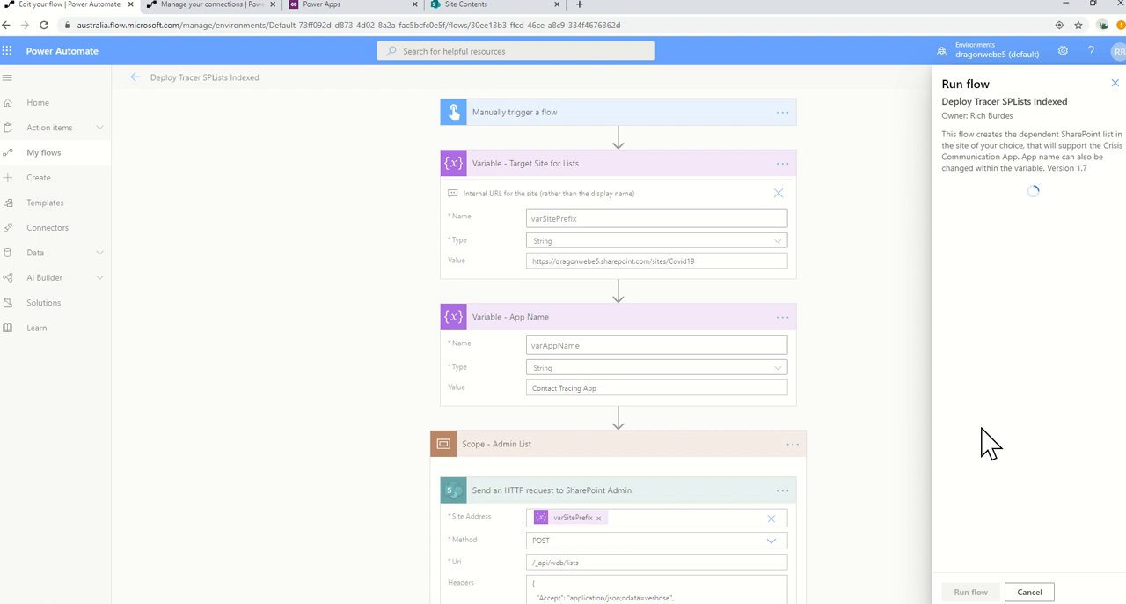
{"action": "mouse_move", "coordinate": [994, 494]}
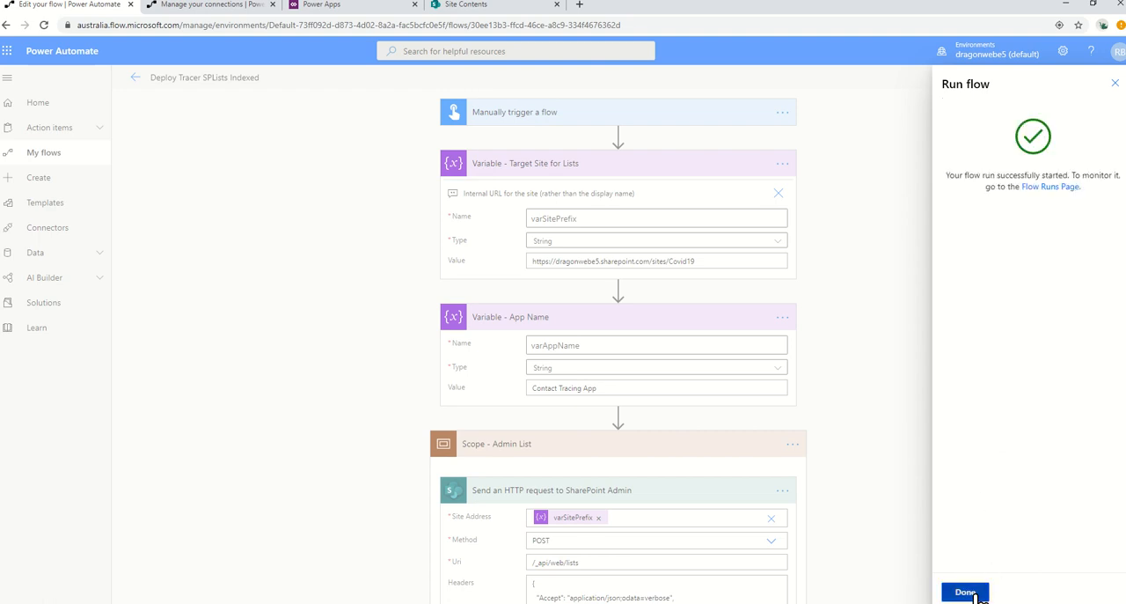
{"action": "left_click", "coordinate": [964, 591]}
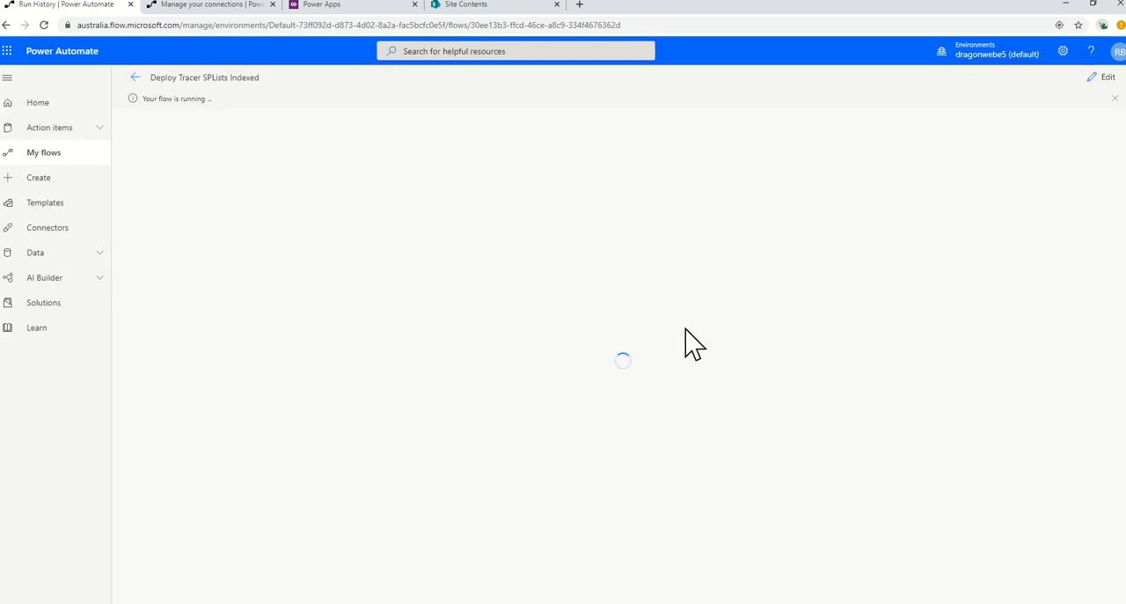
{"action": "mouse_move", "coordinate": [594, 242]}
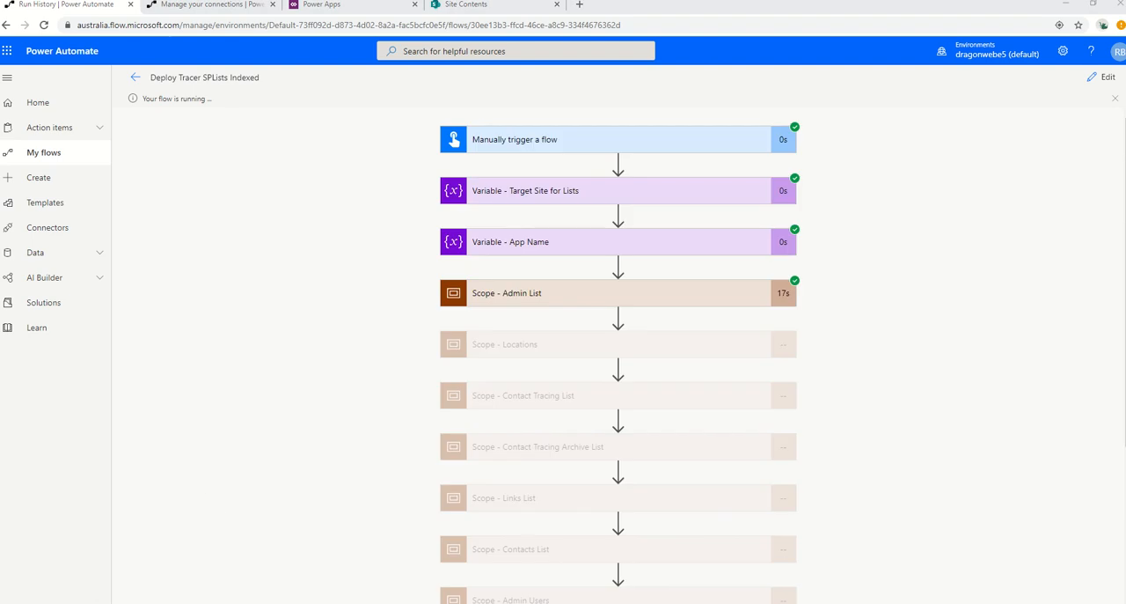
{"action": "mouse_move", "coordinate": [654, 425]}
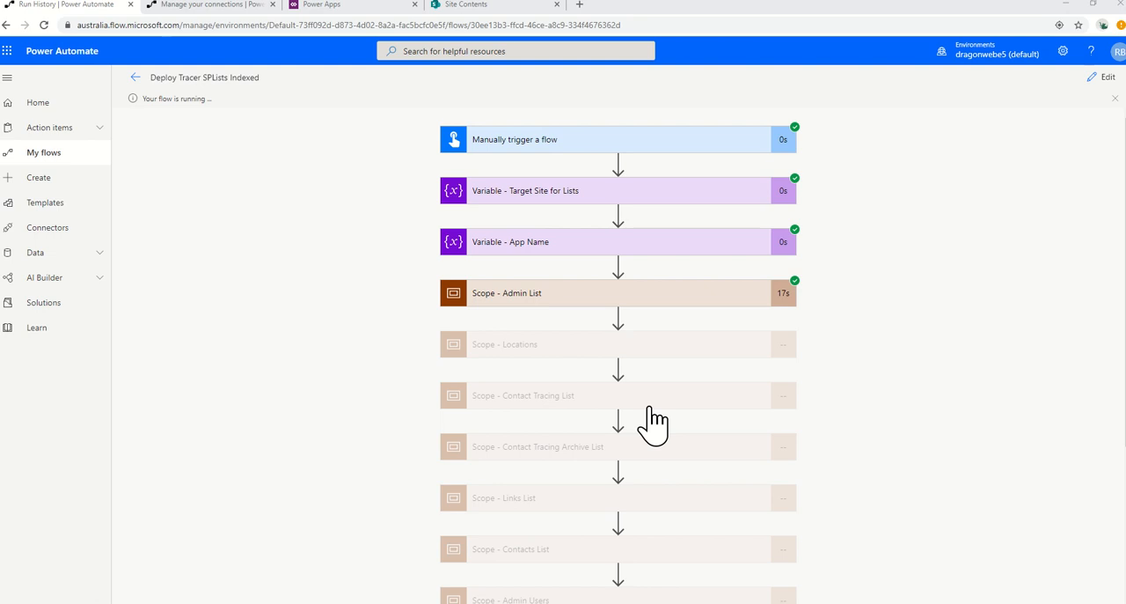
{"action": "mouse_move", "coordinate": [528, 207]}
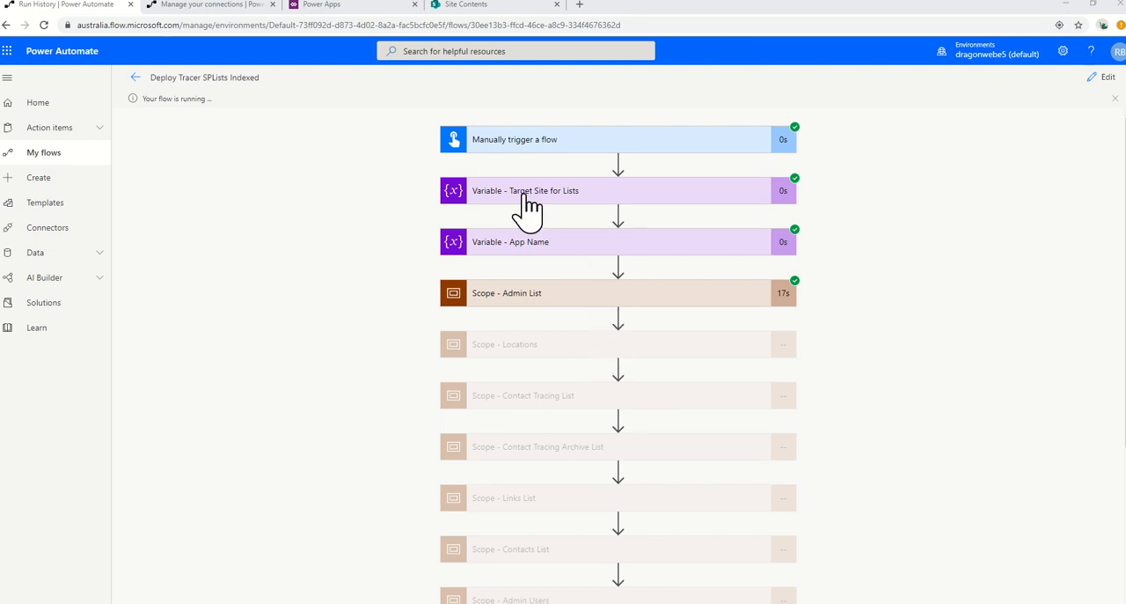
{"action": "mouse_move", "coordinate": [549, 295]}
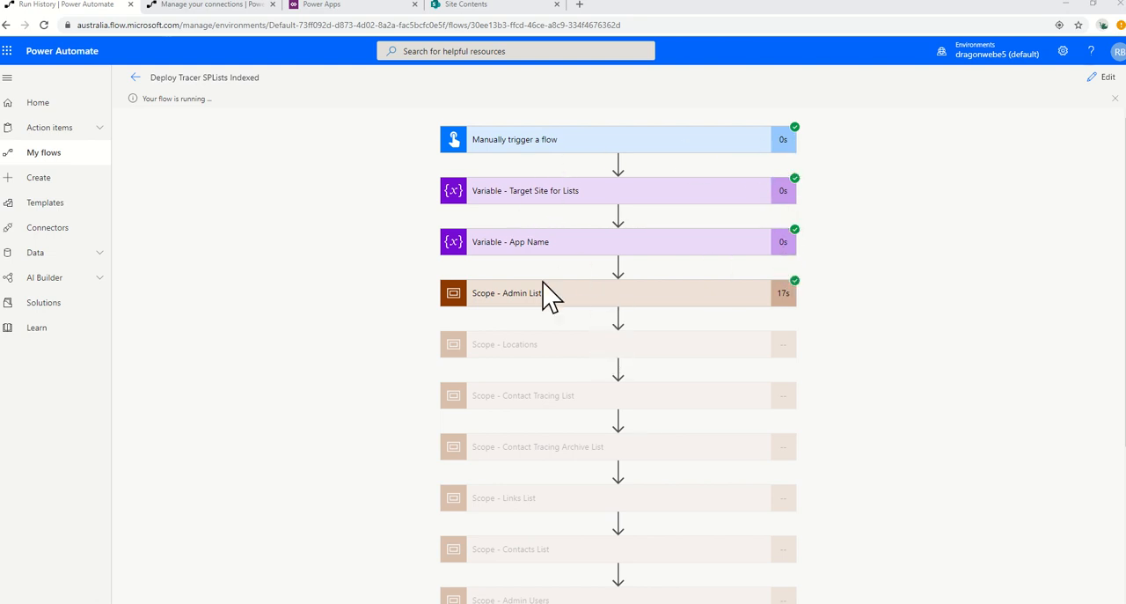
{"action": "mouse_move", "coordinate": [515, 304]}
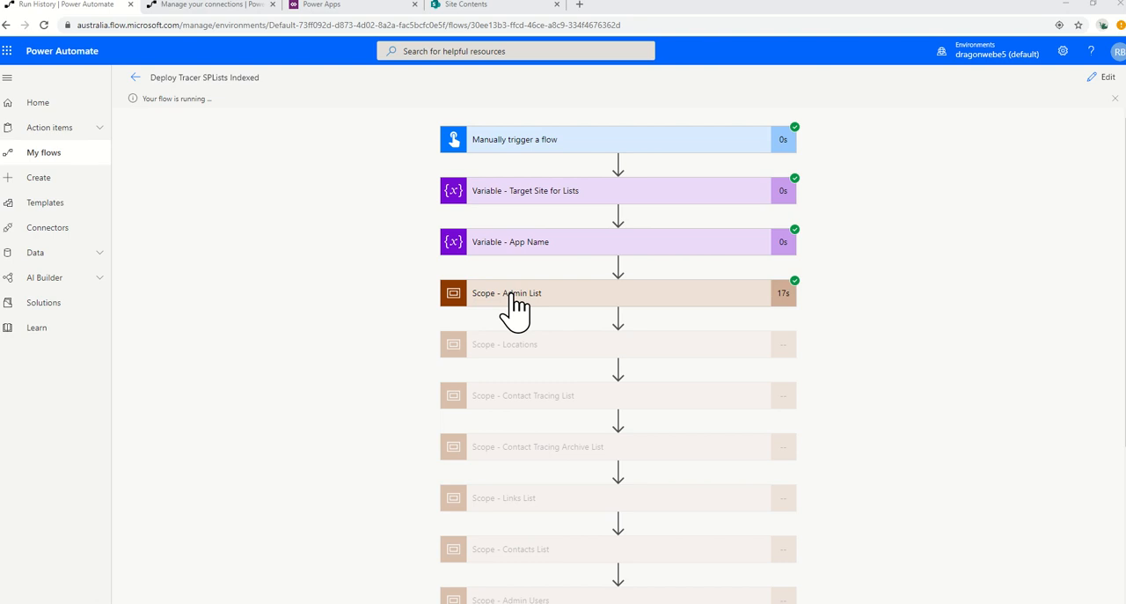
Expand the Scope - Admin List card to show its three successful steps.
{"action": "left_click", "coordinate": [507, 293]}
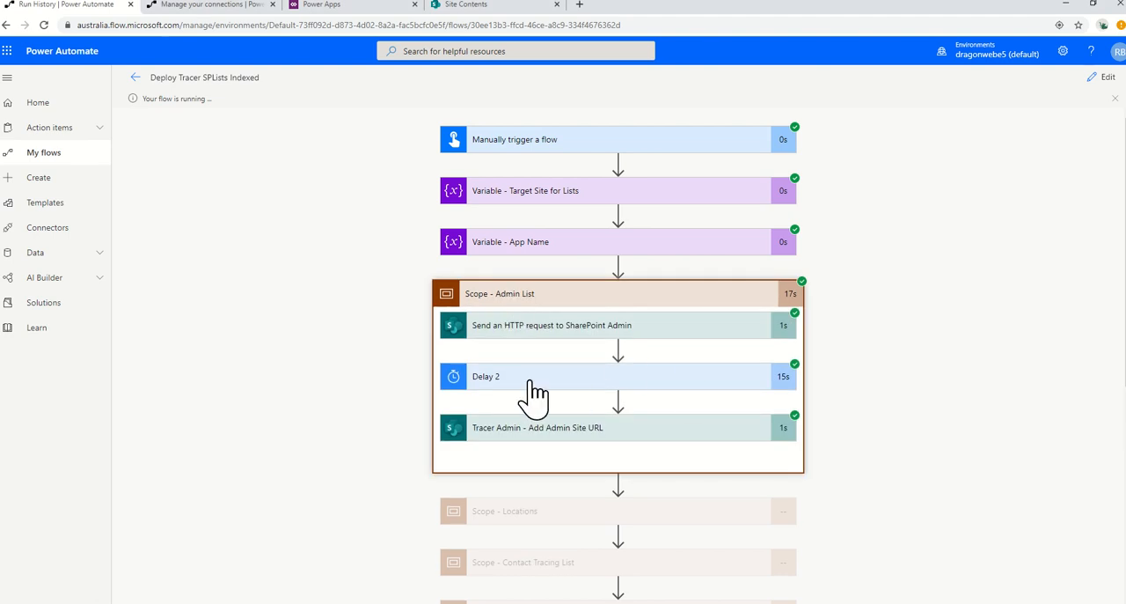
{"action": "mouse_move", "coordinate": [509, 404]}
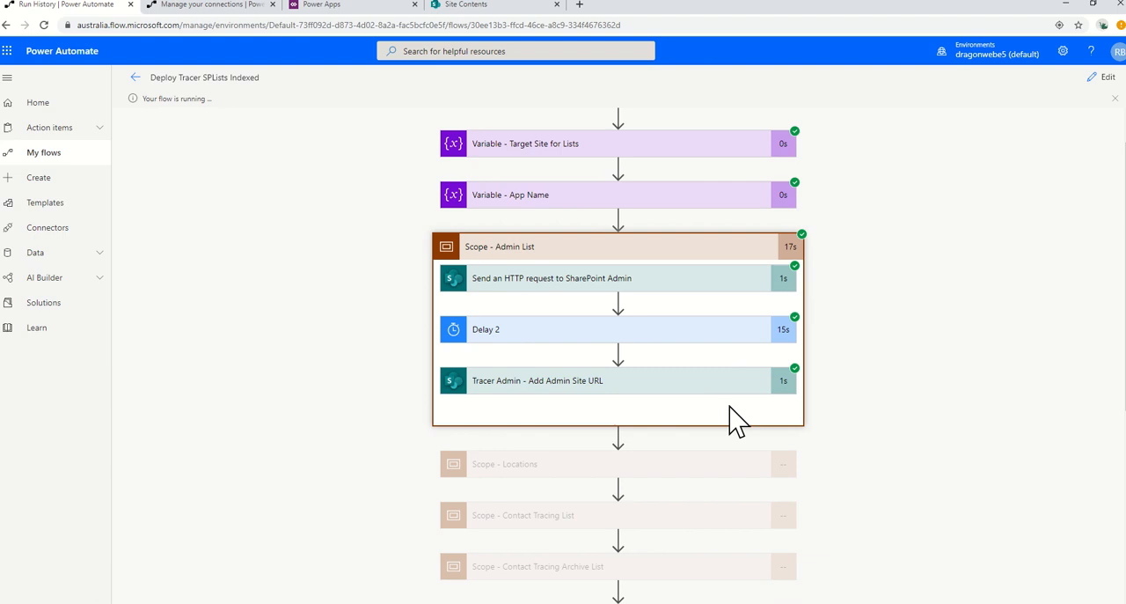
{"action": "scroll", "scroll_direction": "down", "scroll_amount": 3}
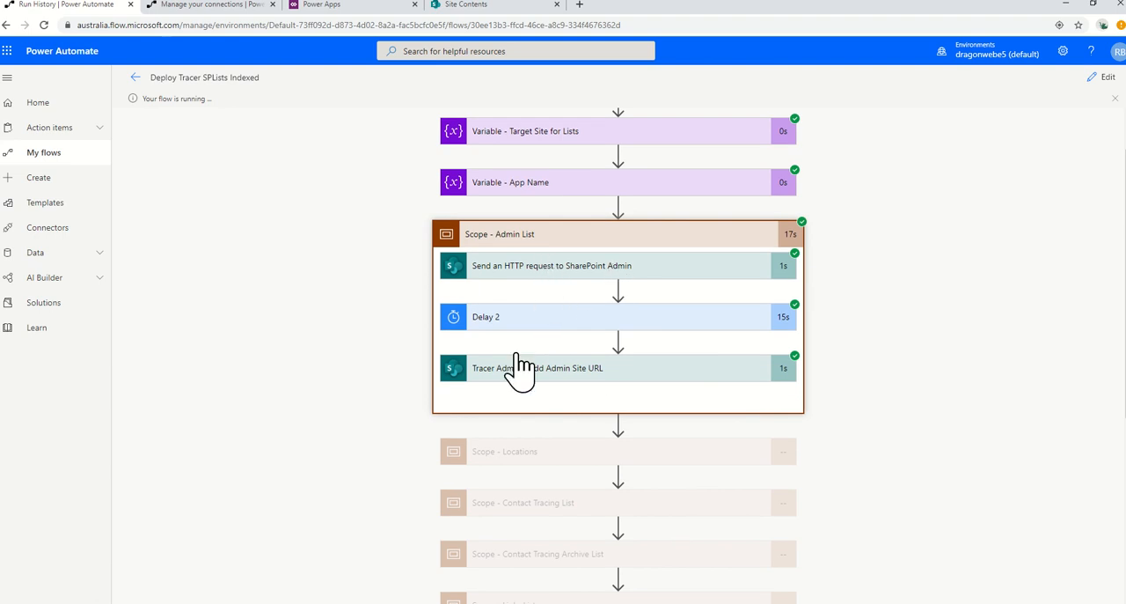
{"action": "mouse_move", "coordinate": [337, 387]}
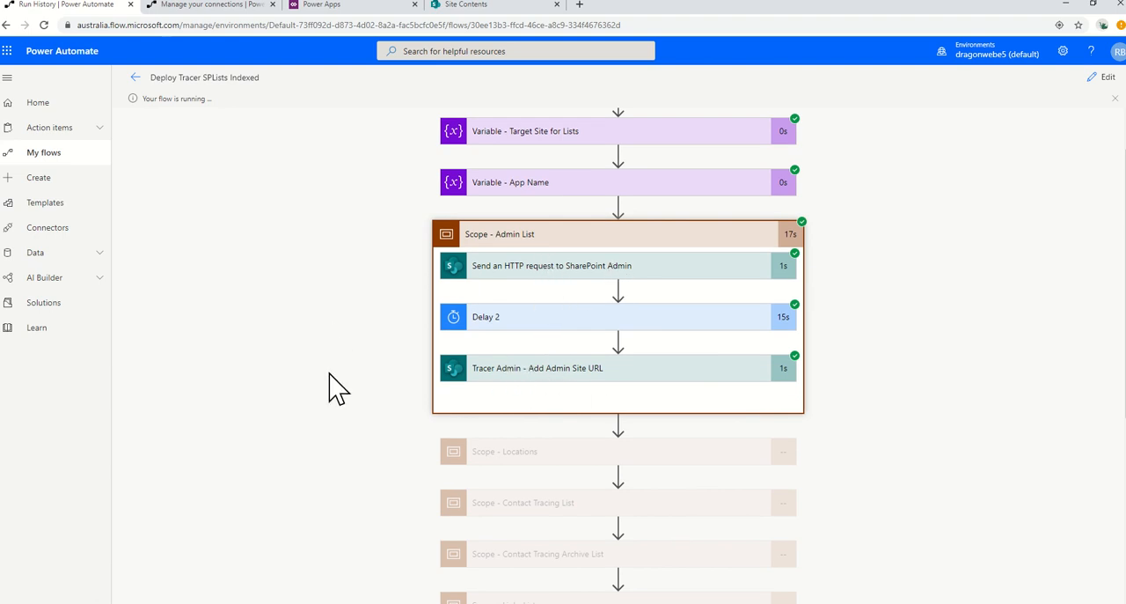
{"action": "scroll", "scroll_direction": "down", "scroll_amount": 3}
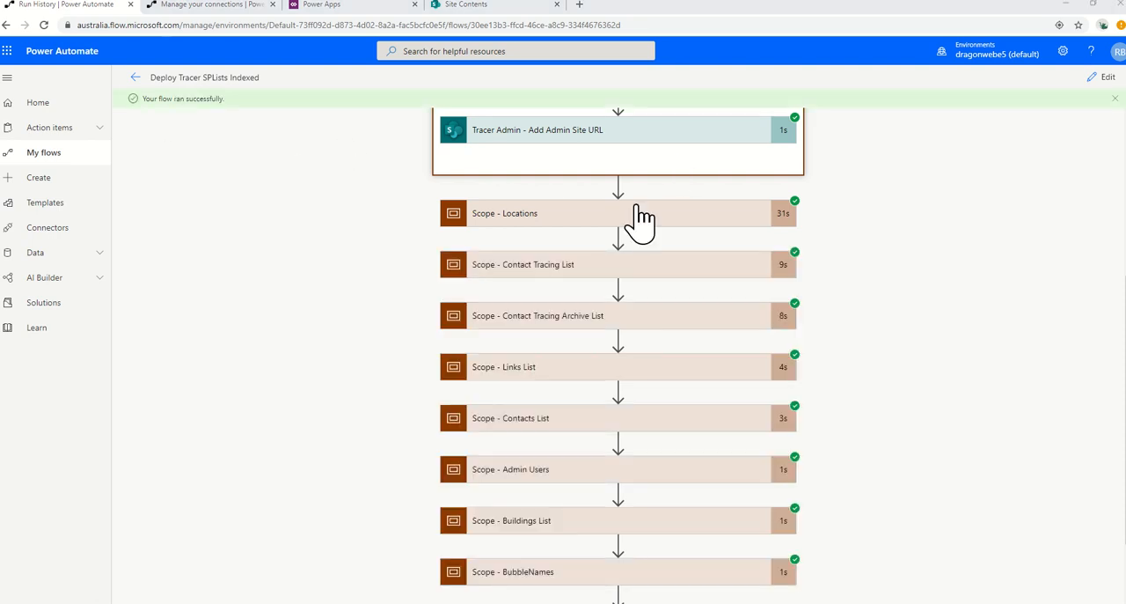
Review the last successful scope, Bubble Members, then switch to the Site Contents tab.
{"action": "scroll", "scroll_direction": "down", "scroll_amount": 3}
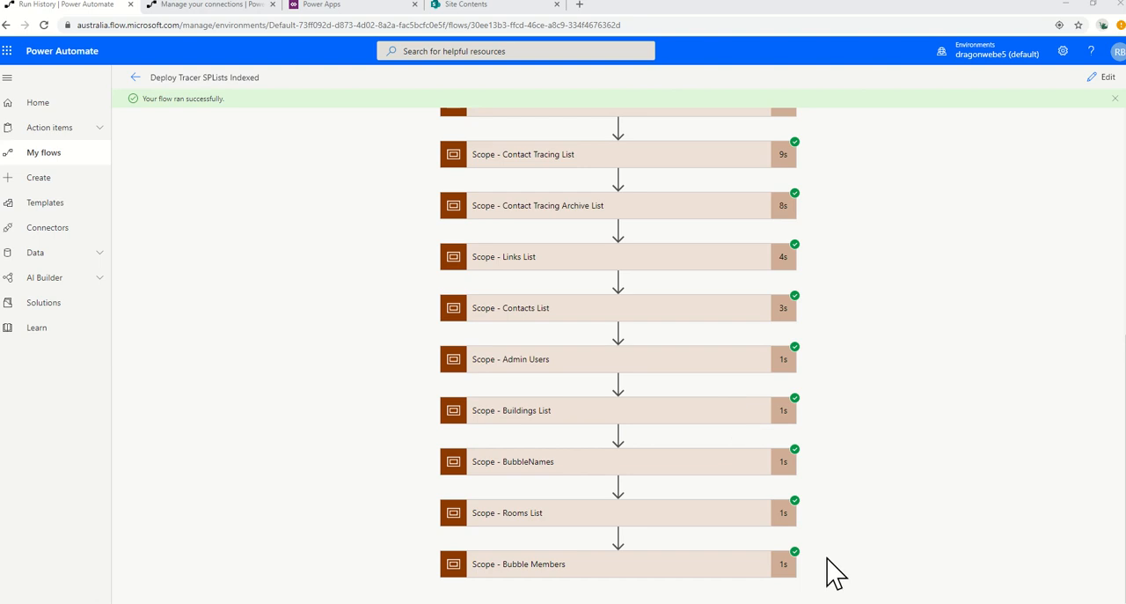
{"action": "mouse_move", "coordinate": [742, 359]}
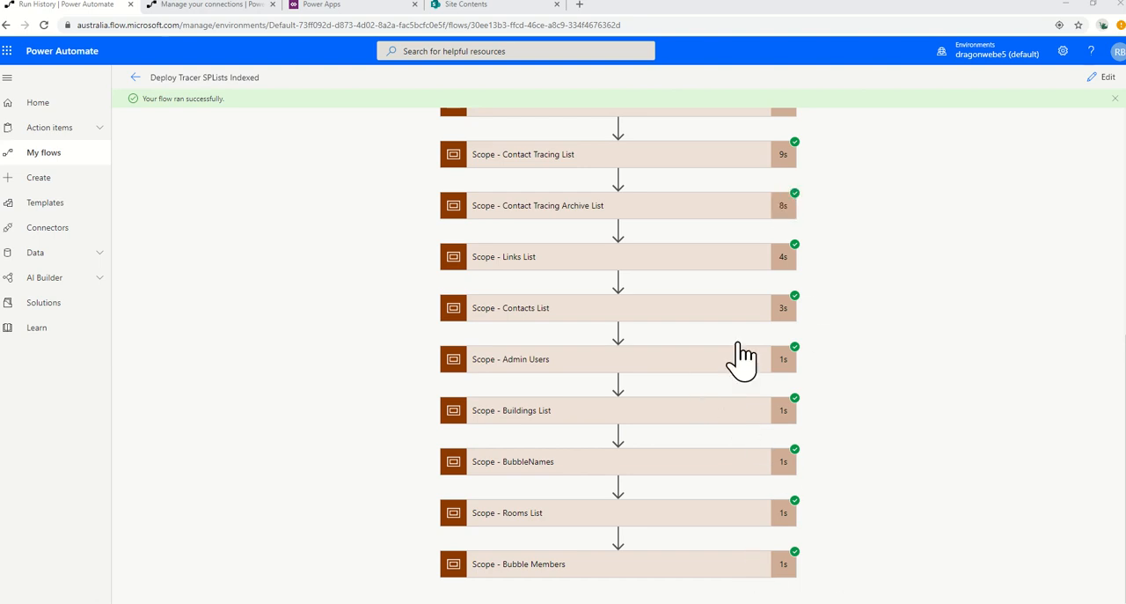
{"action": "mouse_move", "coordinate": [524, 461]}
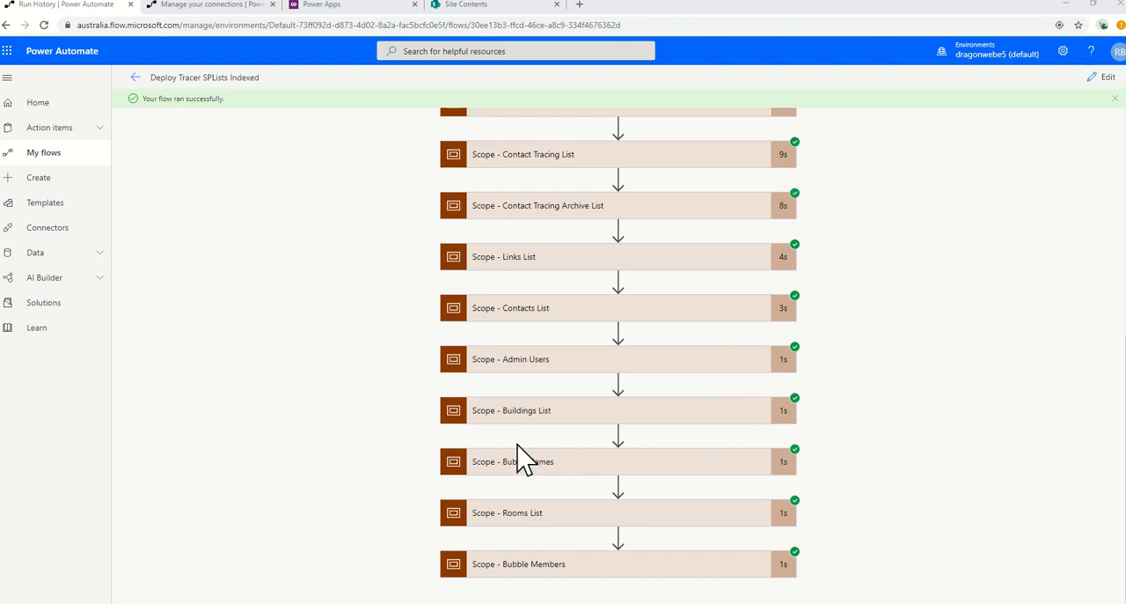
{"action": "mouse_move", "coordinate": [484, 9]}
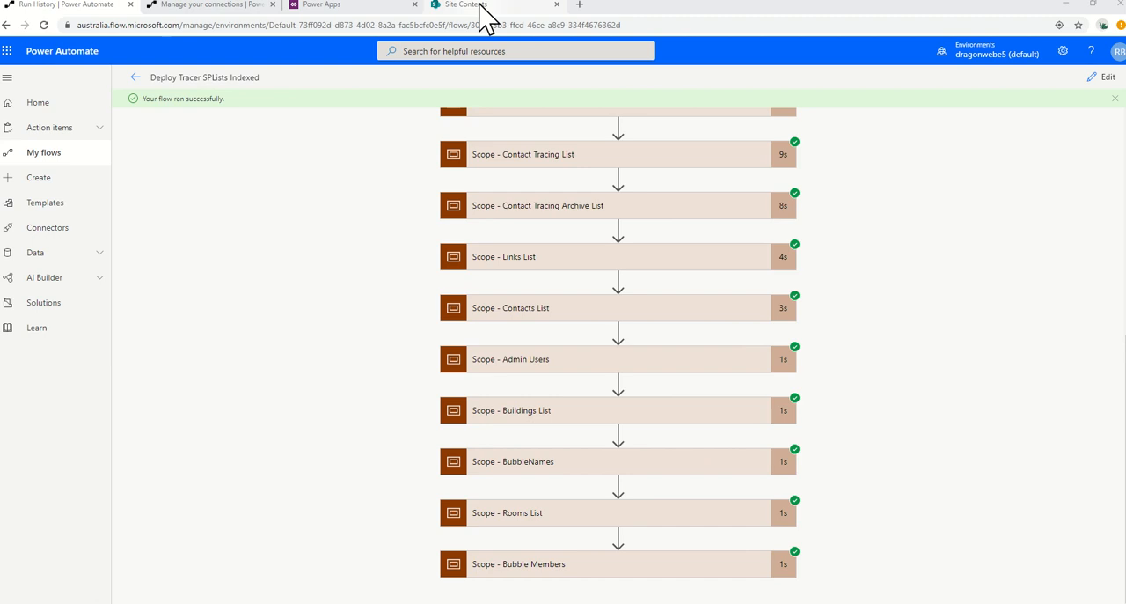
{"action": "left_click", "coordinate": [465, 5]}
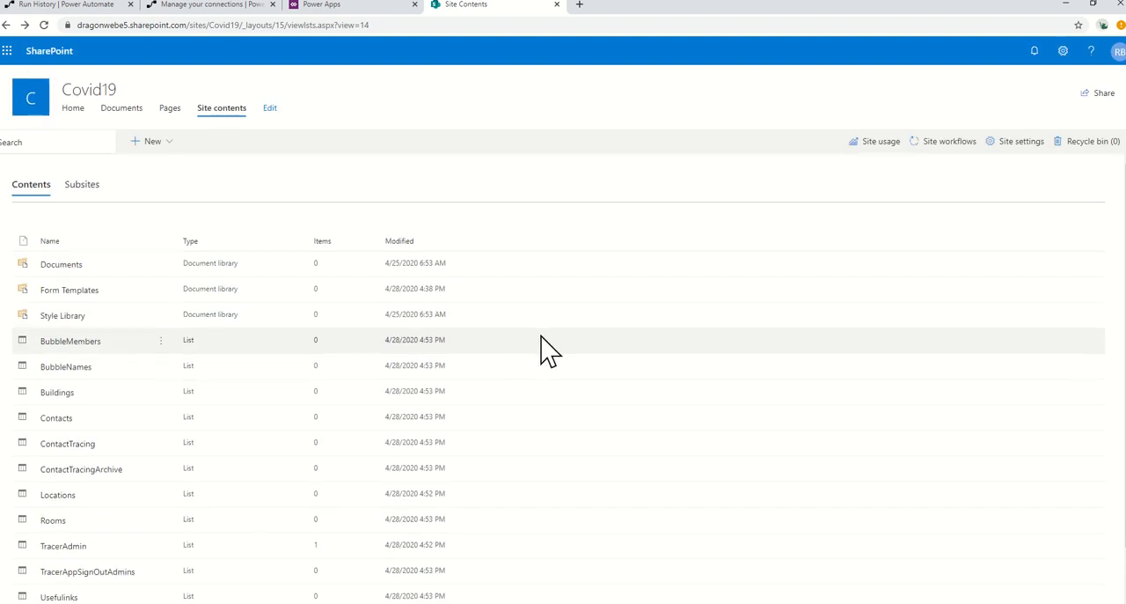
Open the TracerAdmin list, return to site contents, then open ContactTracingArchive.
{"action": "scroll", "scroll_direction": "down", "scroll_amount": 3}
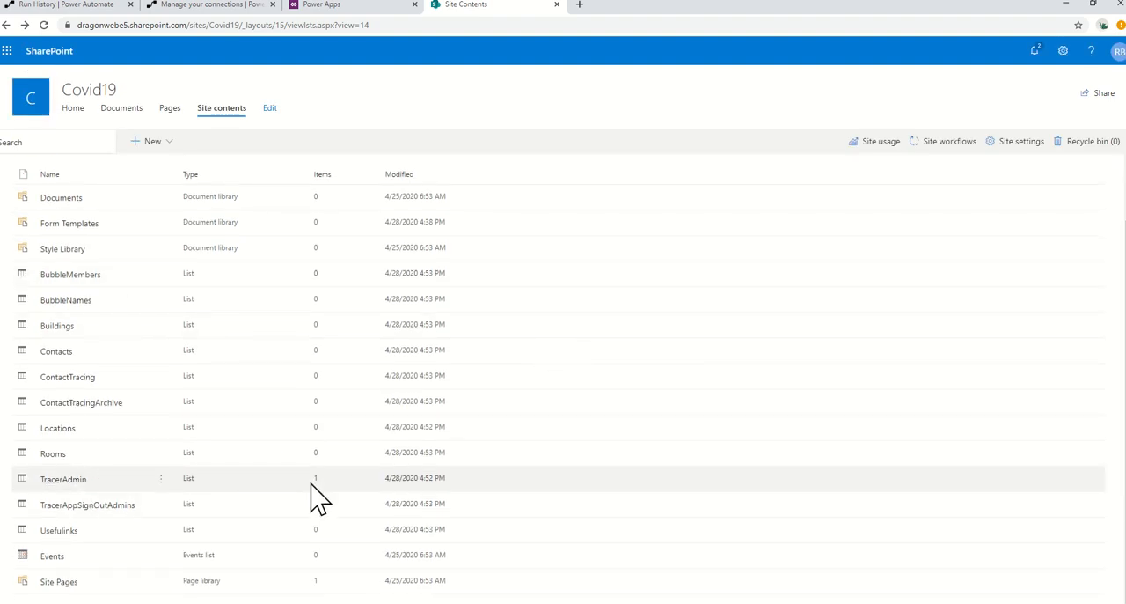
{"action": "left_click", "coordinate": [64, 478]}
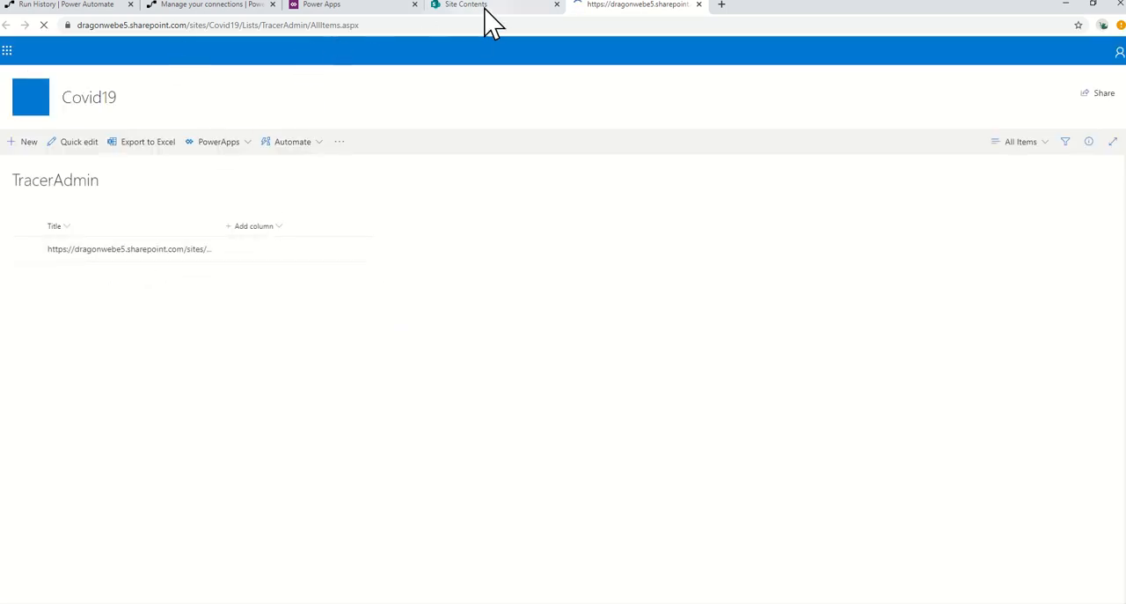
{"action": "left_click", "coordinate": [465, 5]}
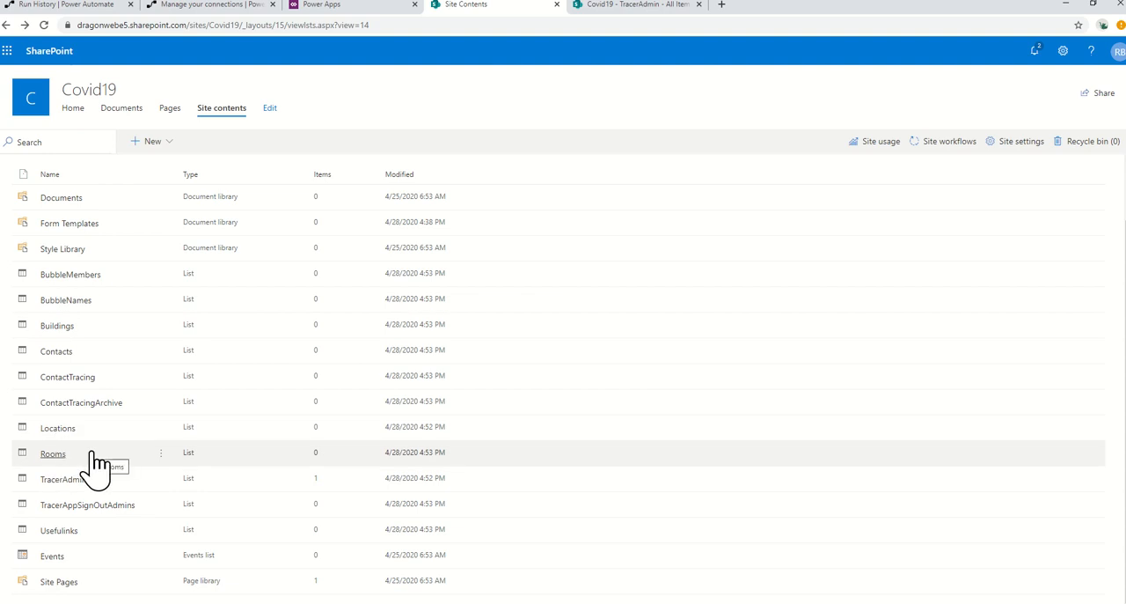
{"action": "mouse_move", "coordinate": [70, 248]}
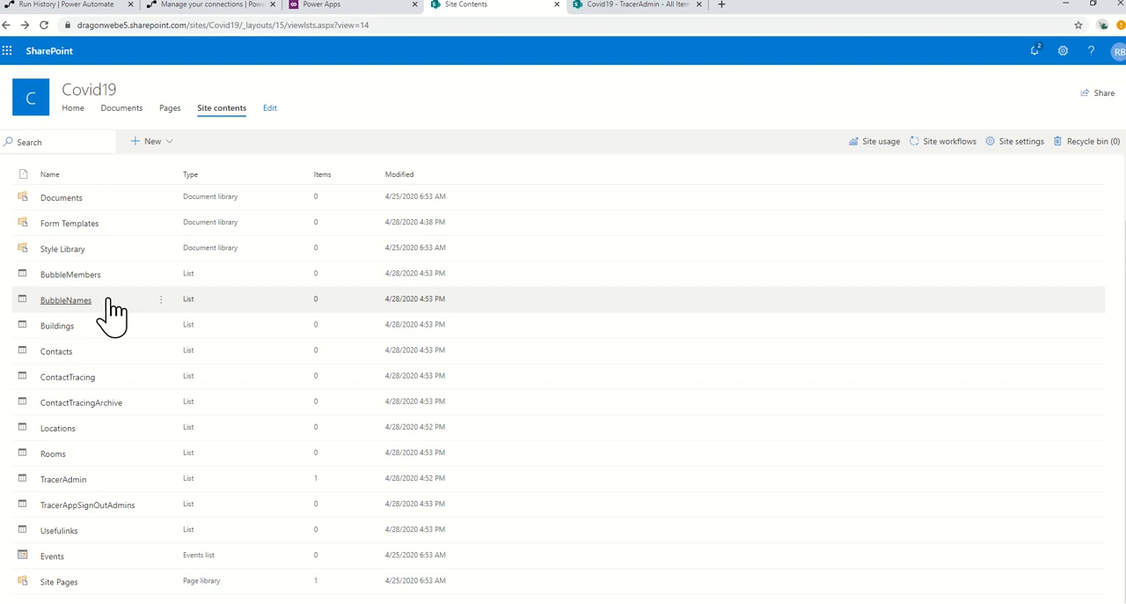
{"action": "mouse_move", "coordinate": [70, 273]}
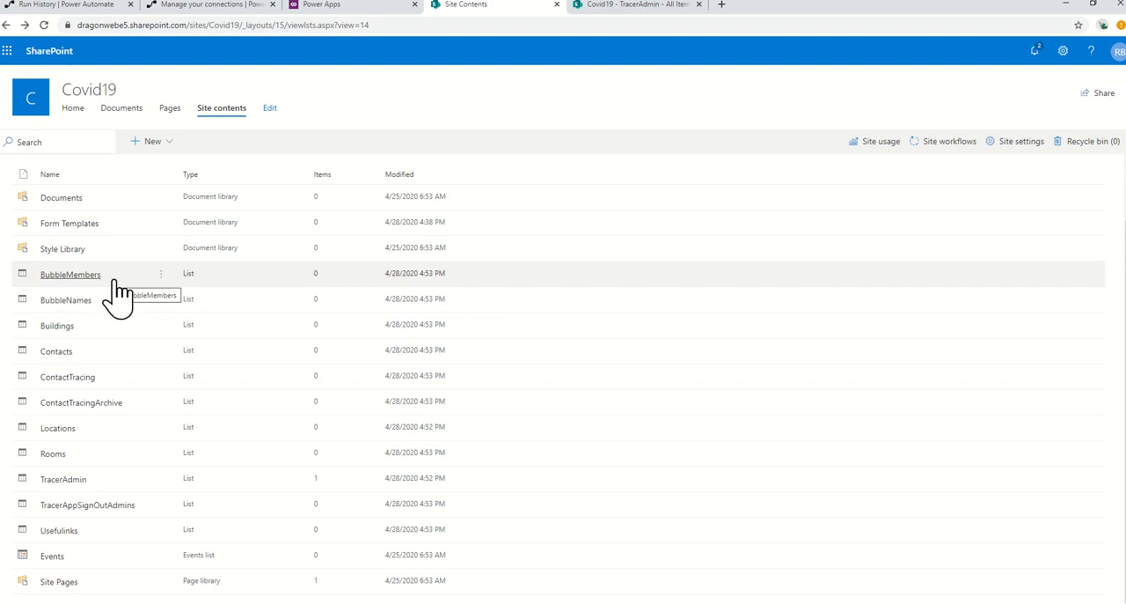
{"action": "mouse_move", "coordinate": [119, 305]}
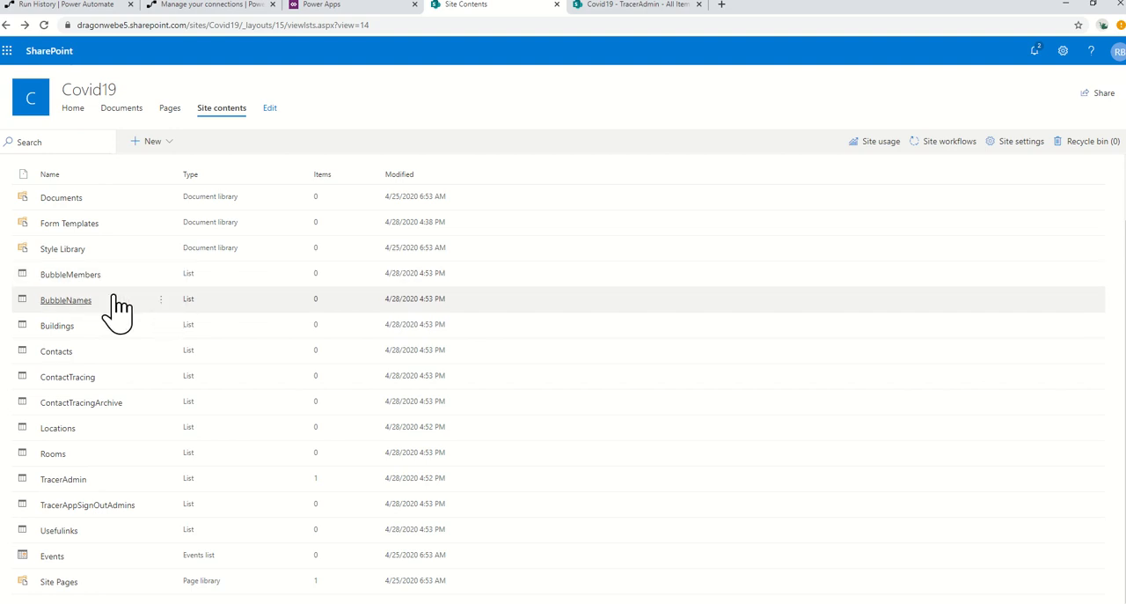
{"action": "mouse_move", "coordinate": [578, 333]}
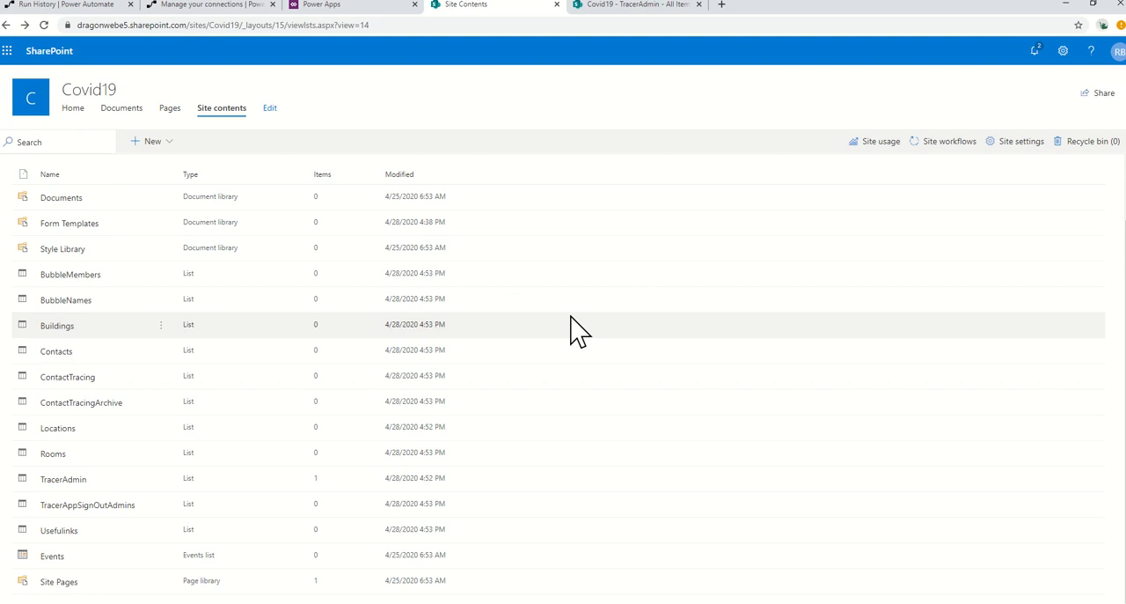
{"action": "mouse_move", "coordinate": [66, 299]}
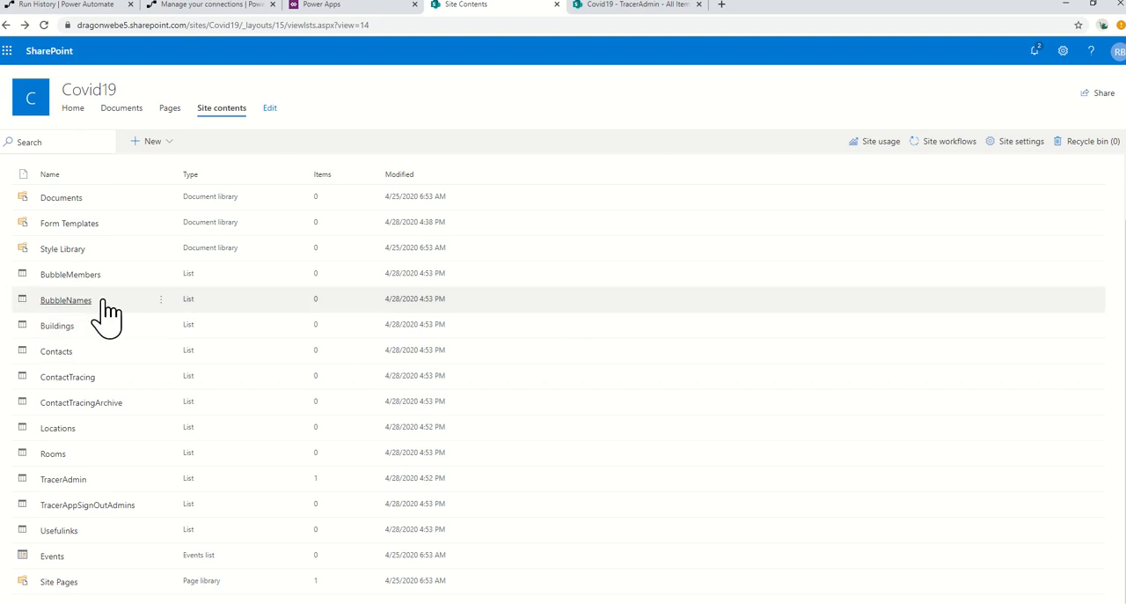
{"action": "mouse_move", "coordinate": [82, 413]}
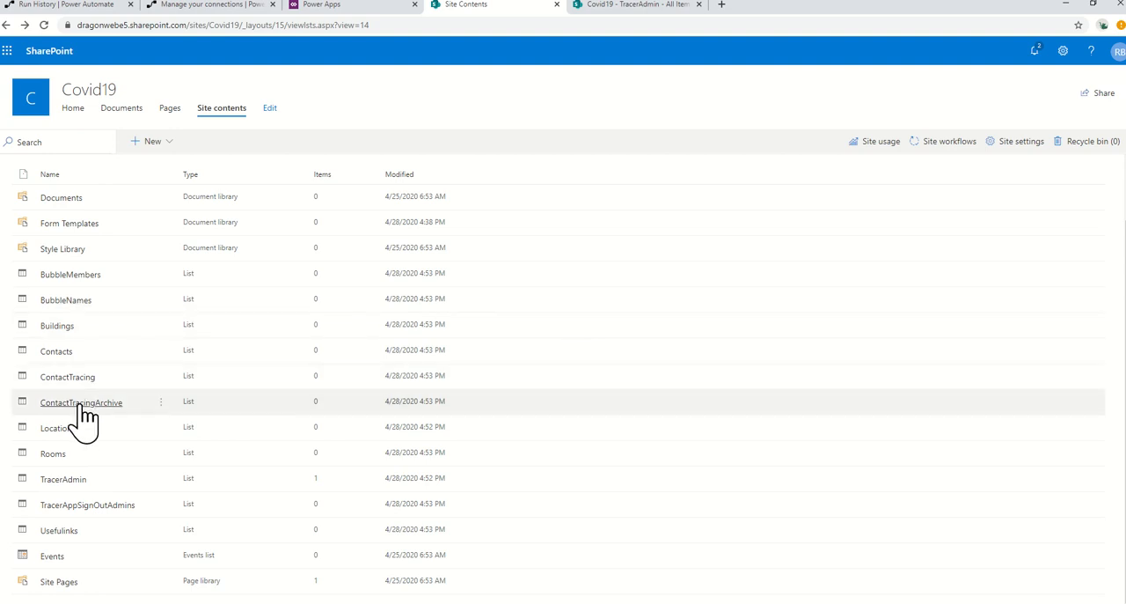
{"action": "left_click", "coordinate": [81, 402]}
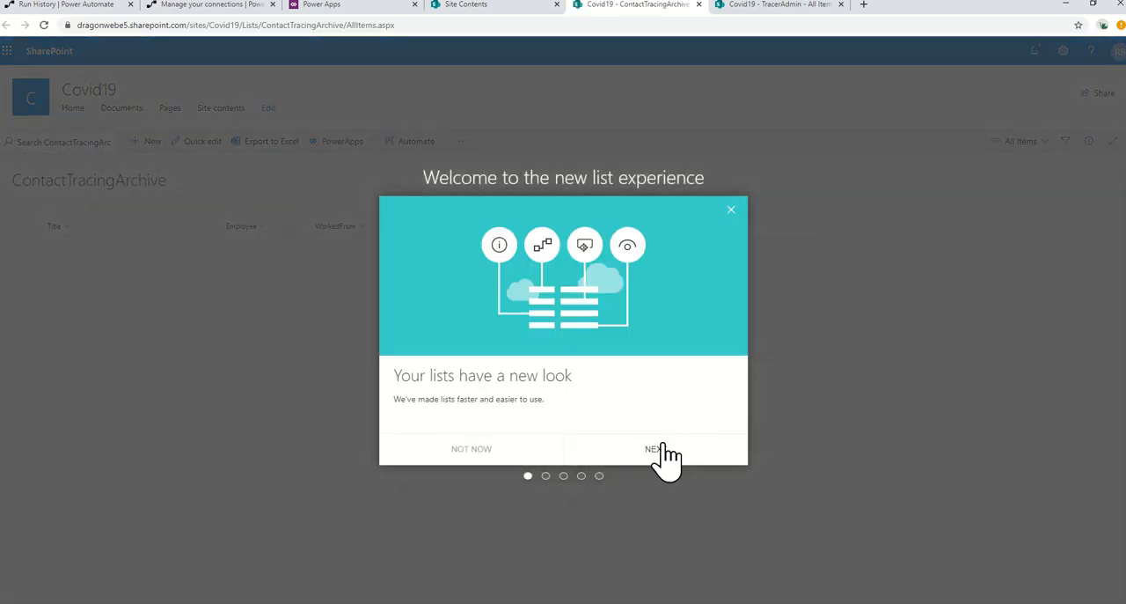
Dismiss the new list tour and open ContactTracingArchive's list settings.
{"action": "left_click", "coordinate": [654, 449]}
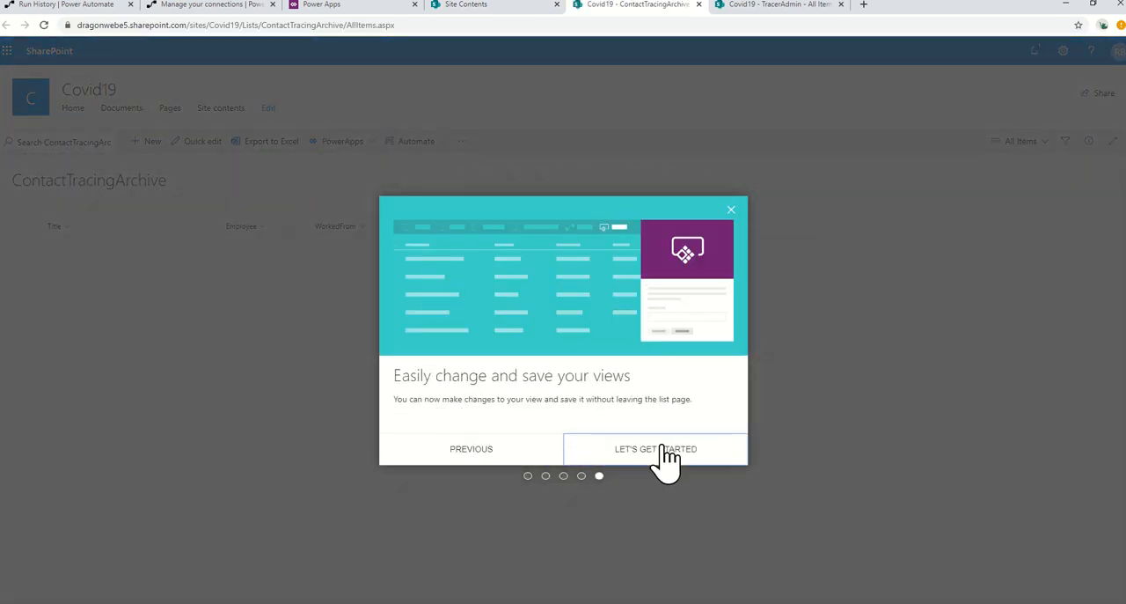
{"action": "left_click", "coordinate": [655, 449]}
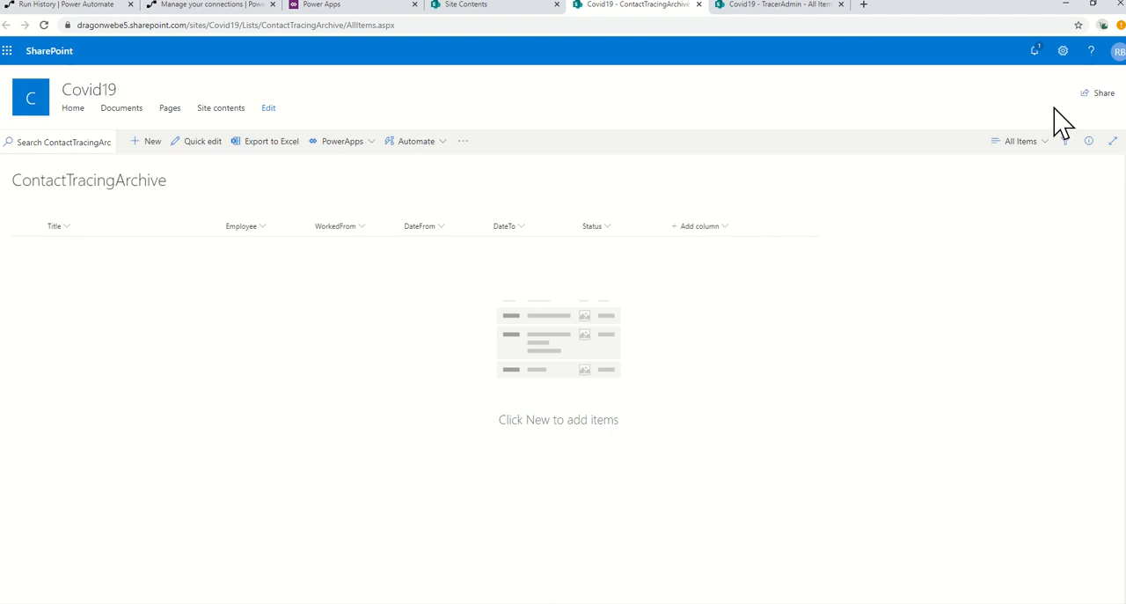
{"action": "left_click", "coordinate": [1063, 51]}
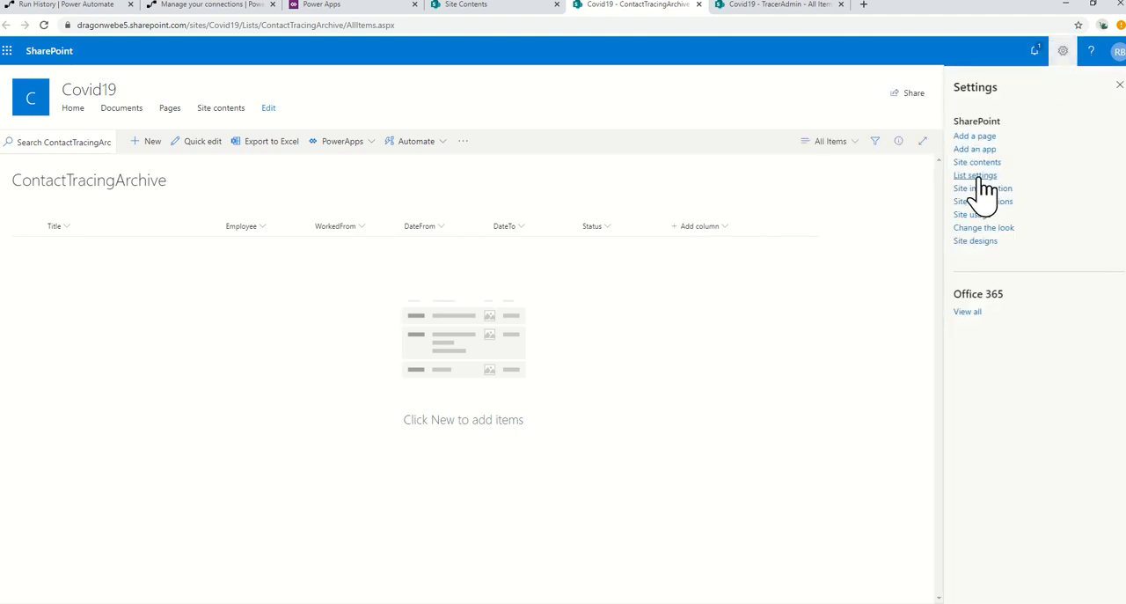
{"action": "left_click", "coordinate": [975, 176]}
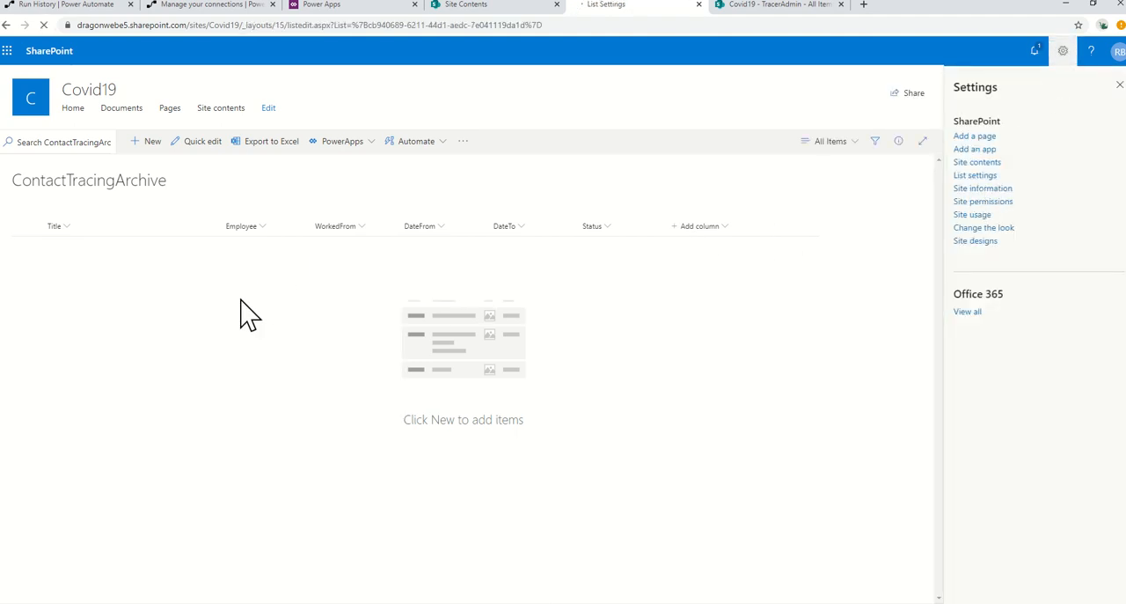
{"action": "left_click", "coordinate": [975, 175]}
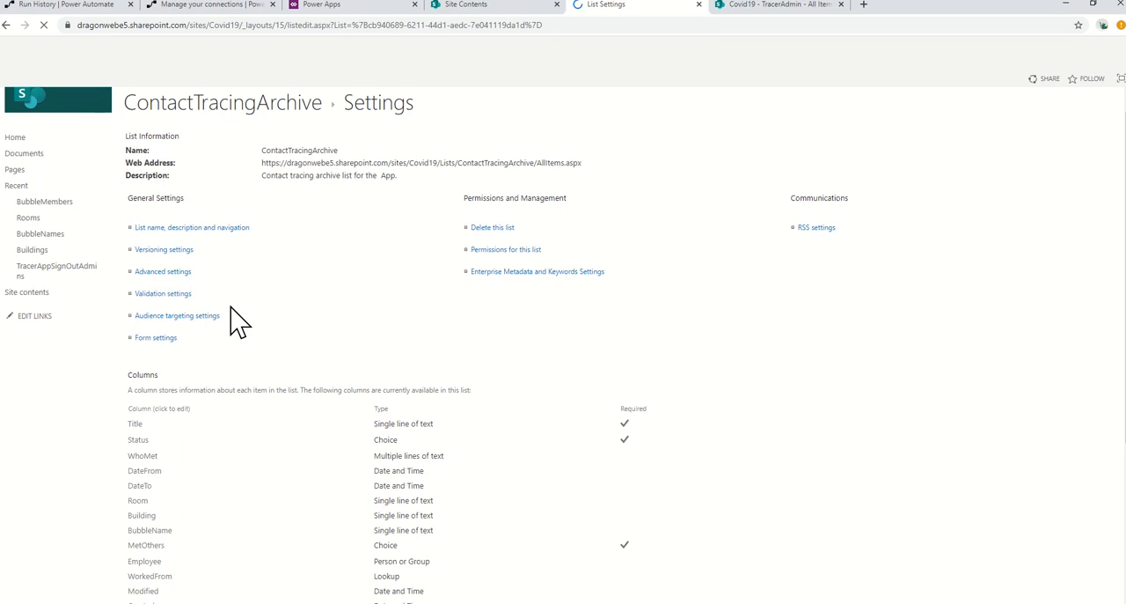
Review the eight indexed columns and open the WorkedFrom column settings.
{"action": "scroll", "scroll_direction": "down", "scroll_amount": 3}
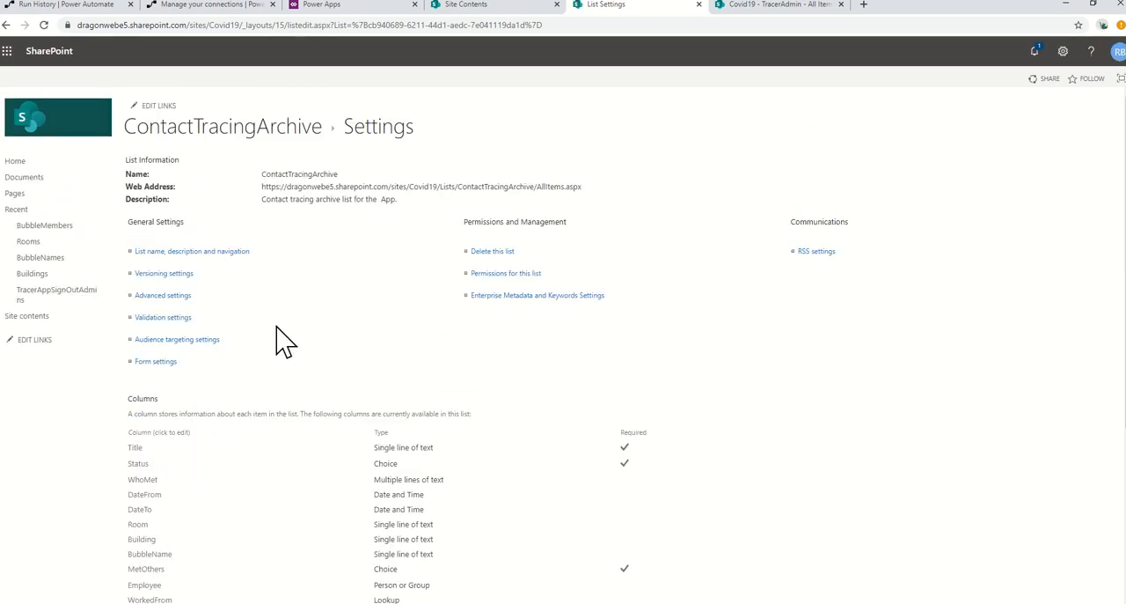
{"action": "scroll", "scroll_direction": "down", "scroll_amount": 3}
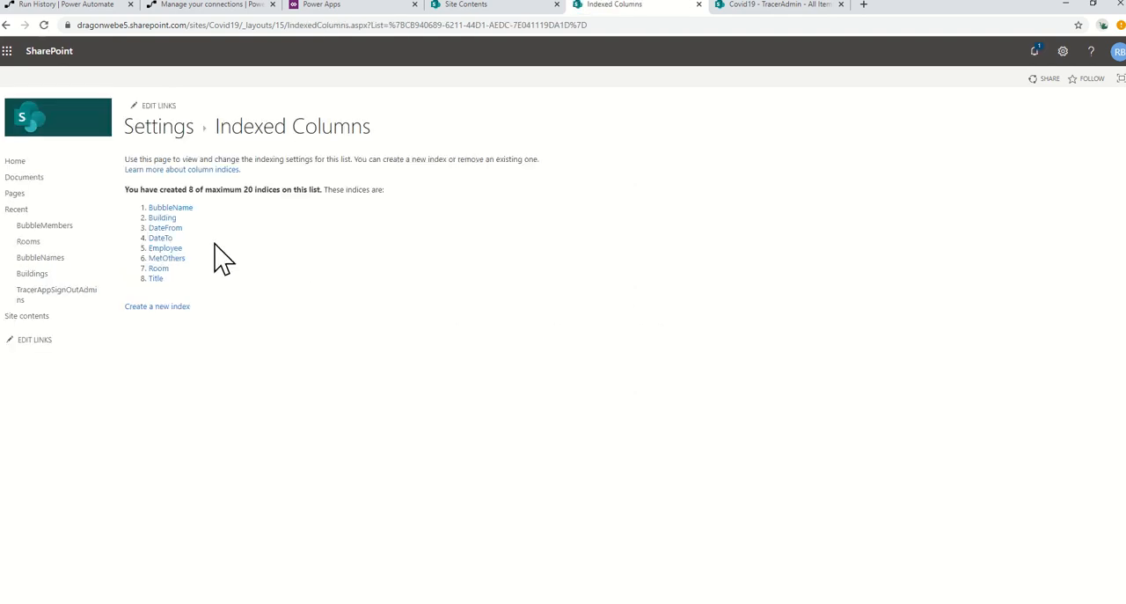
{"action": "mouse_move", "coordinate": [245, 282]}
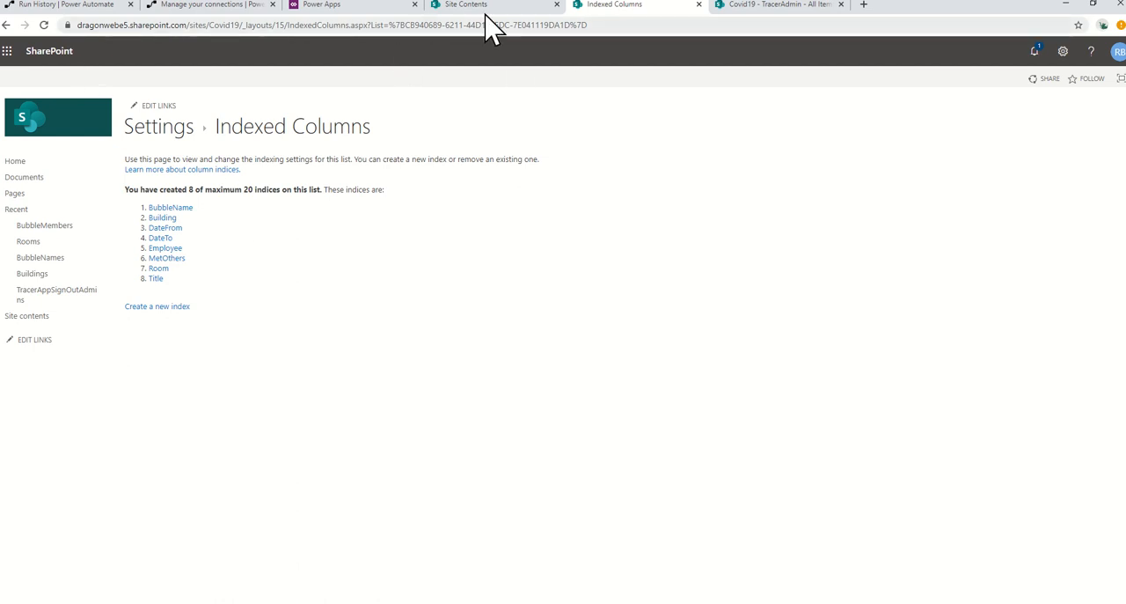
{"action": "mouse_move", "coordinate": [163, 154]}
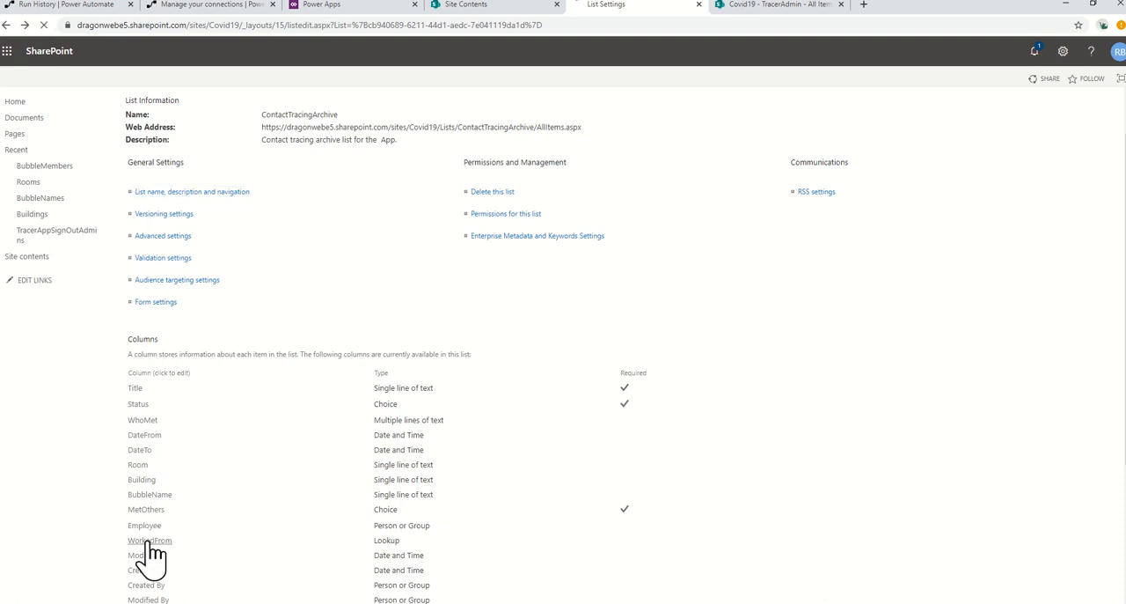
{"action": "left_click", "coordinate": [149, 539]}
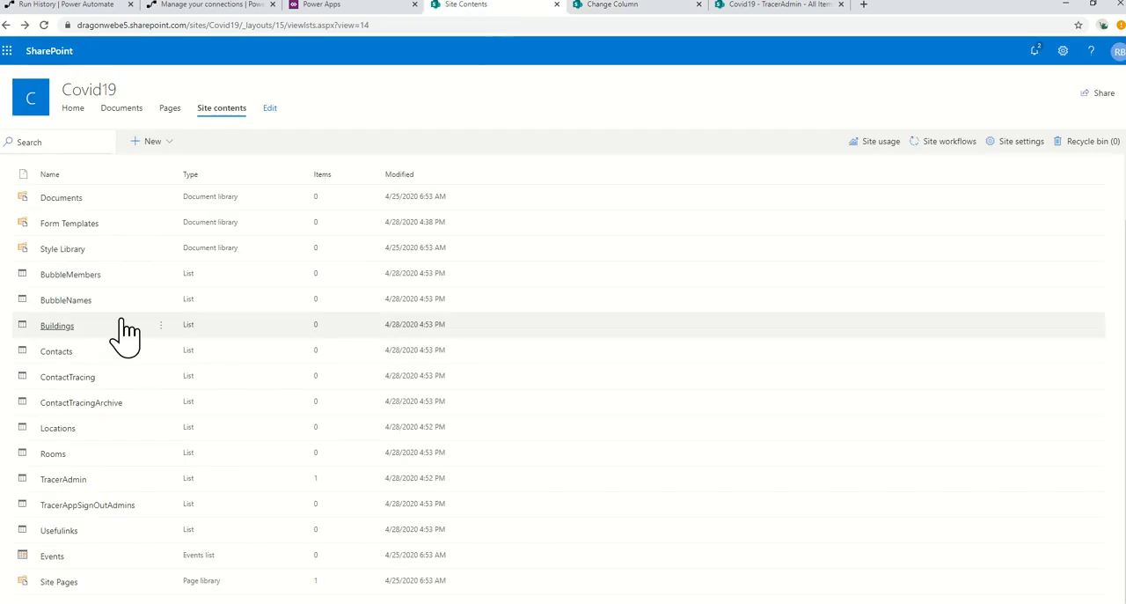
{"action": "mouse_move", "coordinate": [71, 275]}
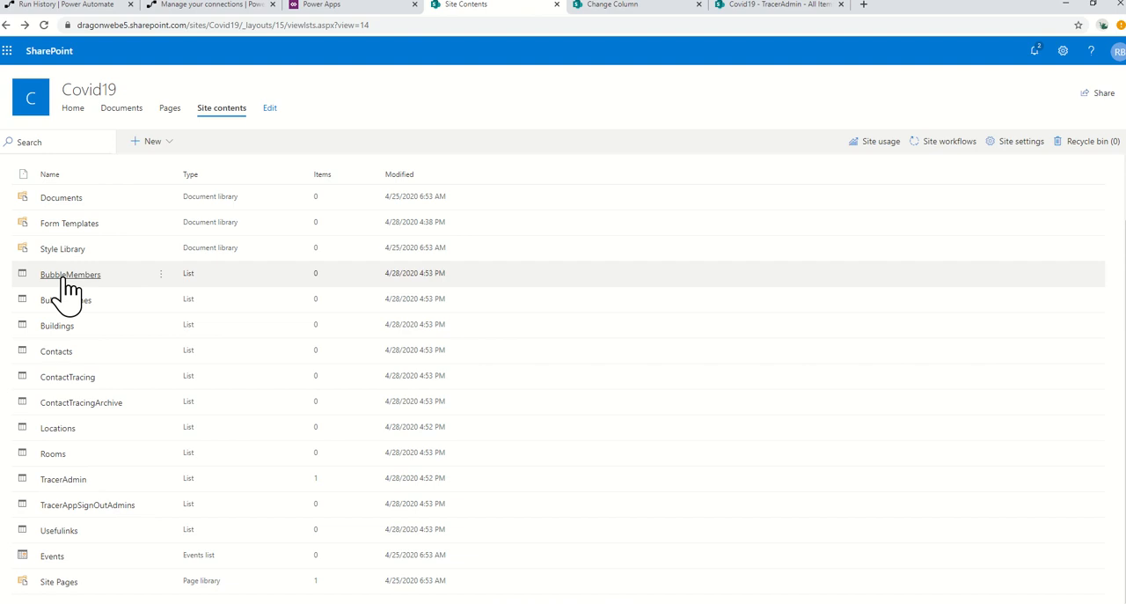
{"action": "mouse_move", "coordinate": [69, 356]}
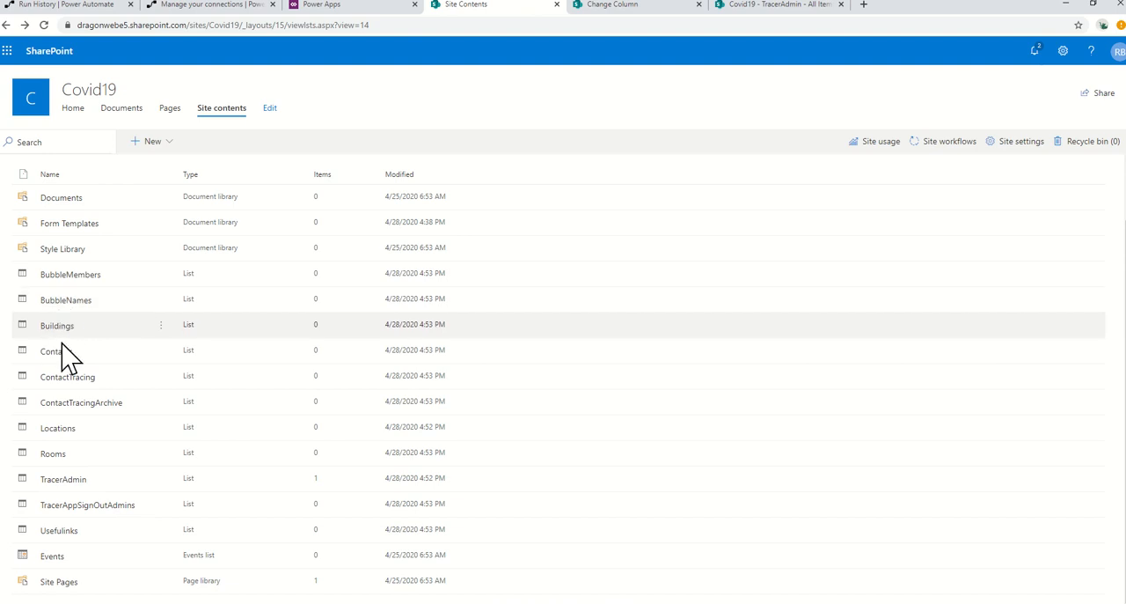
{"action": "mouse_move", "coordinate": [57, 427]}
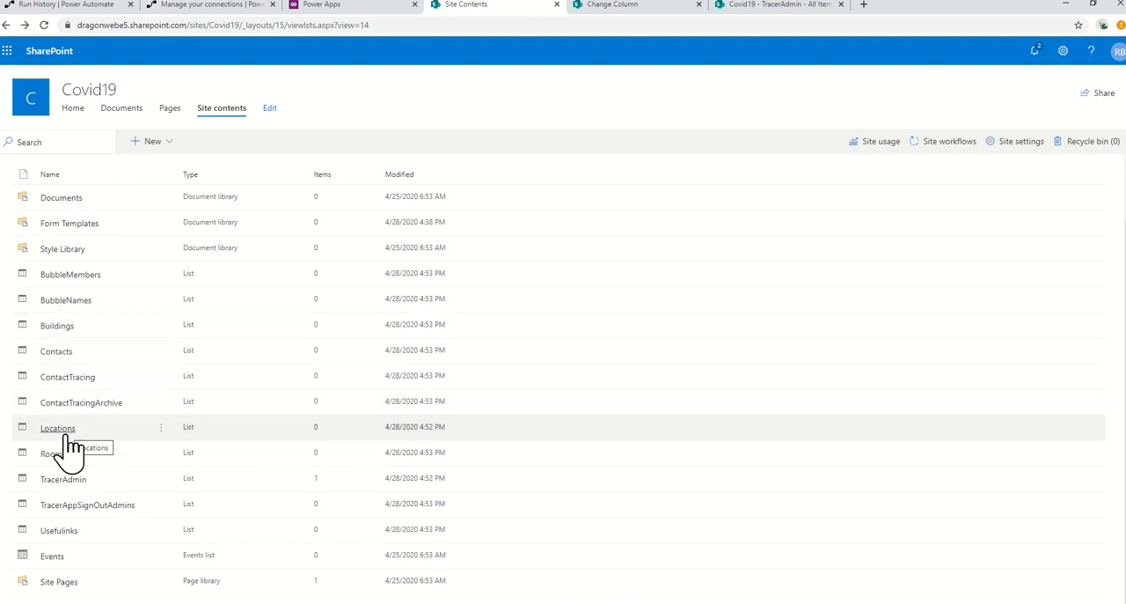
{"action": "mouse_move", "coordinate": [88, 523]}
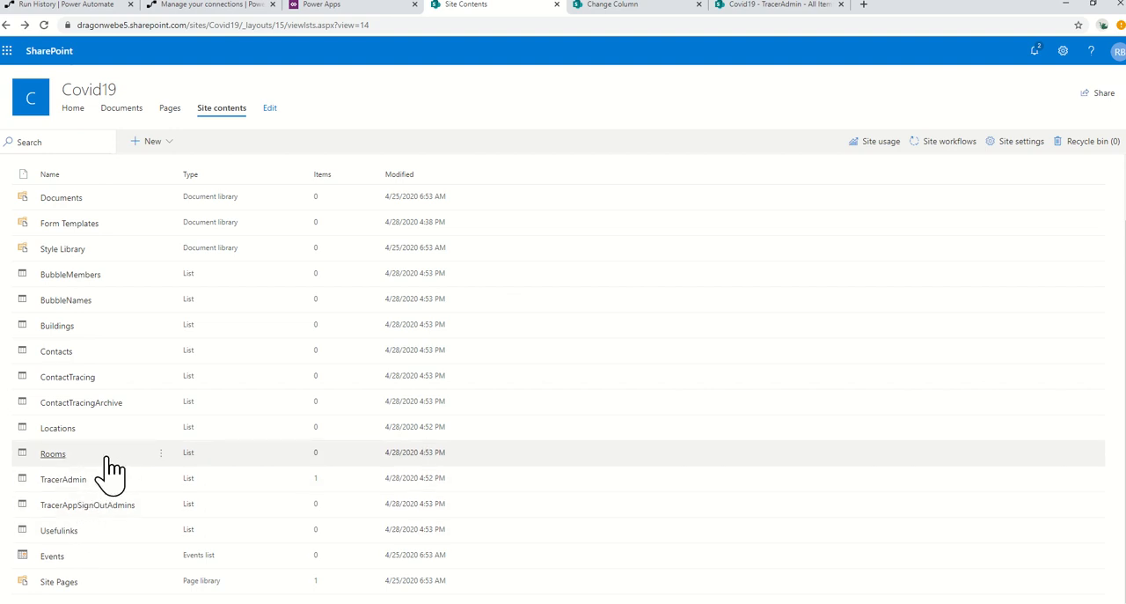
{"action": "mouse_move", "coordinate": [67, 387]}
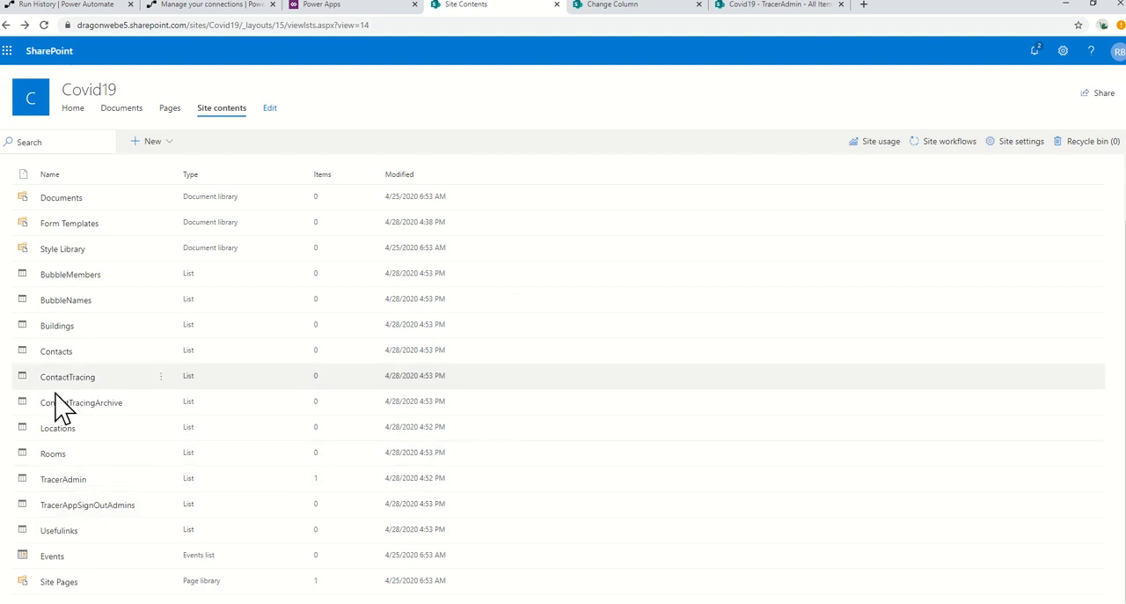
{"action": "mouse_move", "coordinate": [81, 402]}
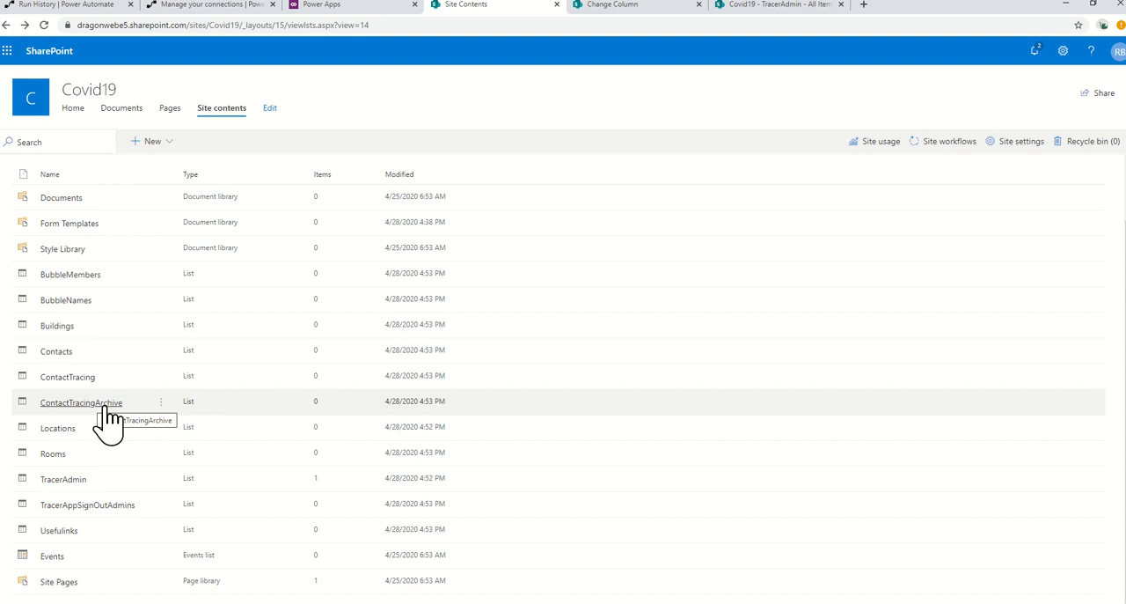
{"action": "mouse_move", "coordinate": [66, 323]}
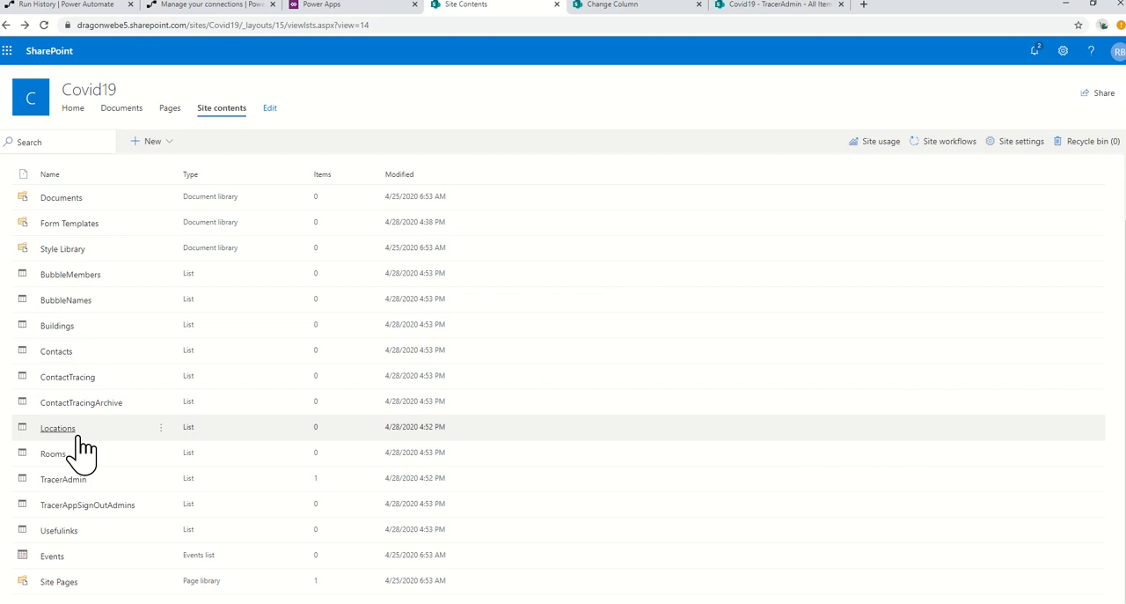
{"action": "mouse_move", "coordinate": [66, 462]}
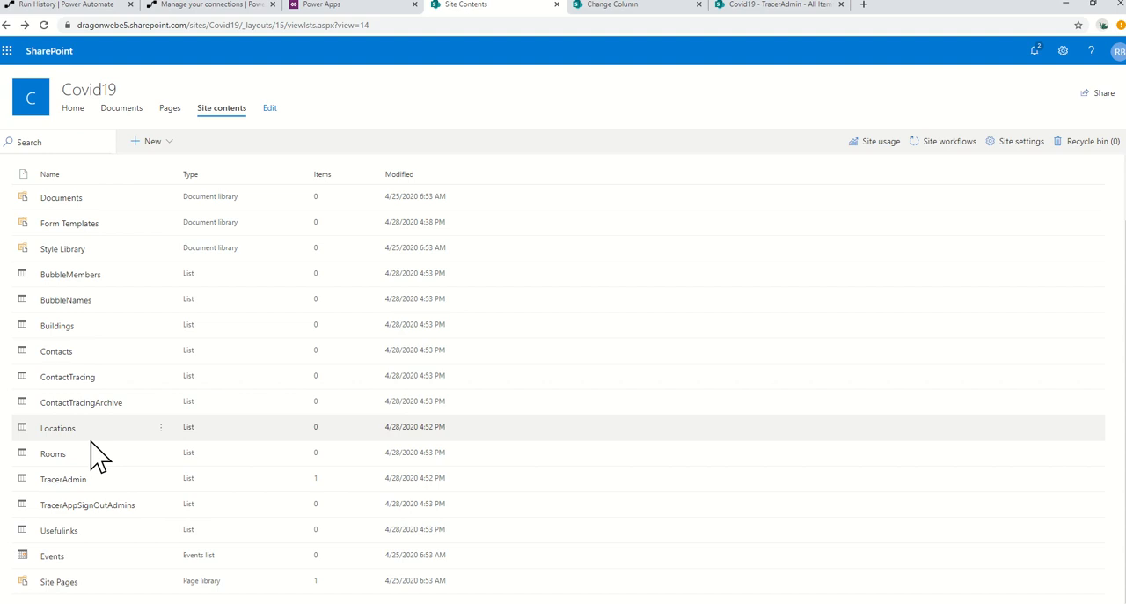
{"action": "mouse_move", "coordinate": [132, 439]}
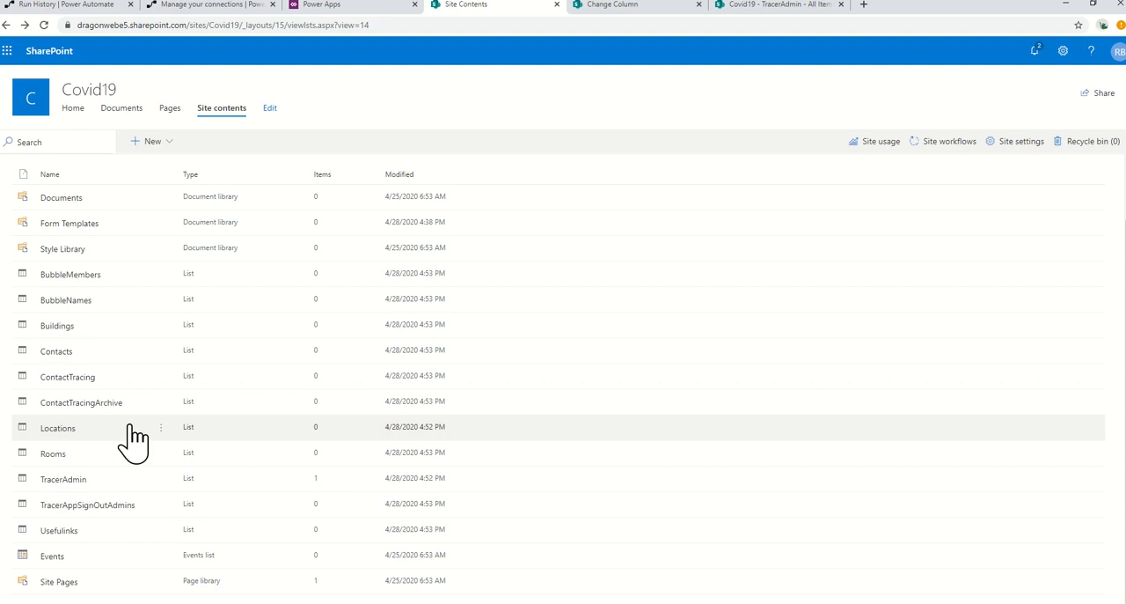